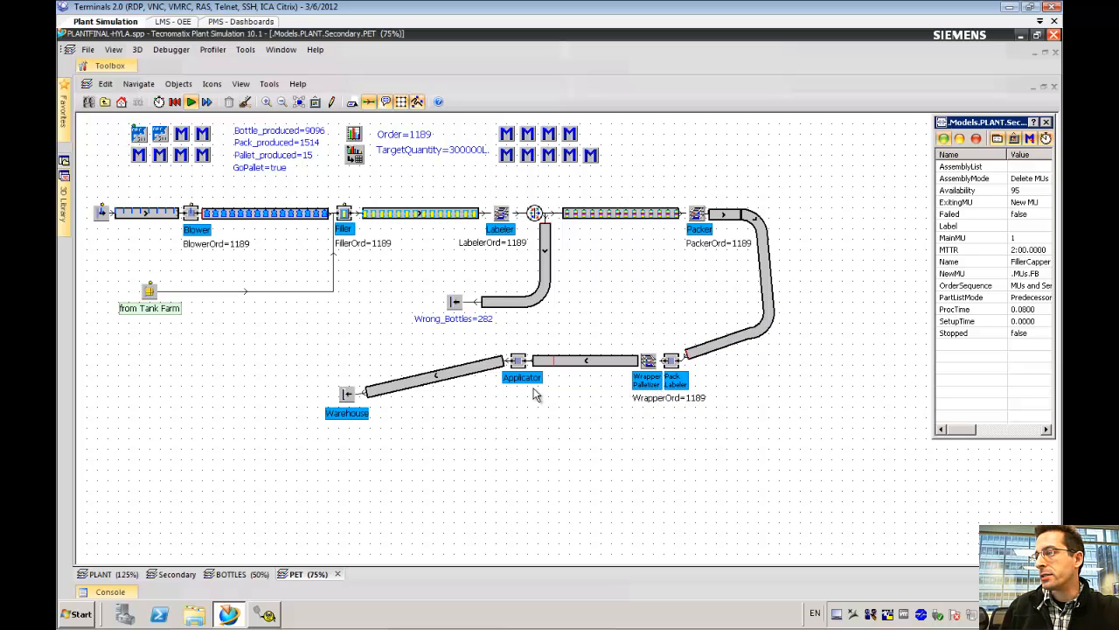
mouse_move(375, 412)
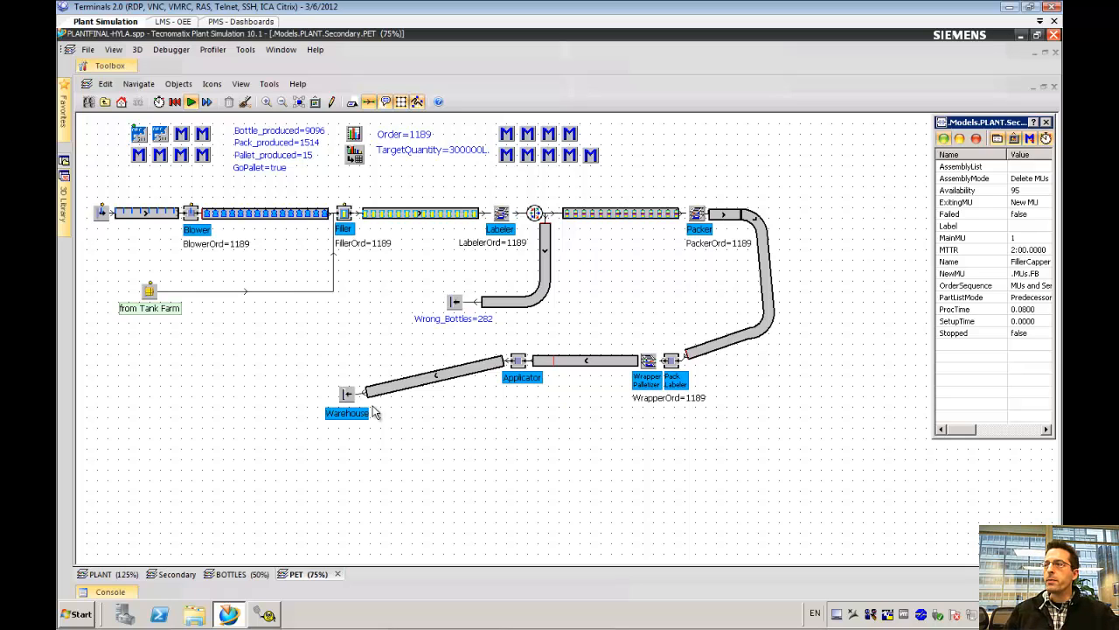
mouse_move(395, 393)
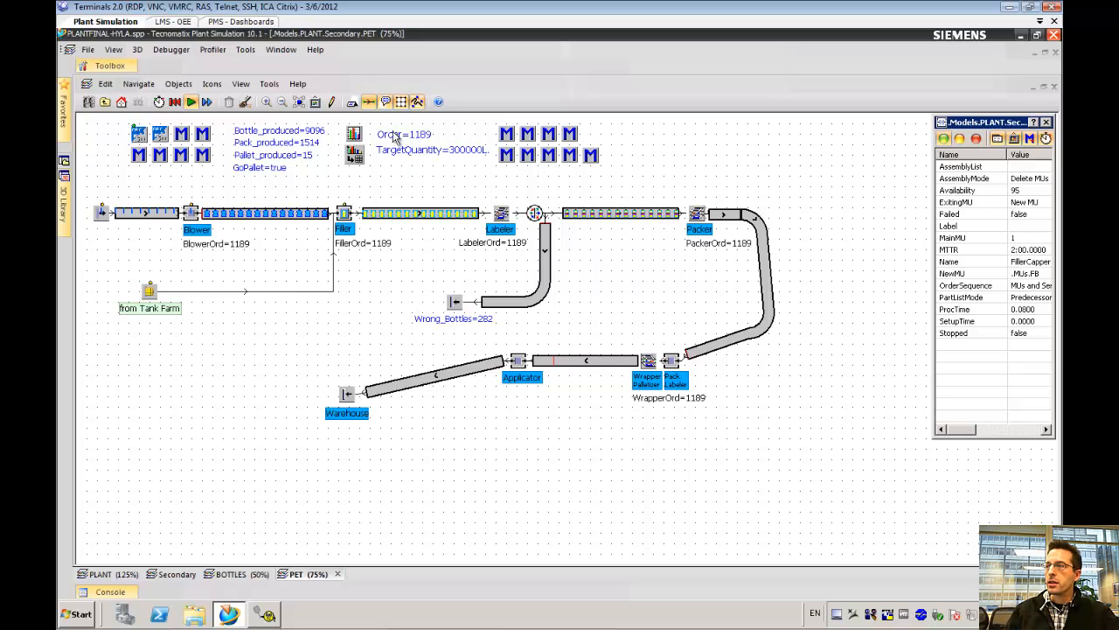
mouse_move(438, 142)
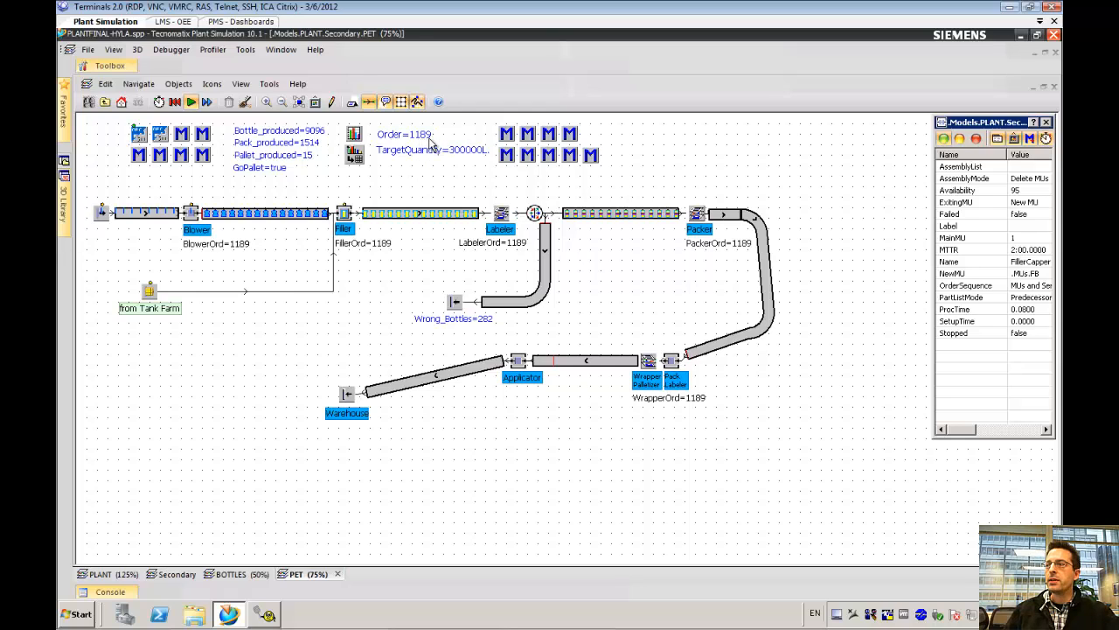
mouse_move(433, 149)
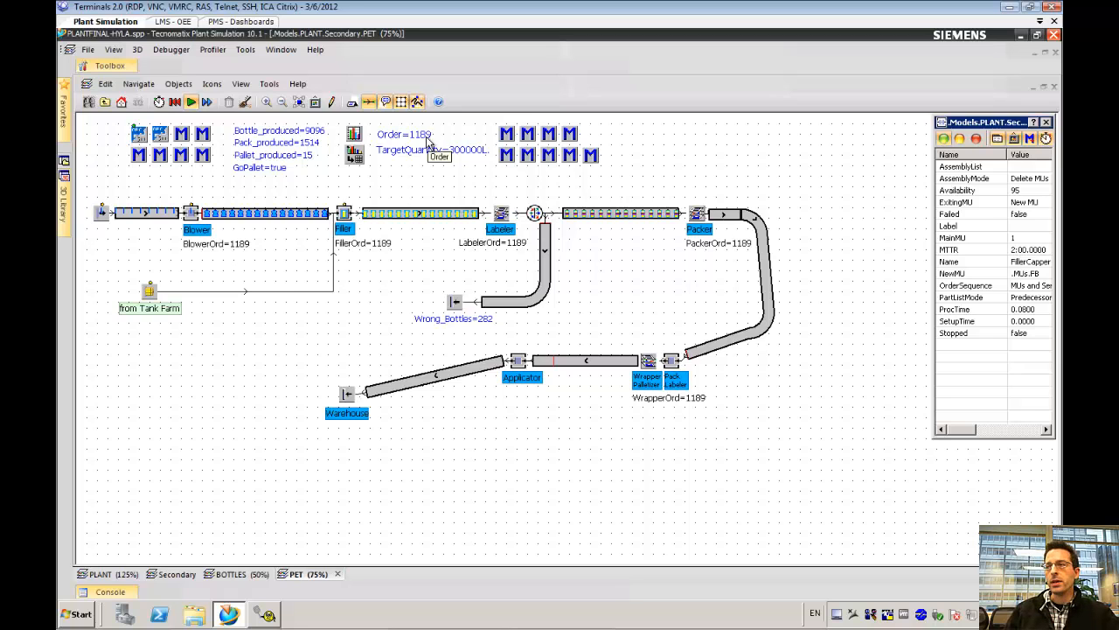
Log into SIMATIC IT Portal as 'lineoperator' from the LMS - OEE session
left_click(167, 21)
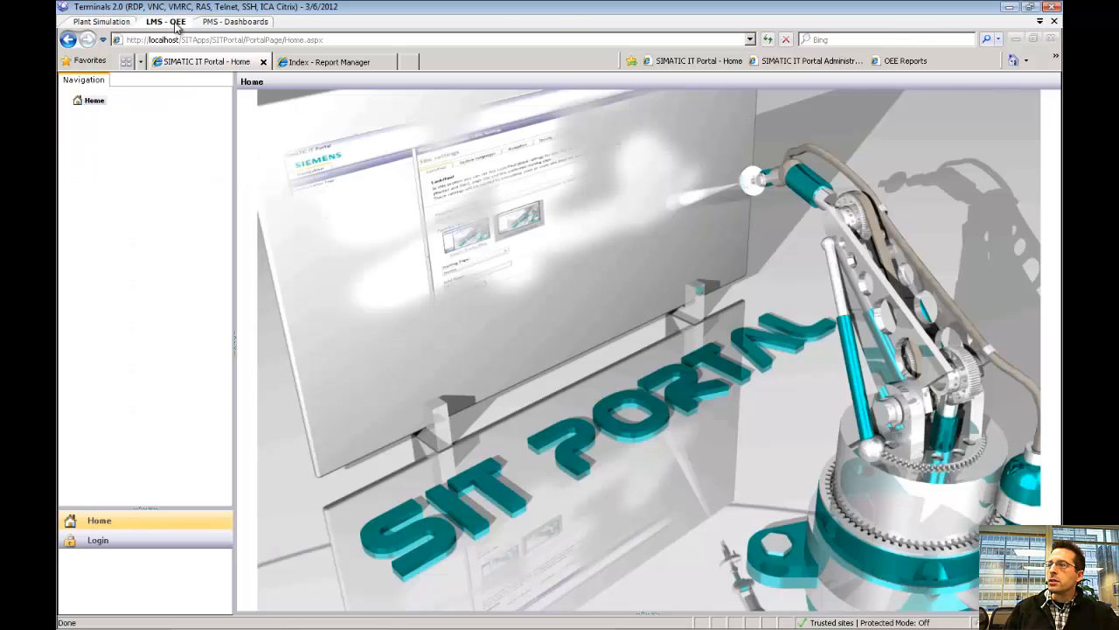
left_click(97, 540)
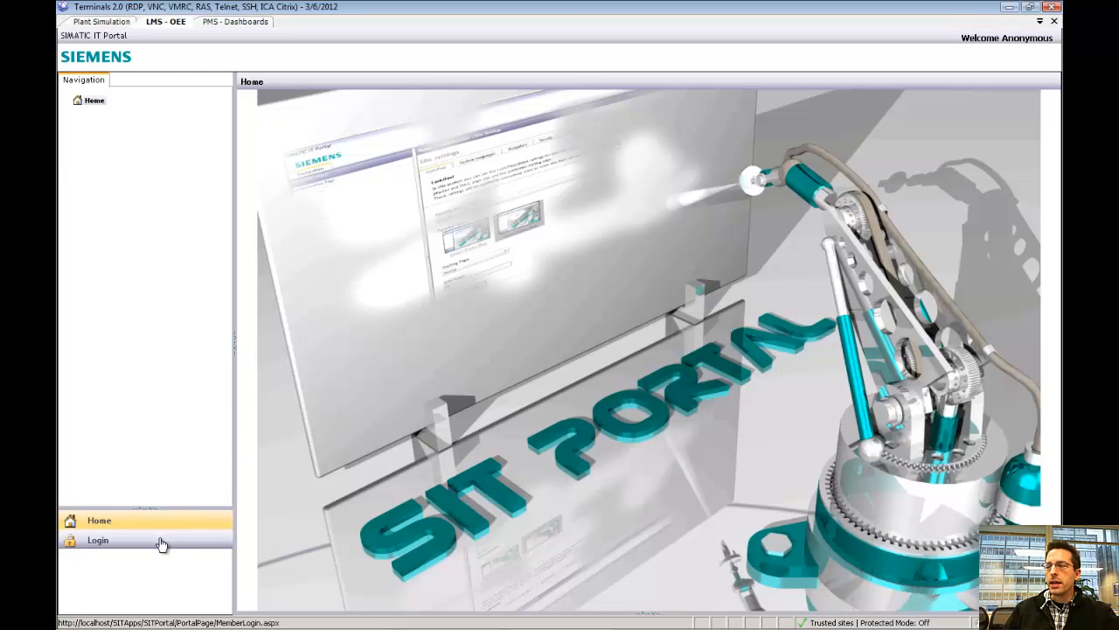
left_click(97, 540)
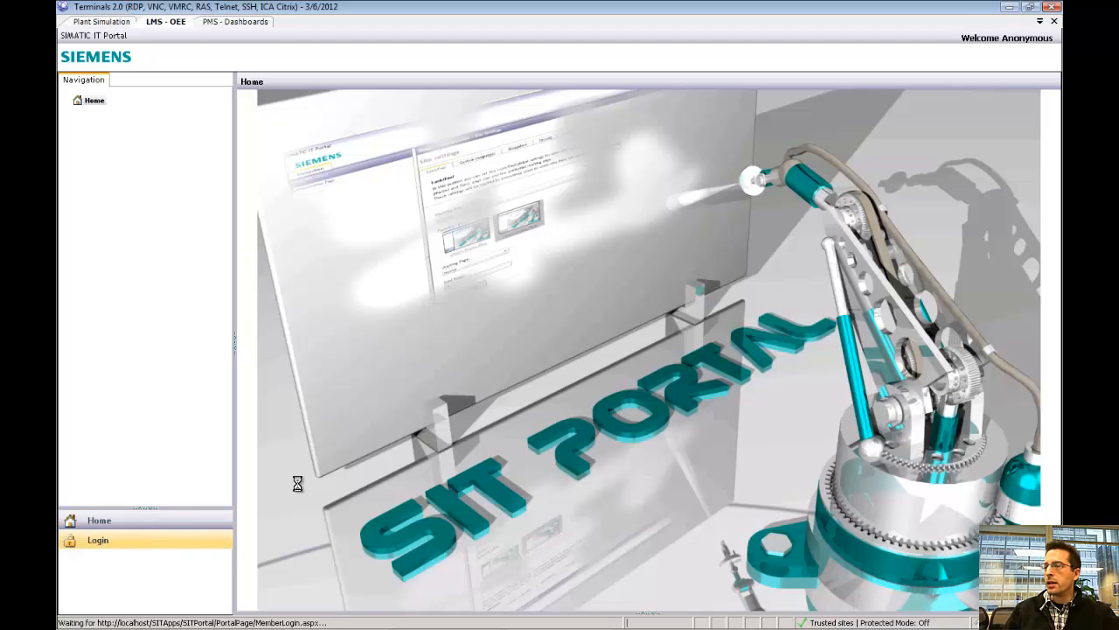
mouse_move(309, 461)
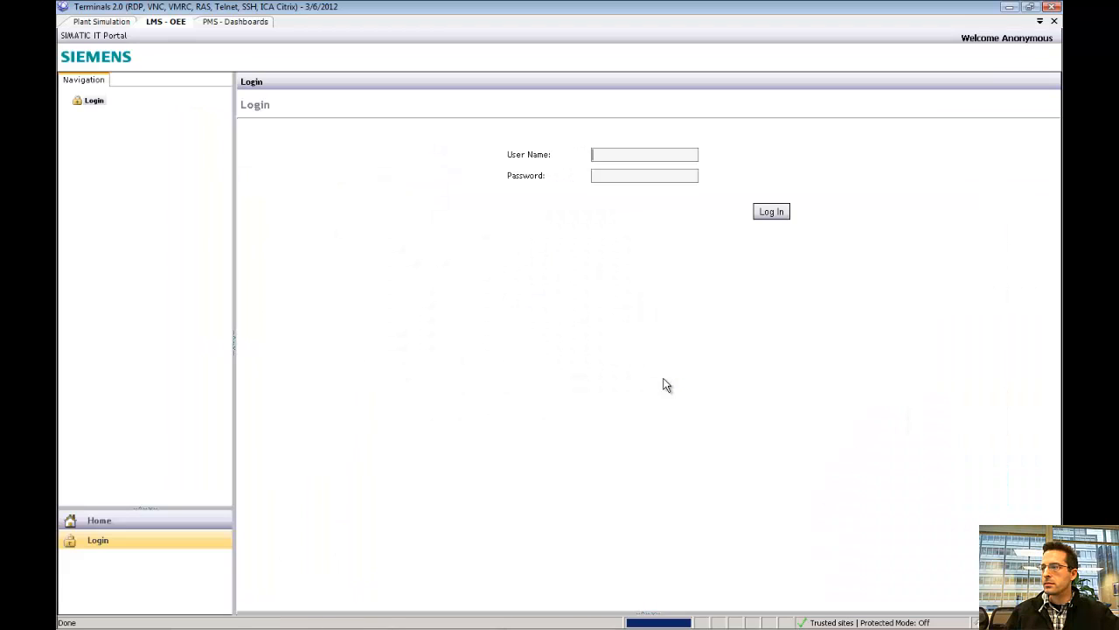
left_click(645, 155)
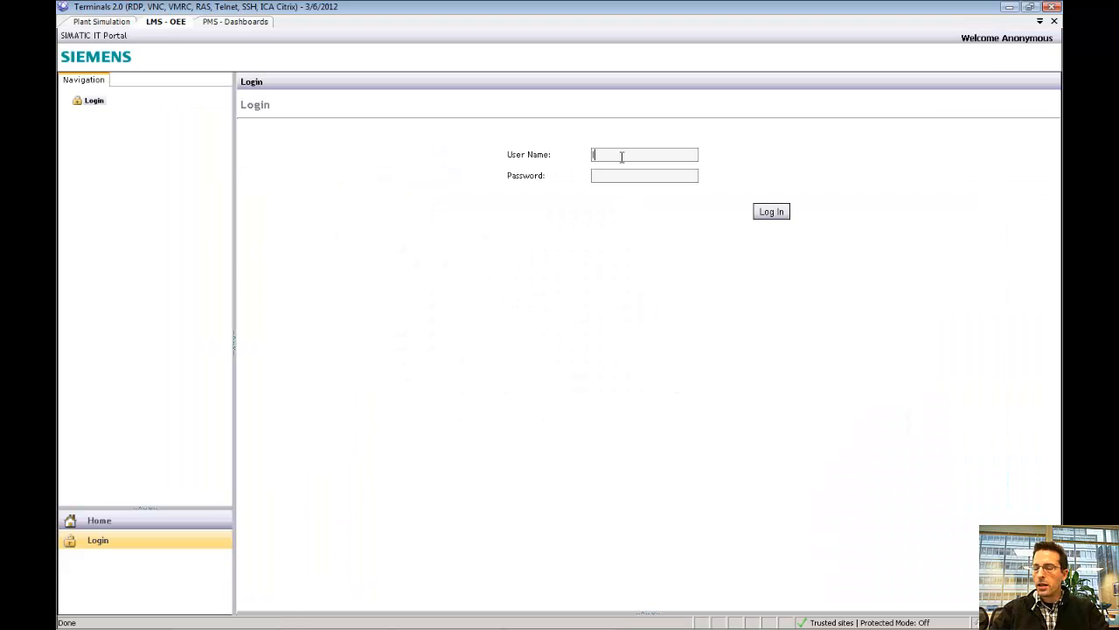
type("lineoperator")
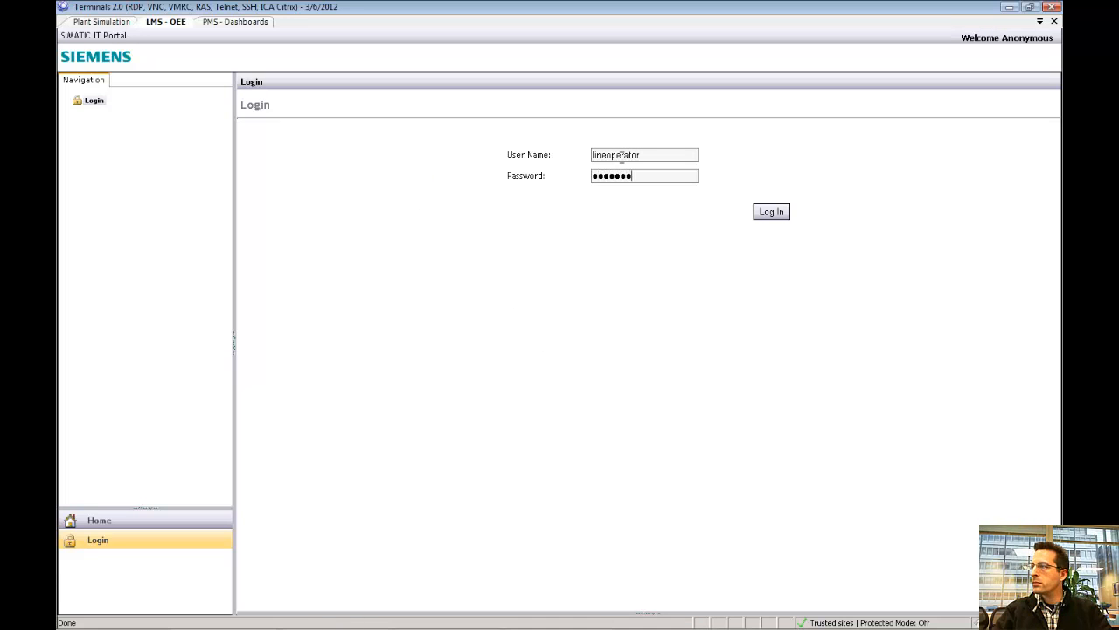
left_click(770, 211)
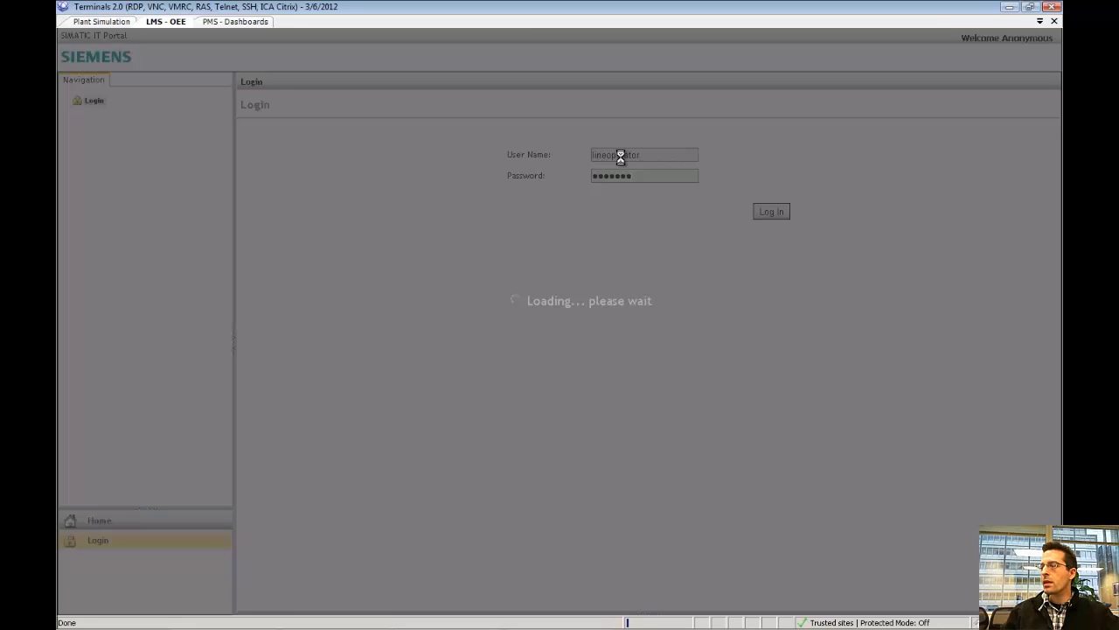
left_click(770, 211)
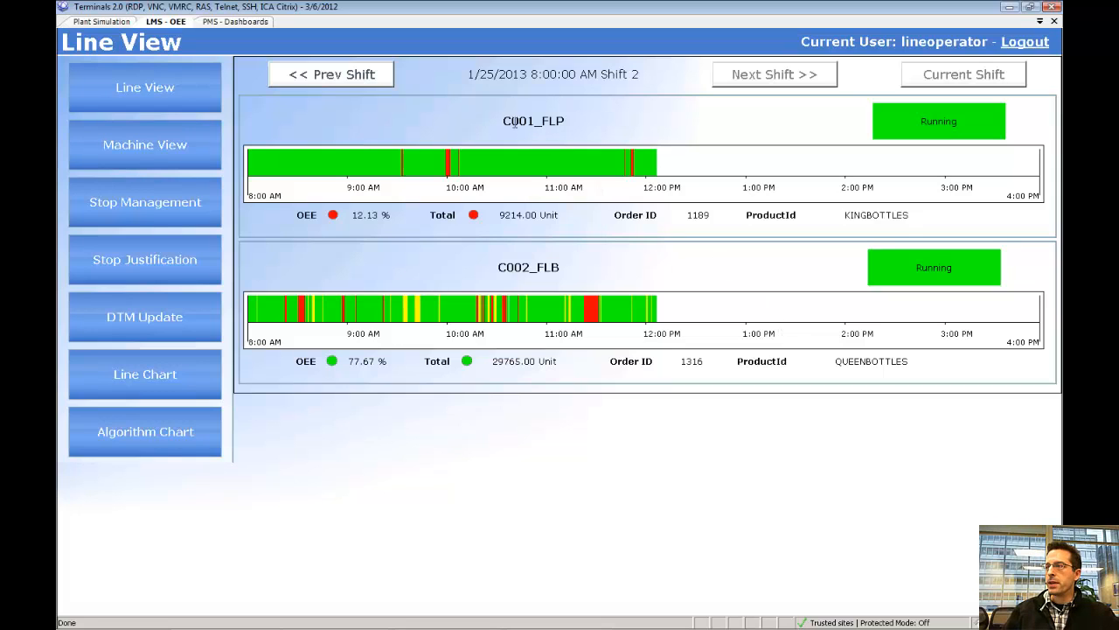
Review shift 2 Line View: C001_FLP running order 1189 at 12.13% OEE, plus C002_FLB
double_click(534, 121)
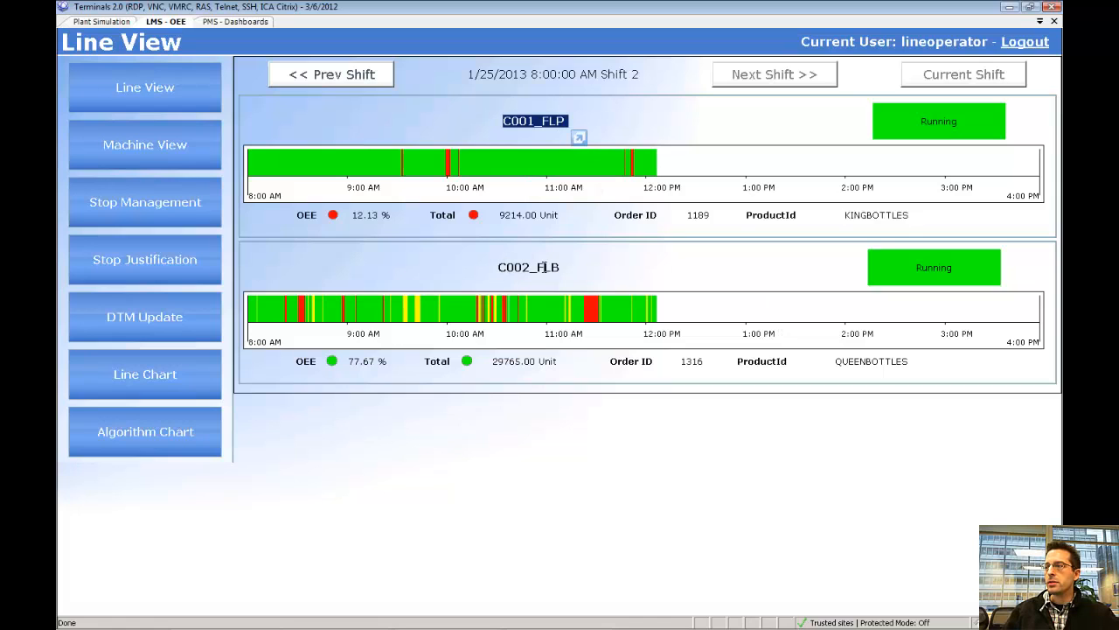
mouse_move(566, 282)
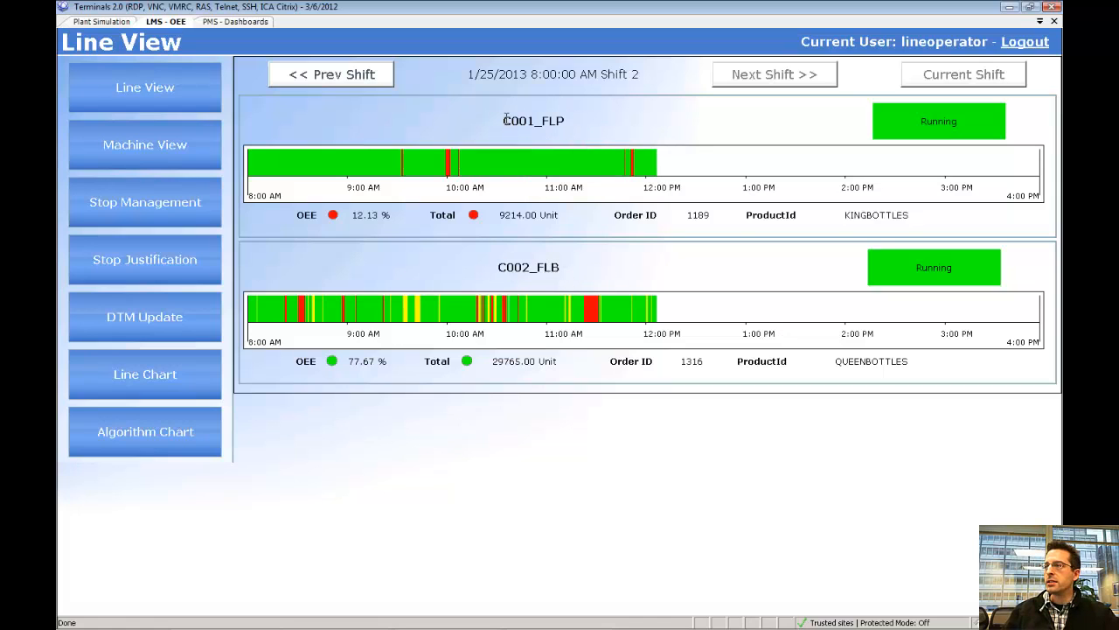
double_click(534, 121)
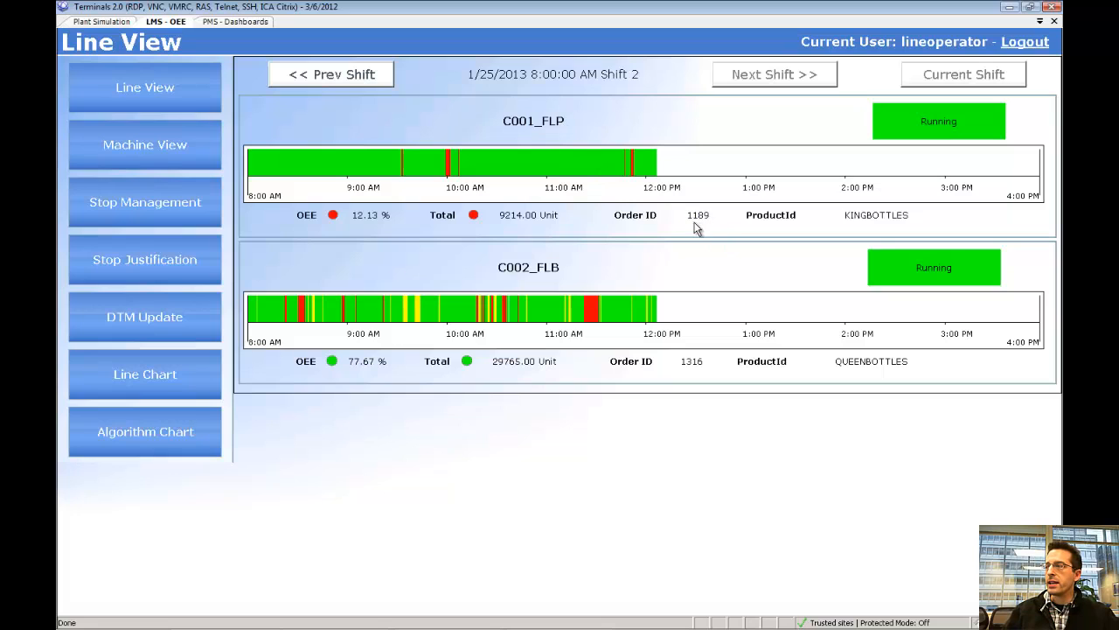
mouse_move(691, 227)
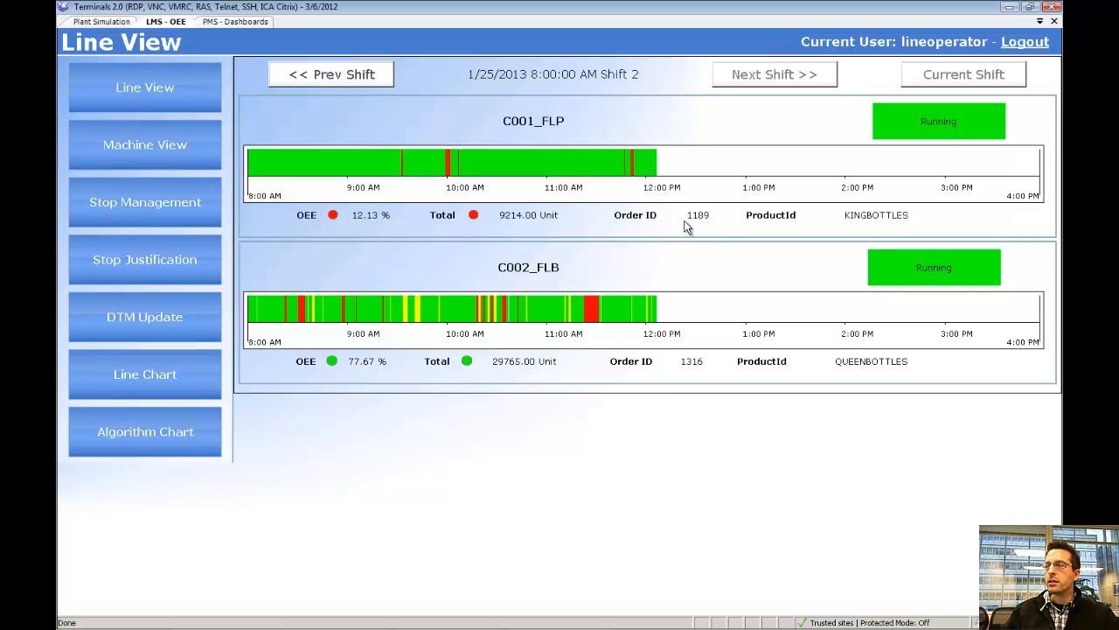
mouse_move(695, 216)
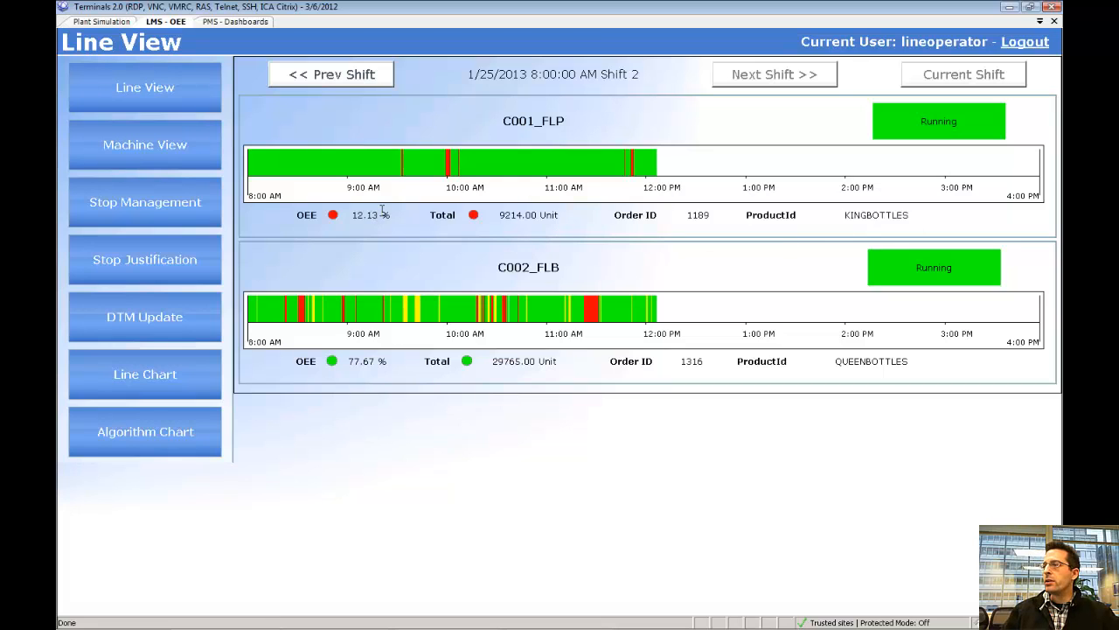
mouse_move(411, 193)
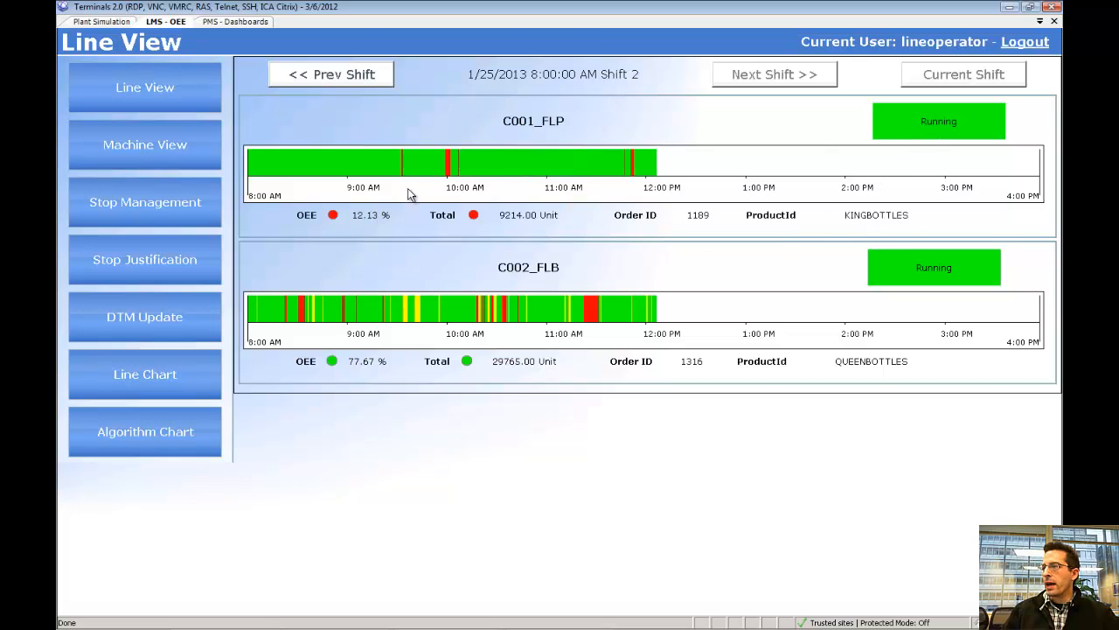
mouse_move(909, 191)
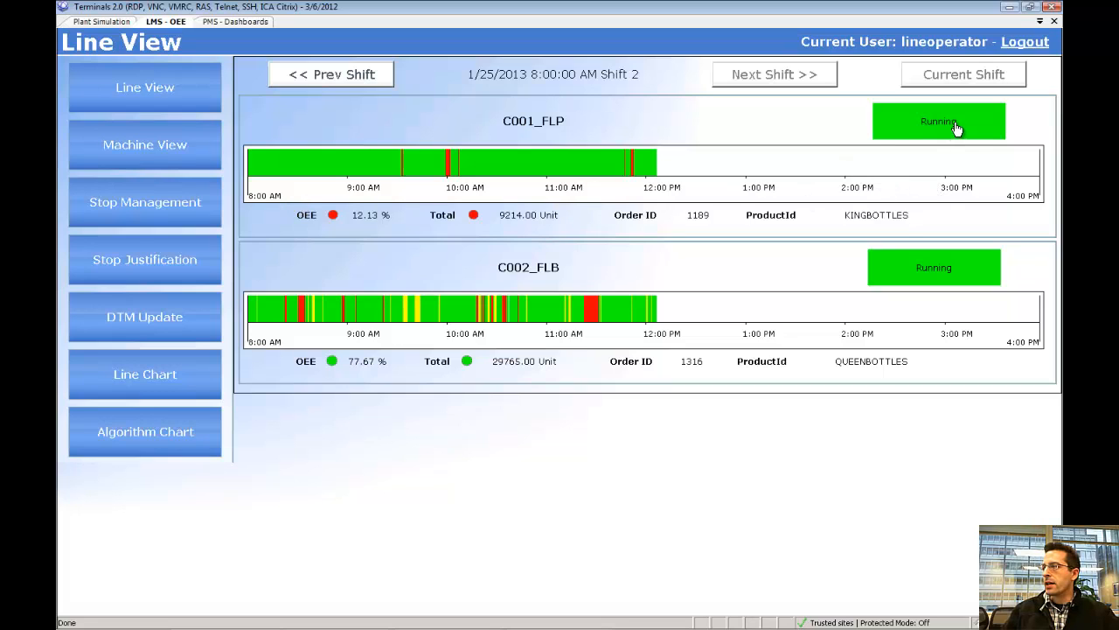
mouse_move(560, 247)
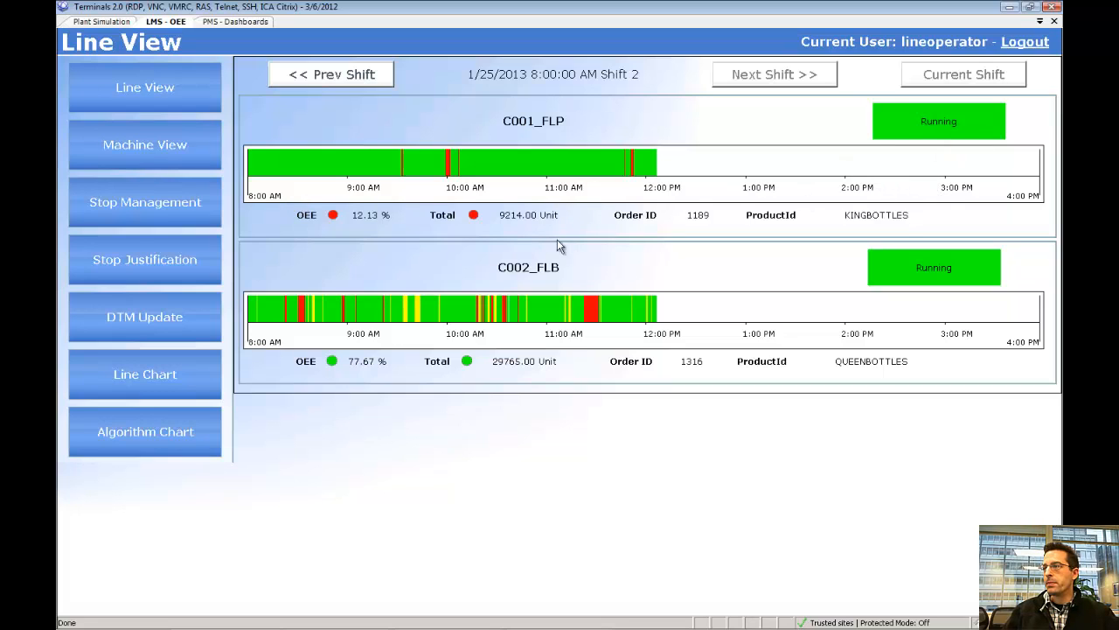
mouse_move(328, 167)
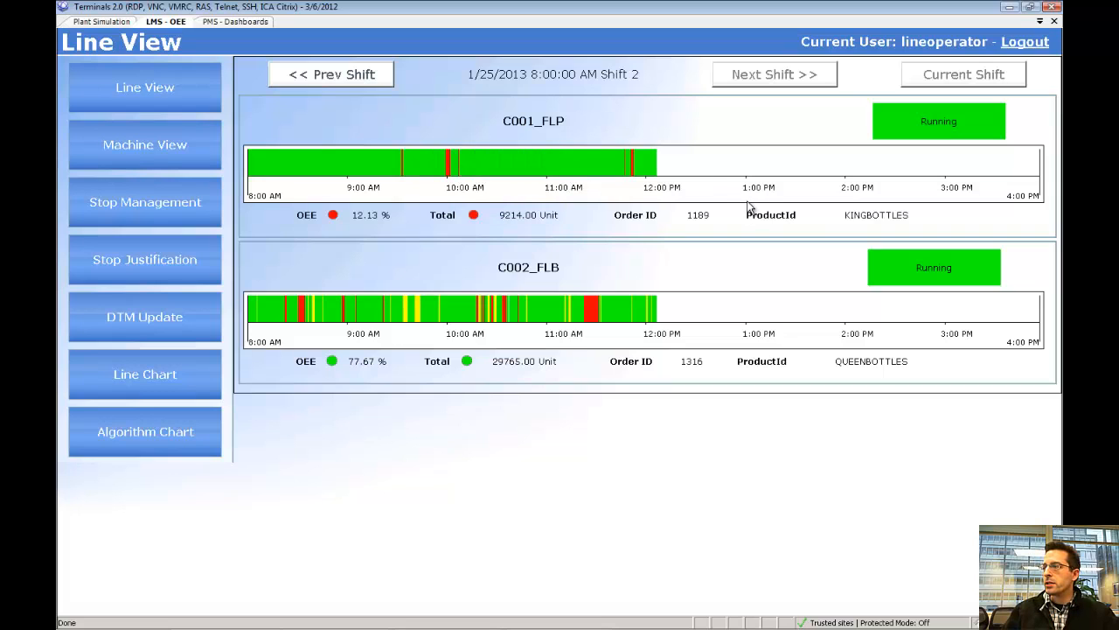
mouse_move(812, 185)
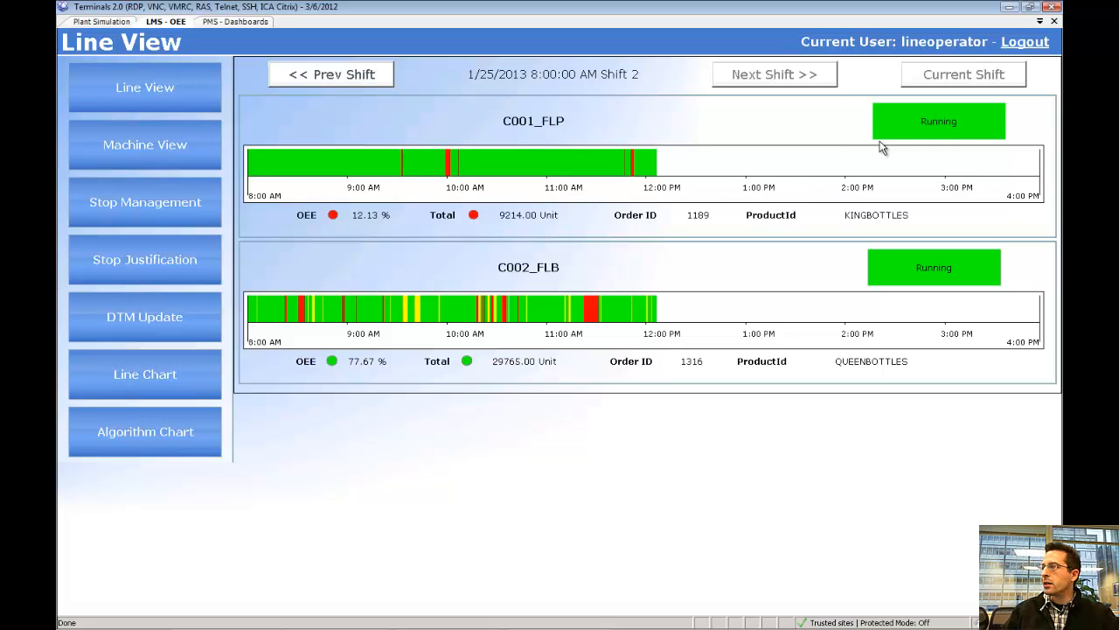
mouse_move(905, 130)
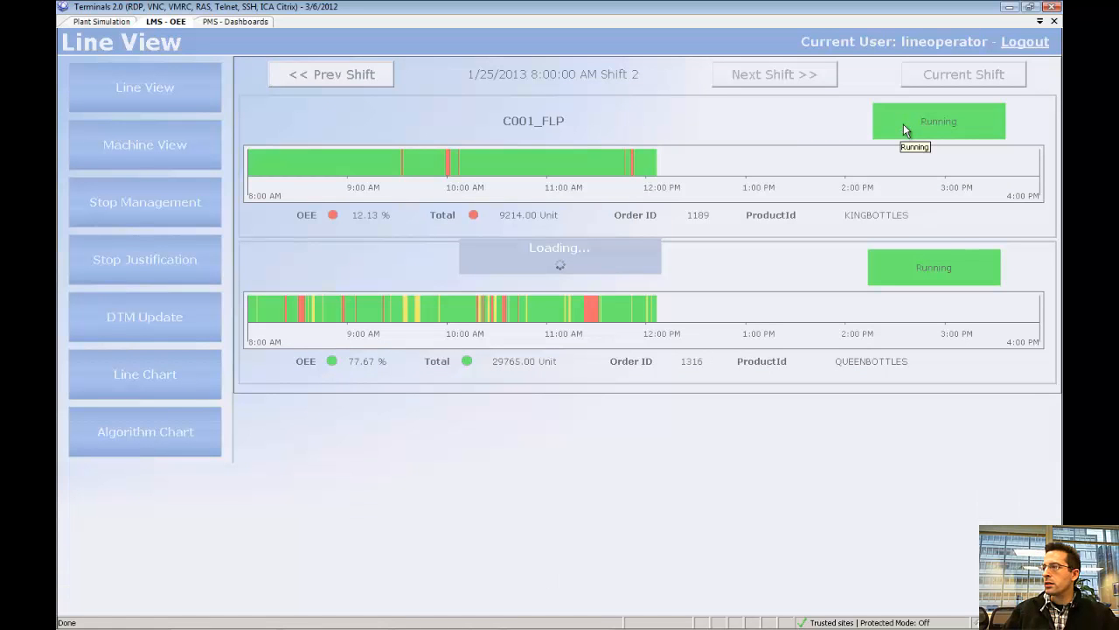
left_click(144, 144)
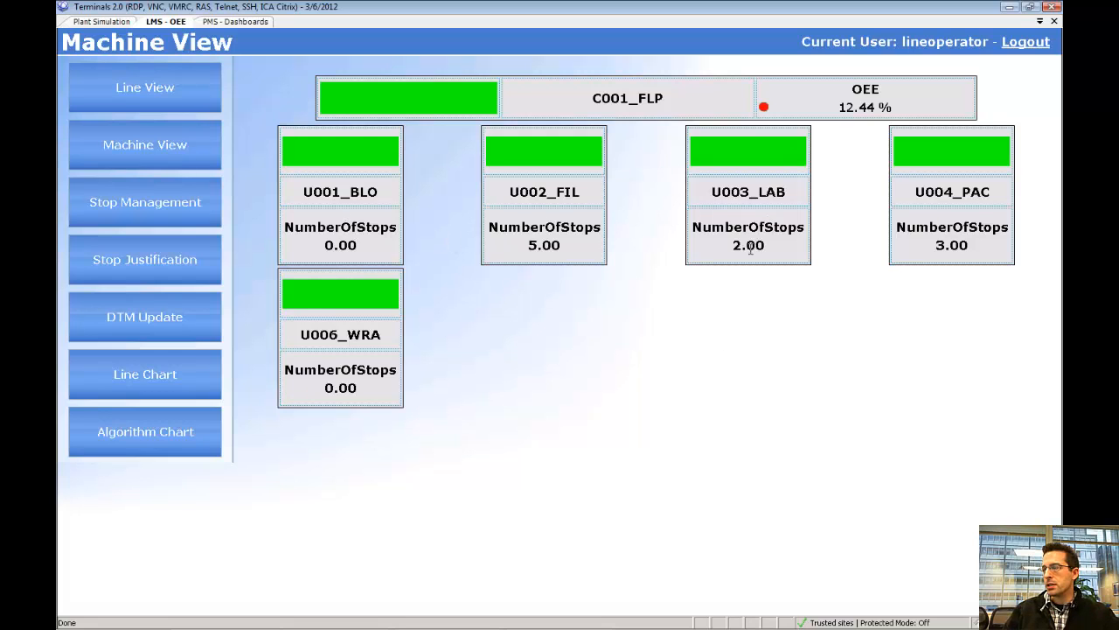
mouse_move(943, 84)
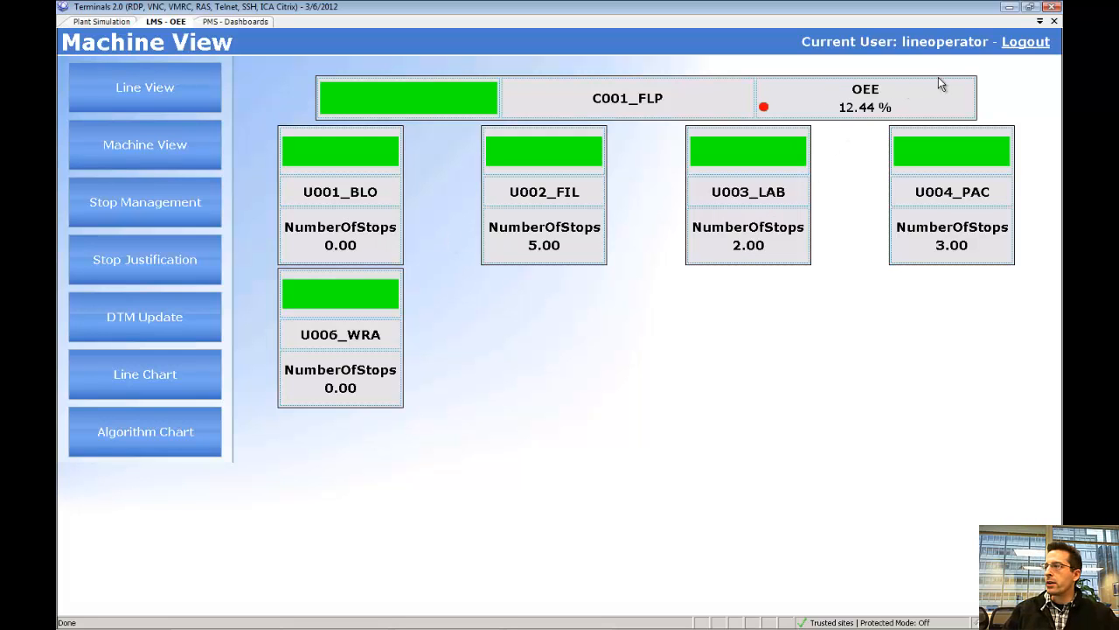
mouse_move(936, 139)
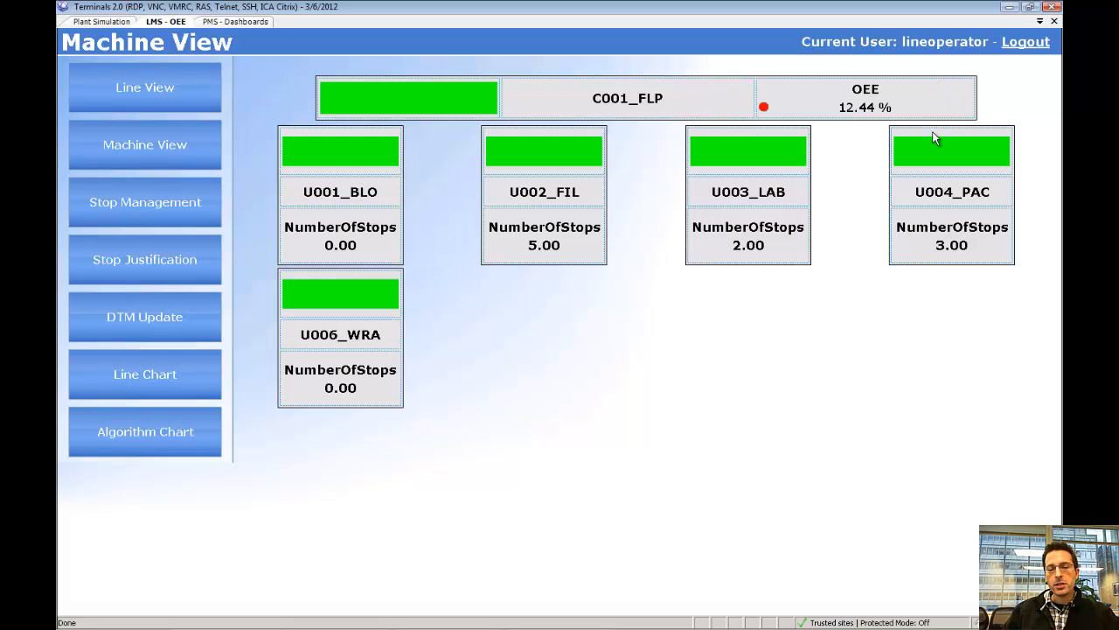
mouse_move(896, 118)
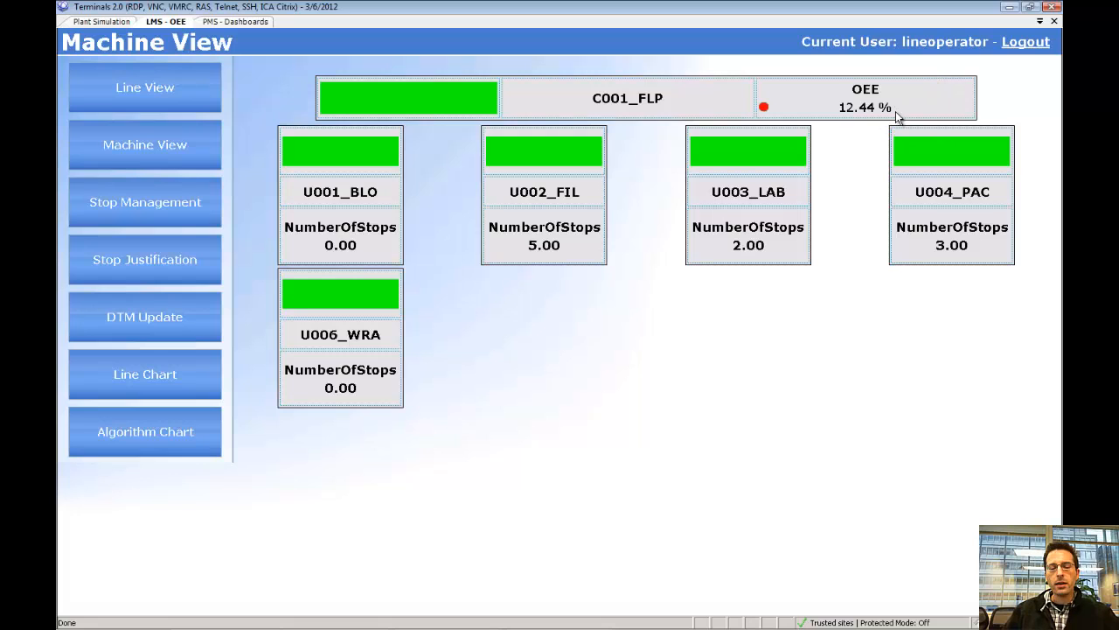
mouse_move(887, 112)
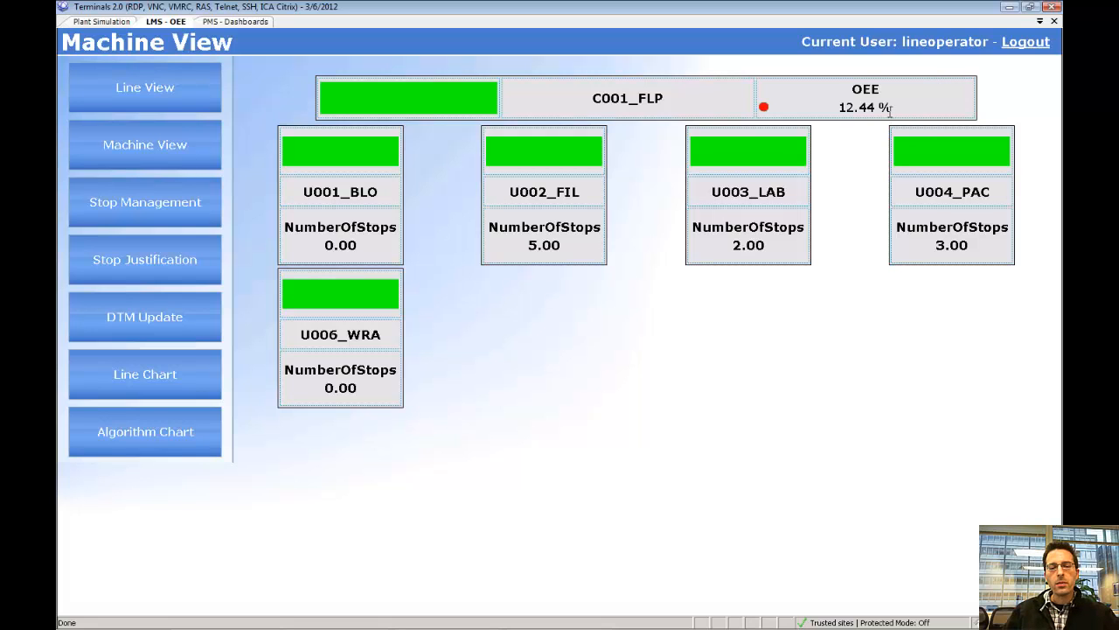
mouse_move(888, 113)
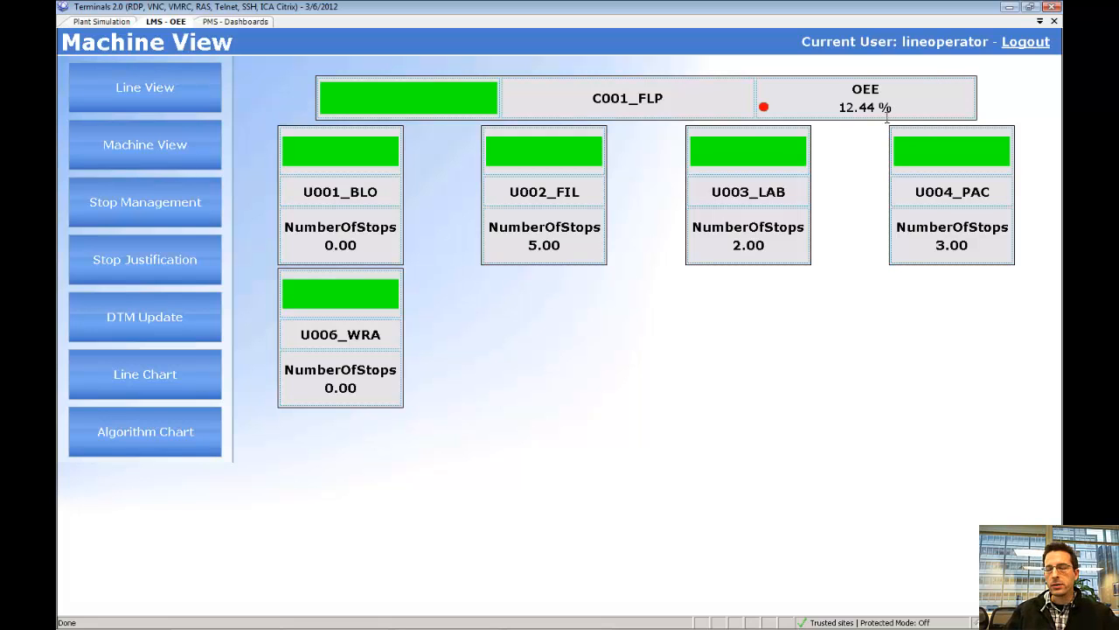
mouse_move(905, 105)
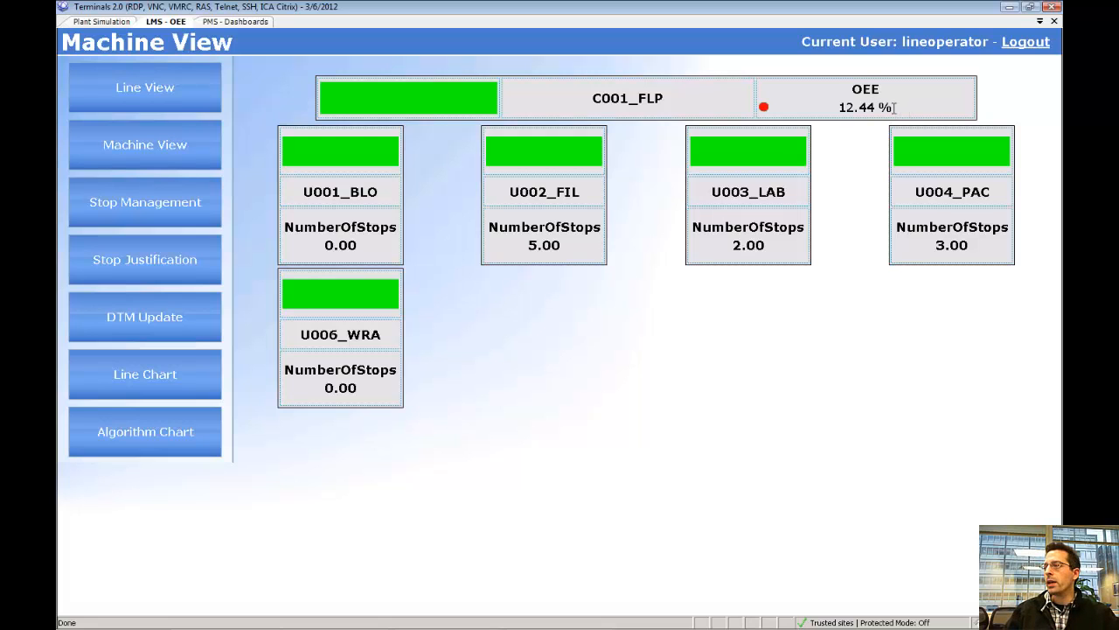
mouse_move(653, 417)
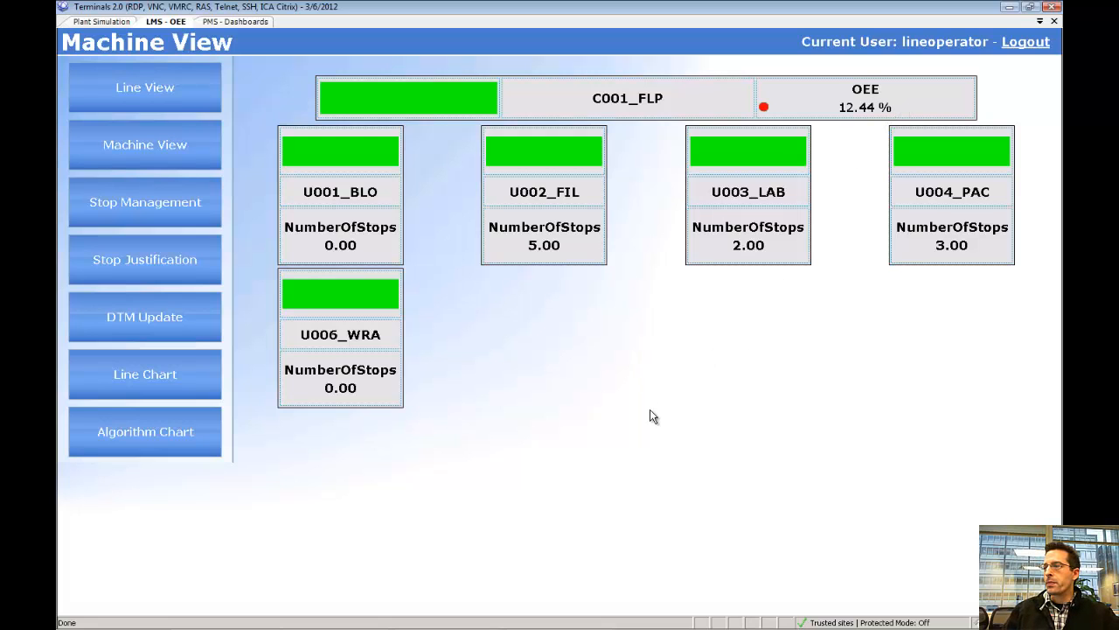
mouse_move(638, 411)
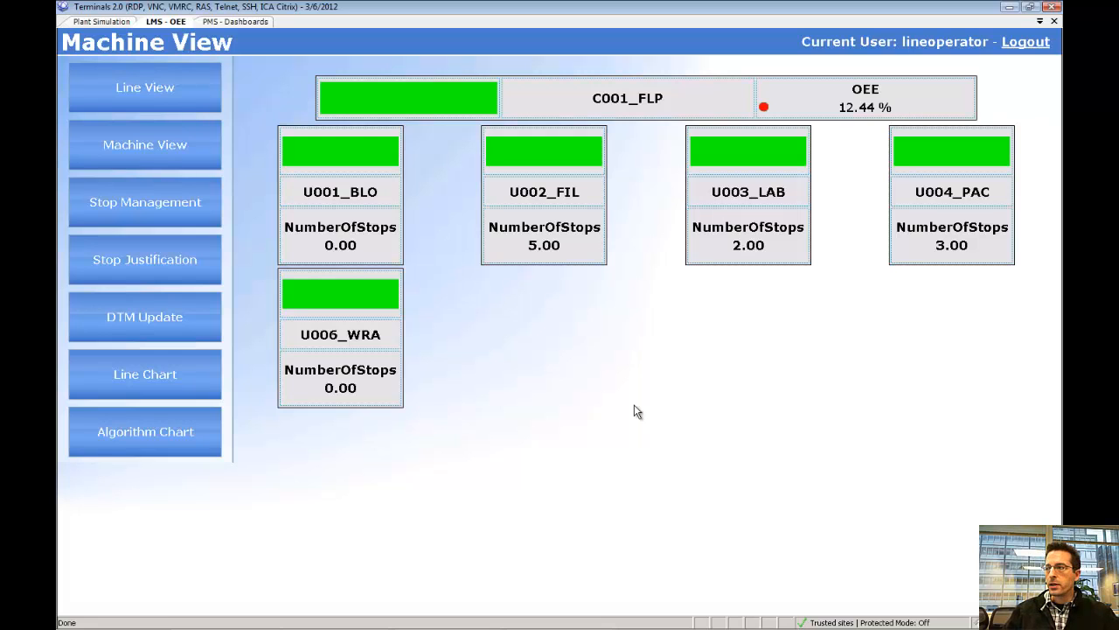
mouse_move(552, 226)
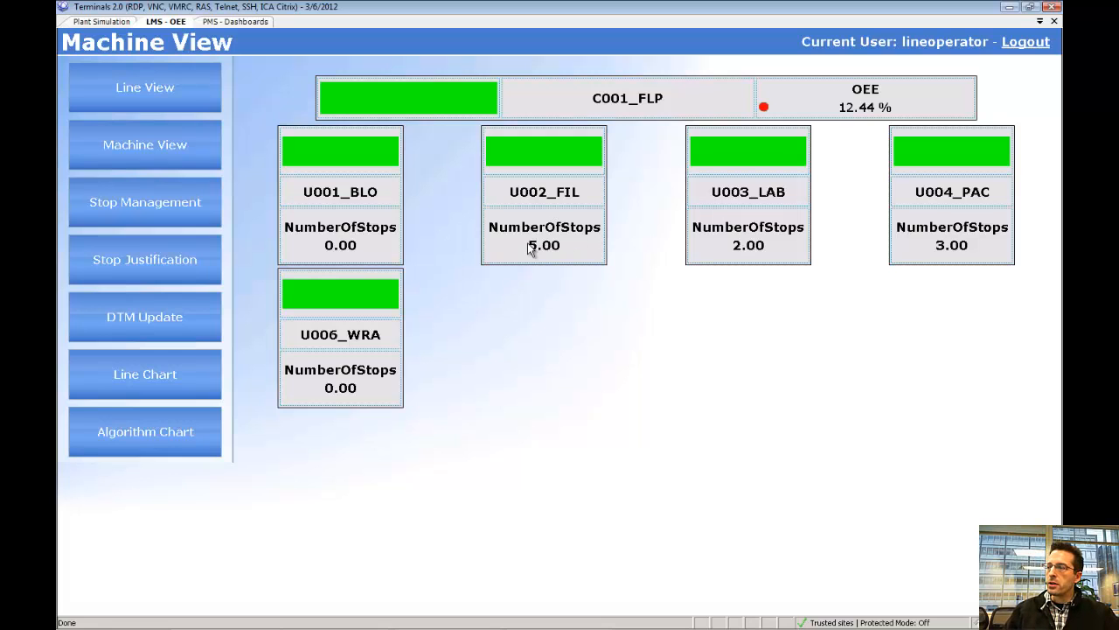
mouse_move(560, 262)
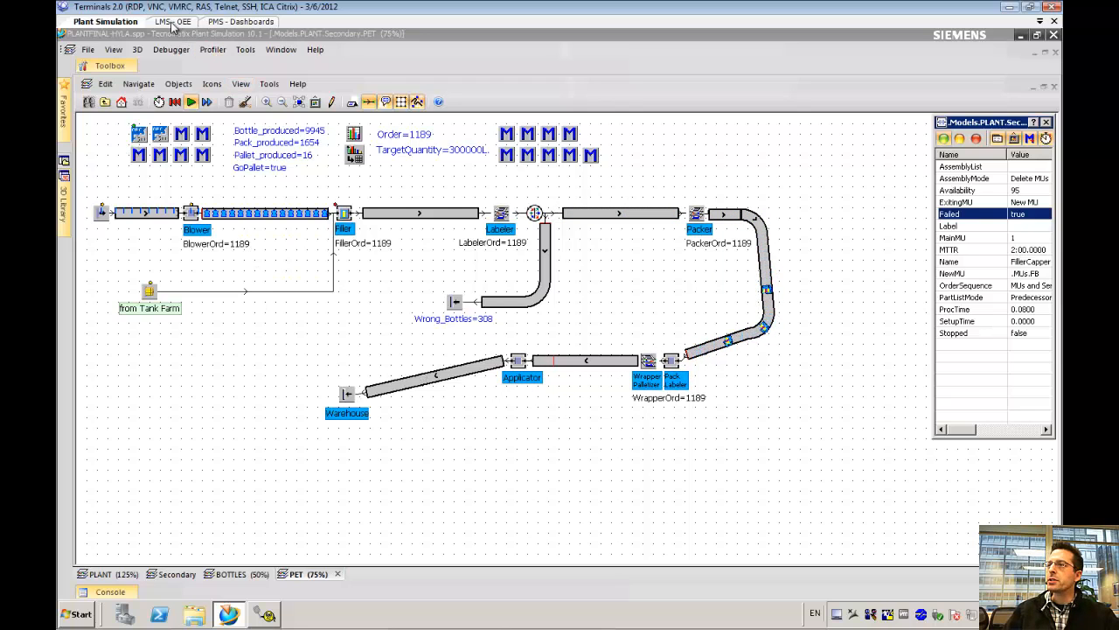
Return to the OEE Machine View showing U002_FIL stopped with an Electrical Fault
left_click(172, 21)
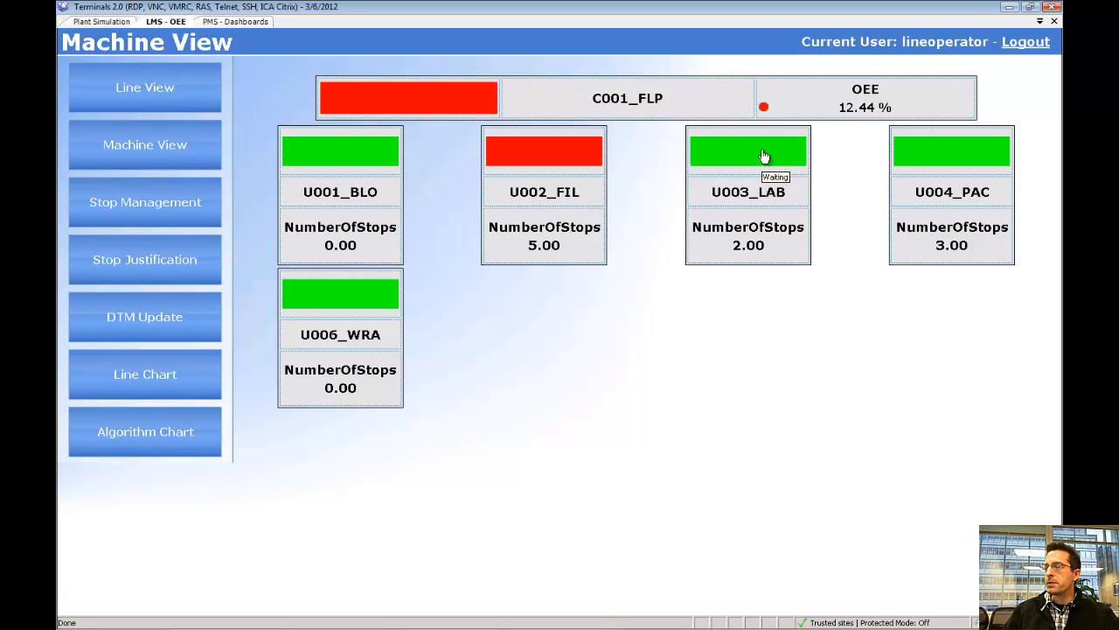
mouse_move(519, 158)
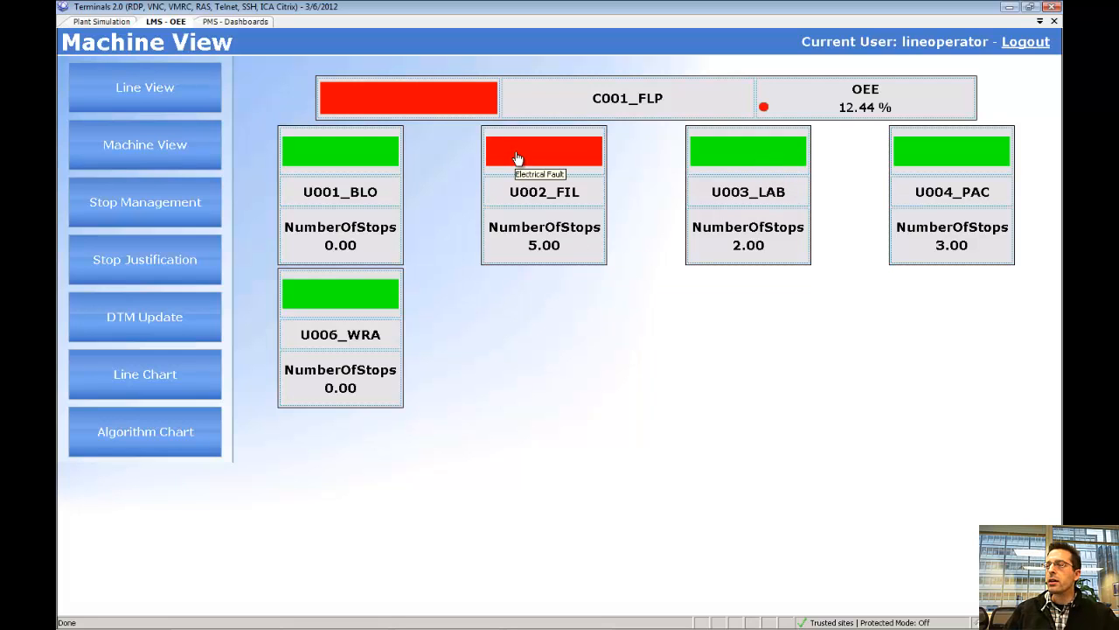
mouse_move(575, 196)
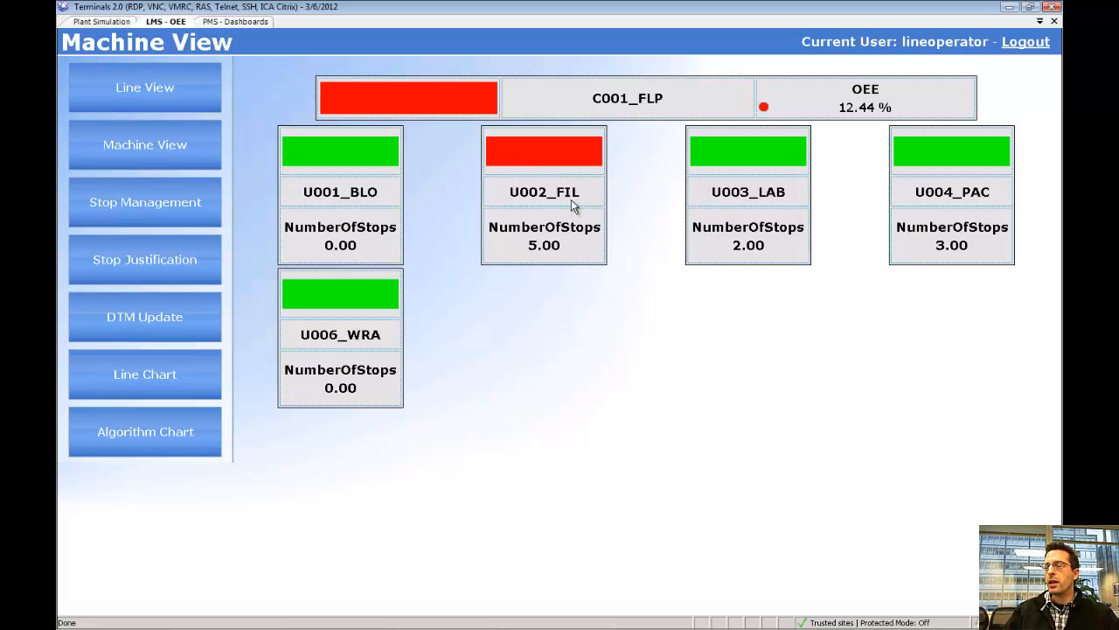
mouse_move(544, 192)
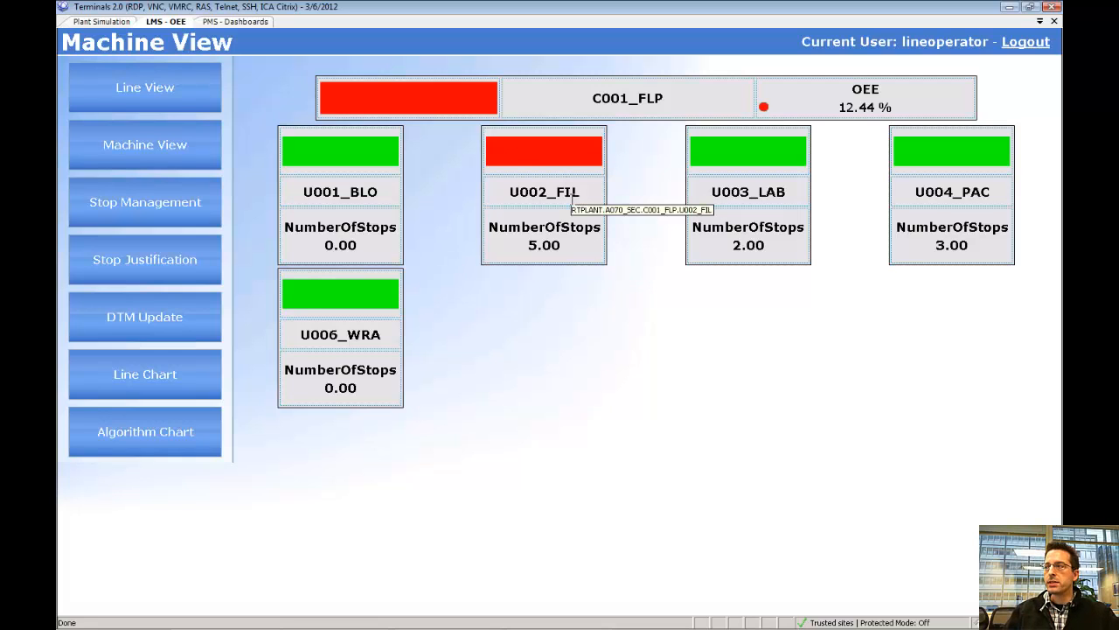
mouse_move(535, 157)
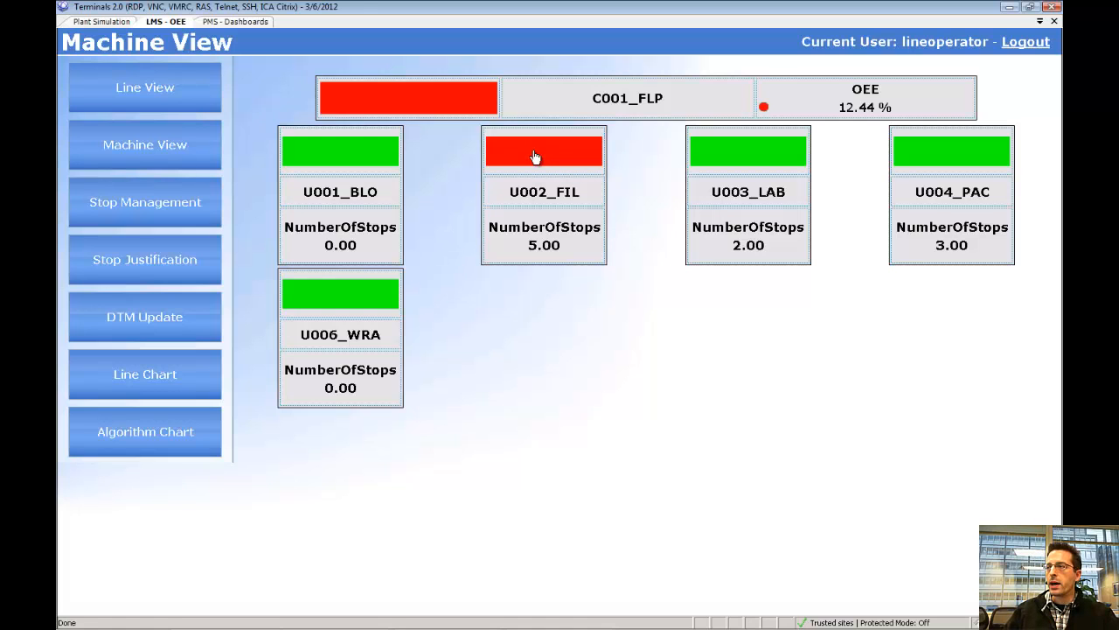
Justify the U002_FIL stop under Downtime Loss > Fault as Hydraulic Fault
left_click(543, 150)
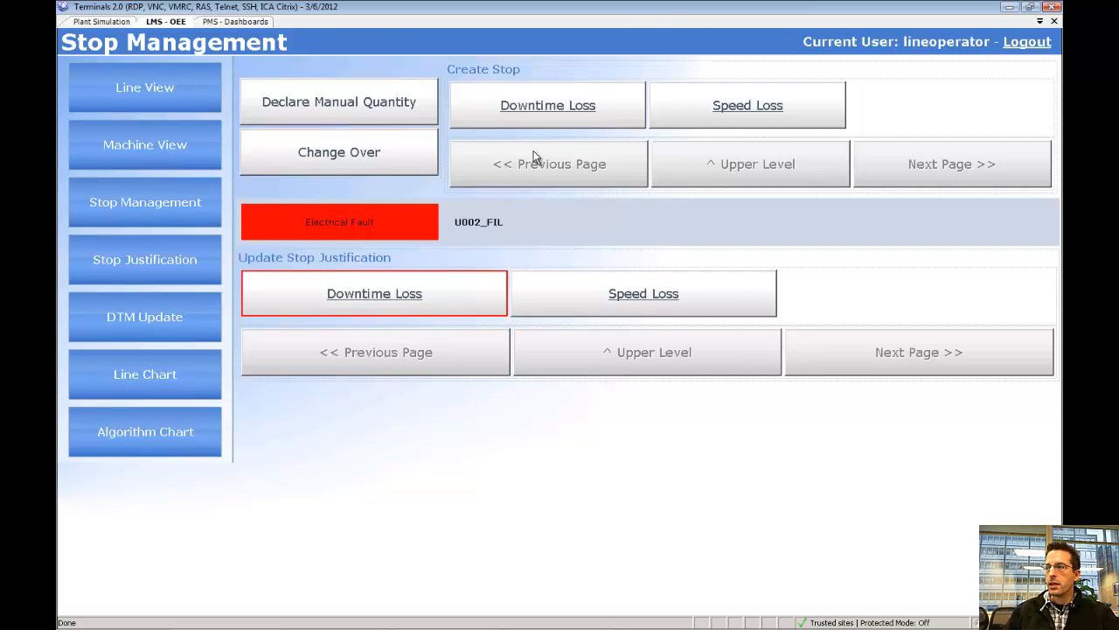
mouse_move(453, 245)
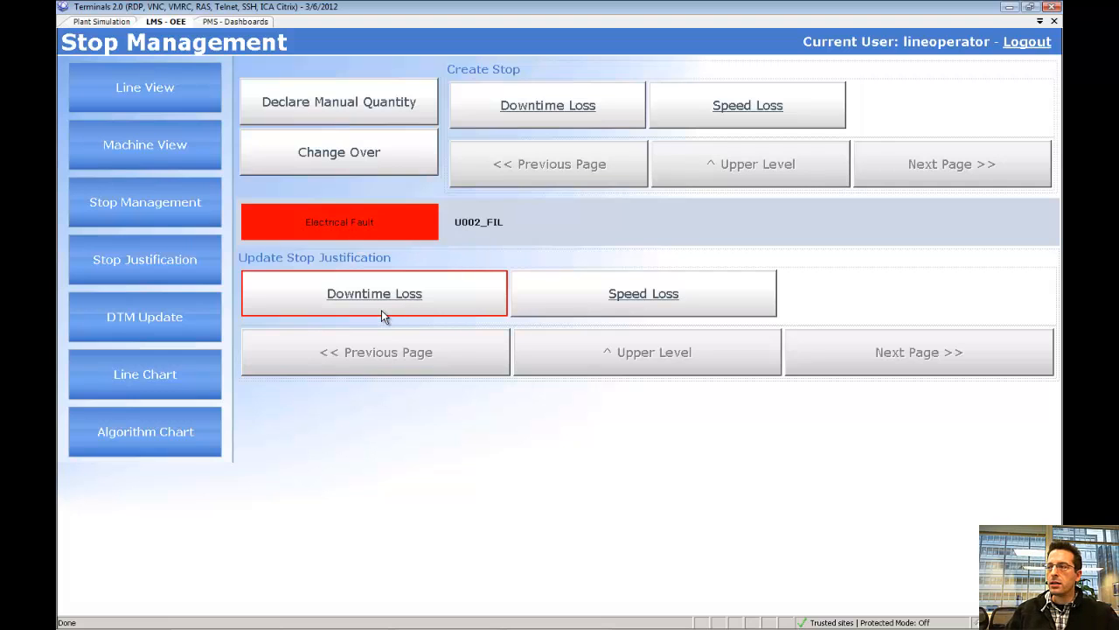
mouse_move(367, 326)
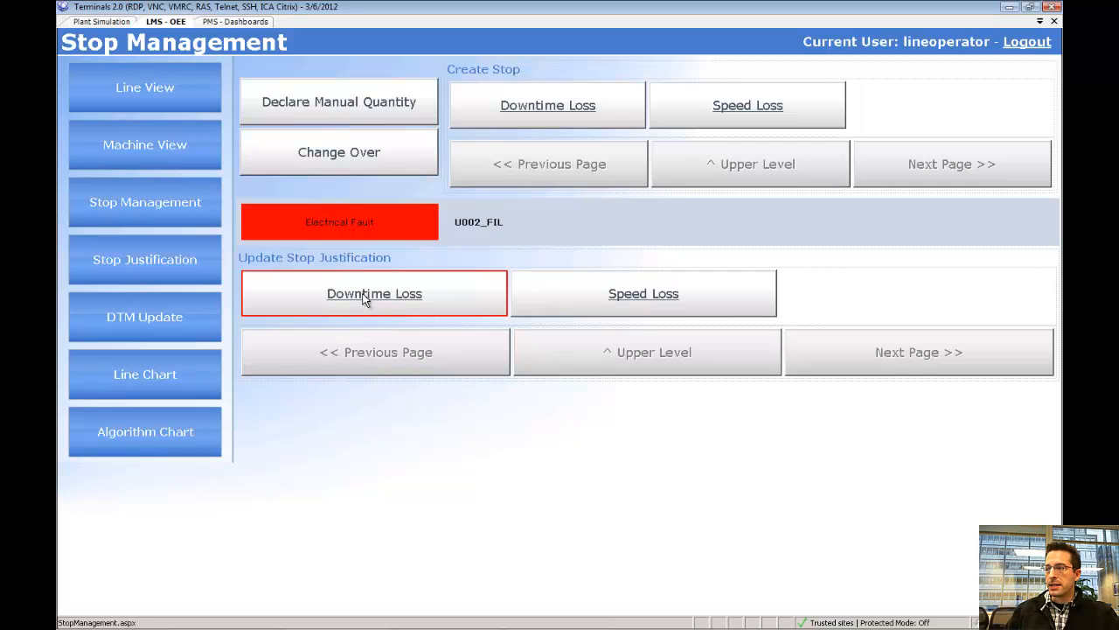
left_click(374, 293)
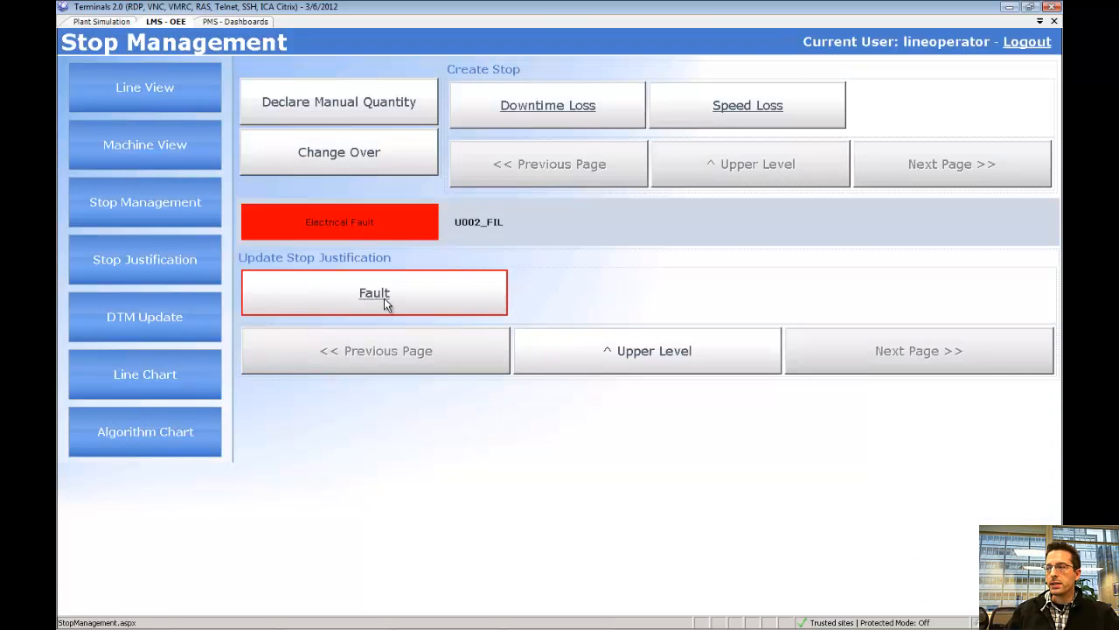
left_click(375, 292)
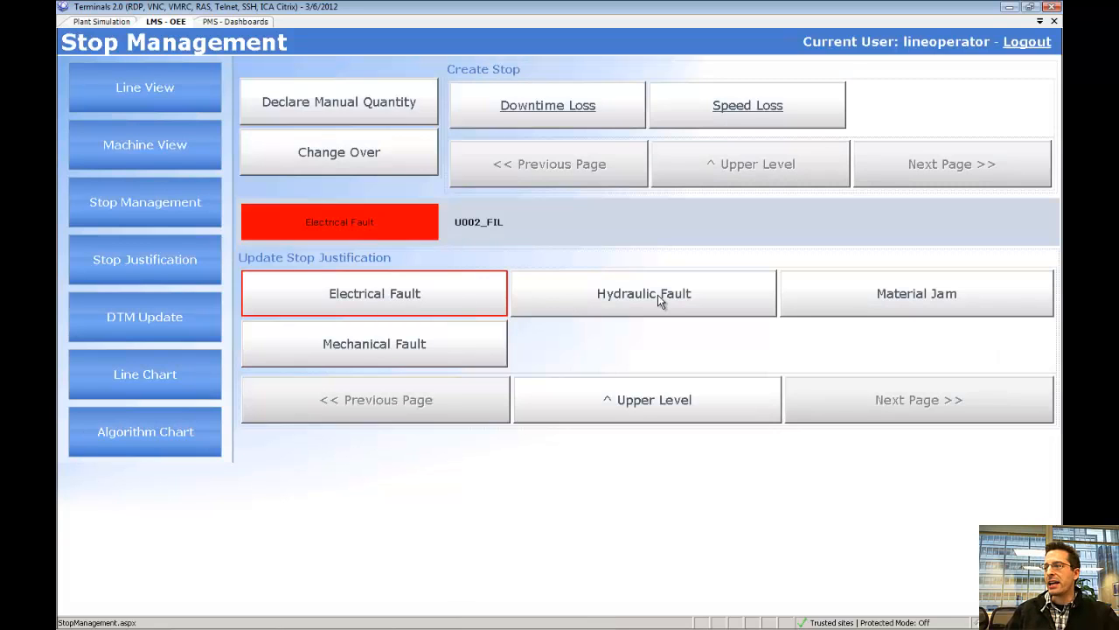
left_click(643, 293)
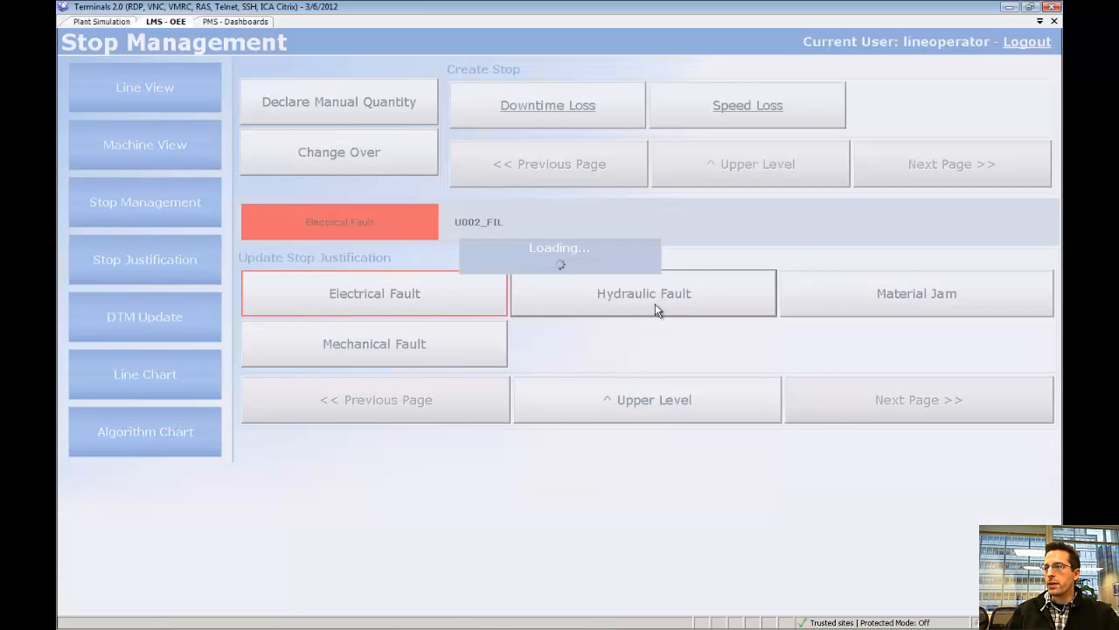
left_click(644, 293)
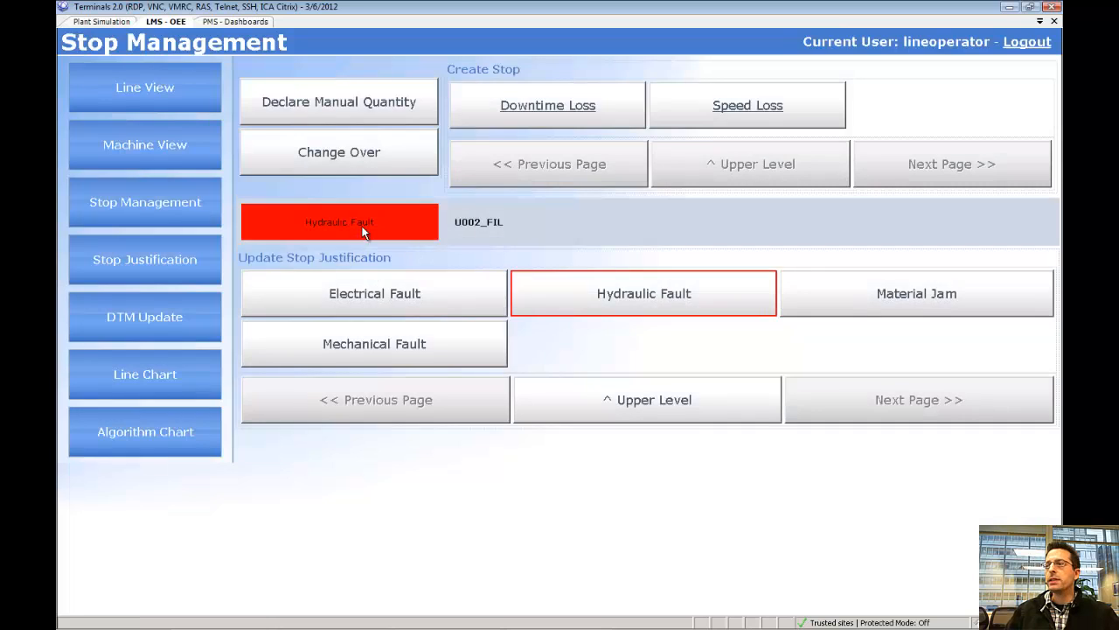
mouse_move(376, 232)
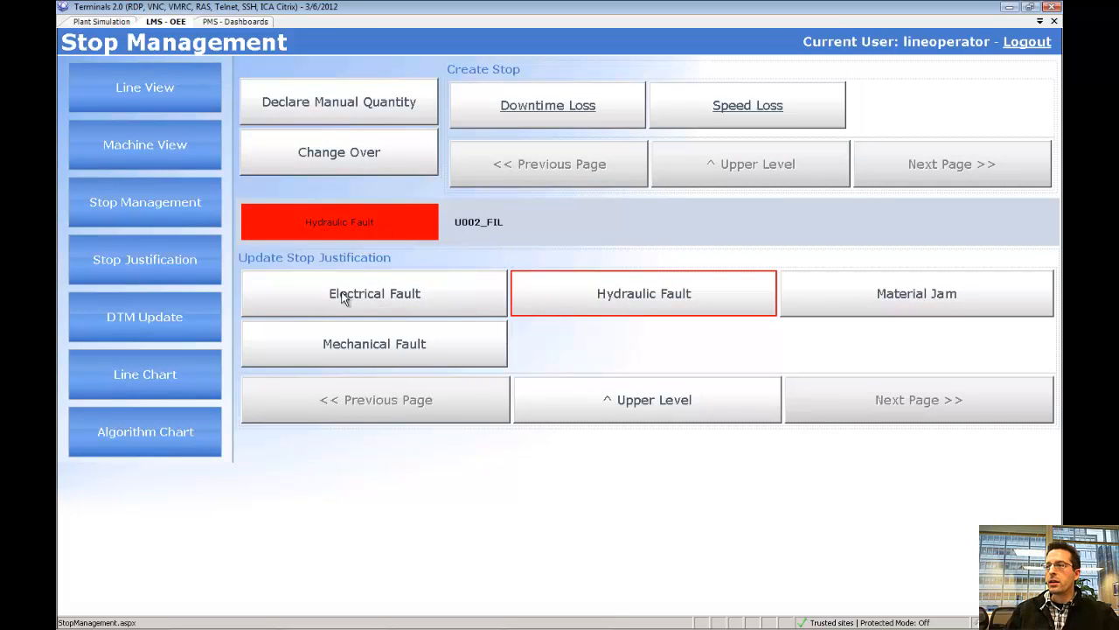
mouse_move(514, 312)
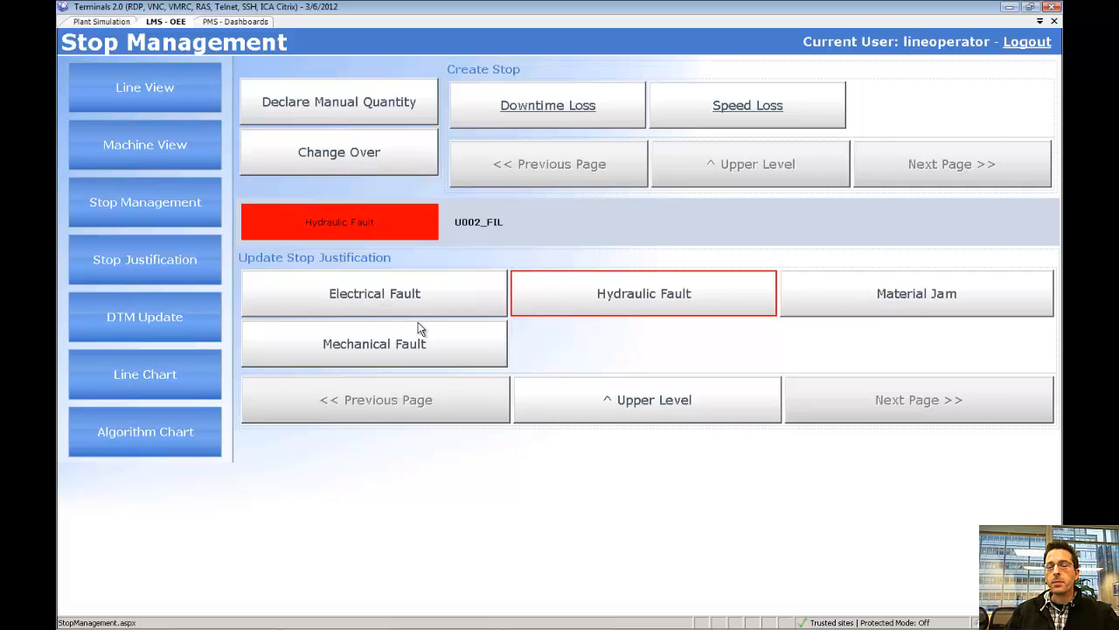
mouse_move(411, 327)
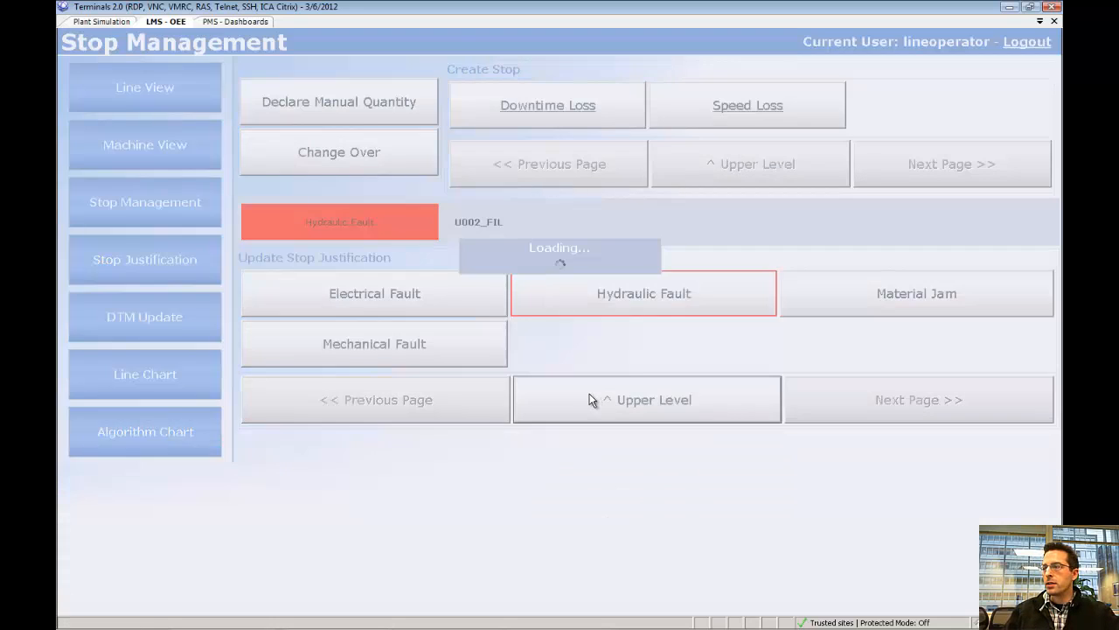
left_click(643, 293)
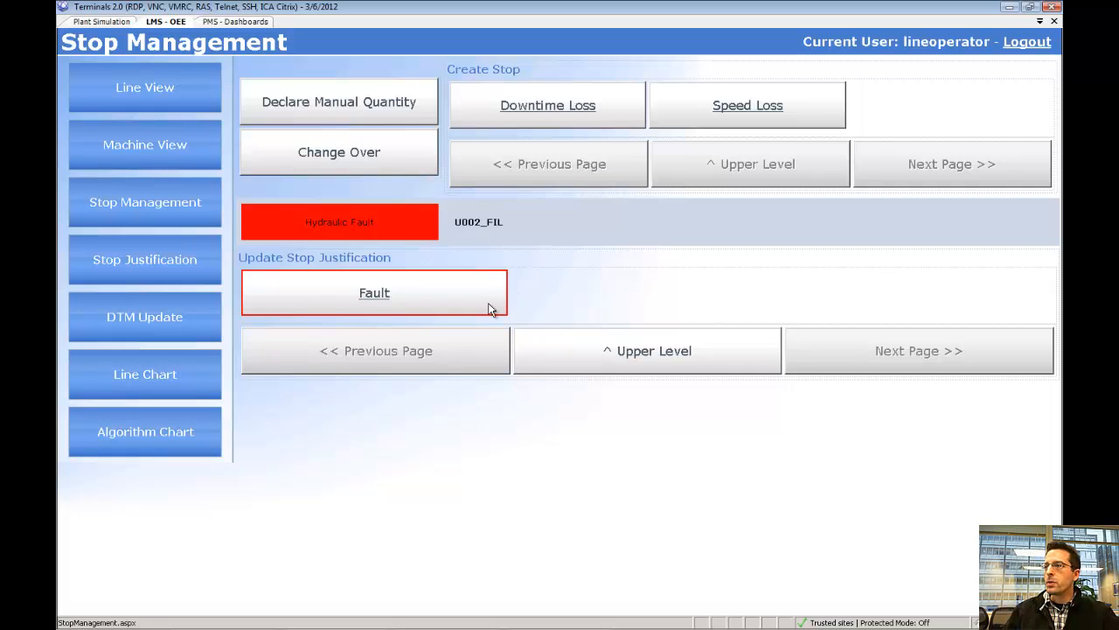
mouse_move(358, 222)
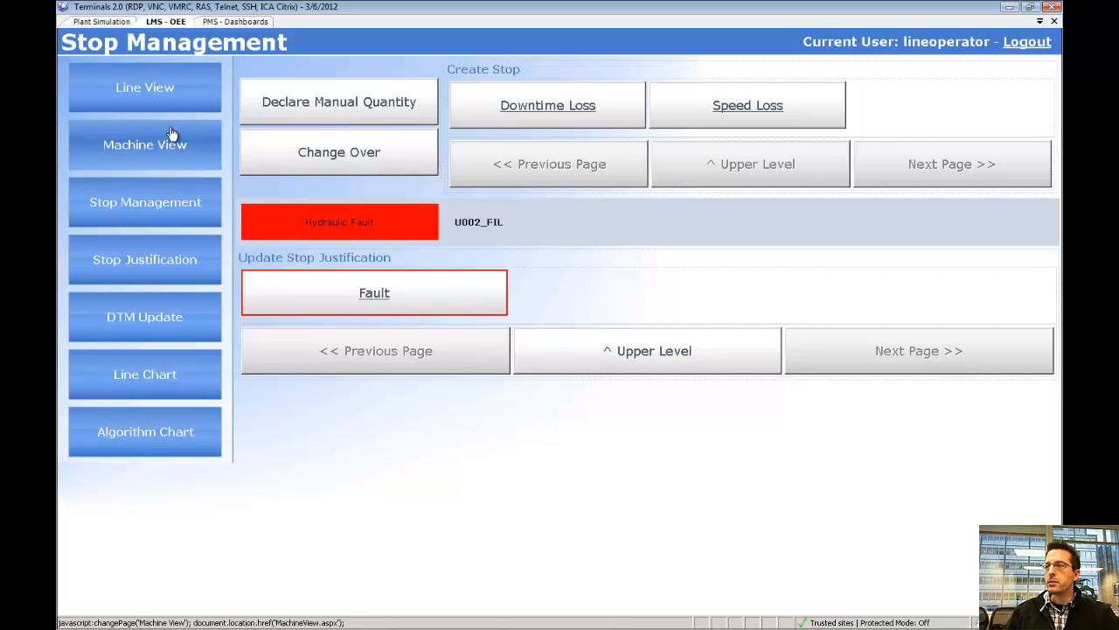
Check both lines' shift timelines in Line View, C001_FLP at 12.81% OEE
left_click(144, 87)
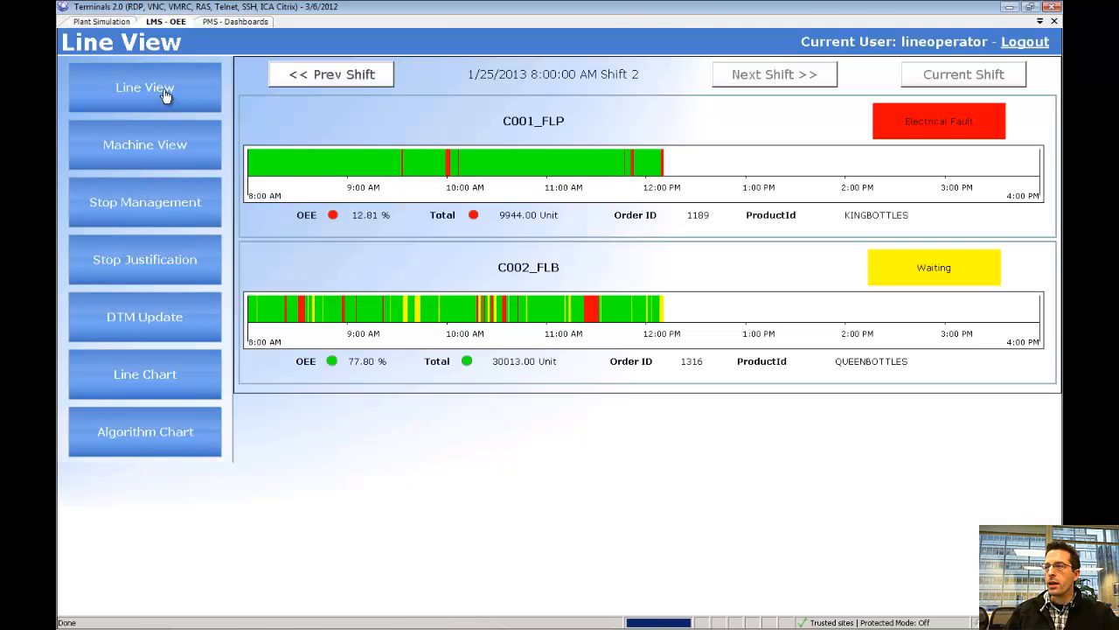
mouse_move(960, 135)
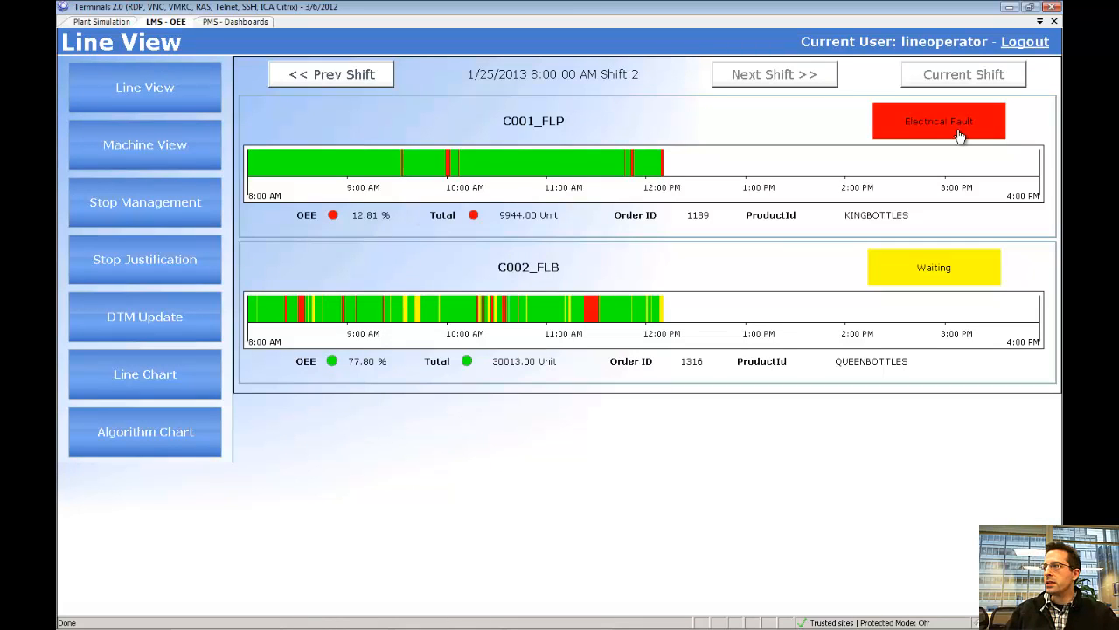
mouse_move(970, 136)
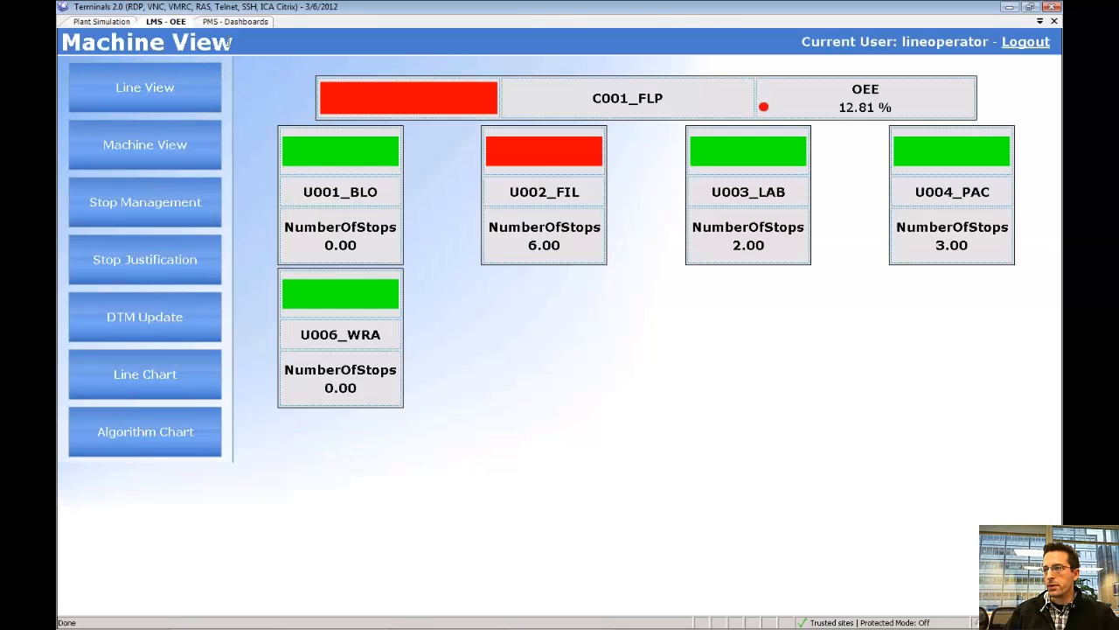
mouse_move(573, 160)
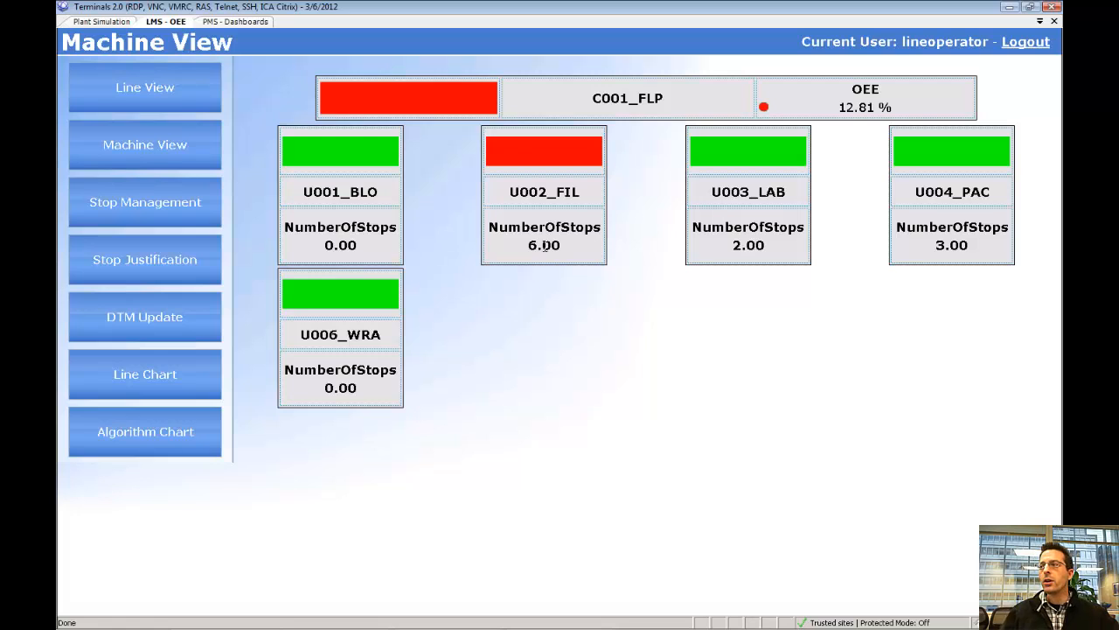
mouse_move(571, 146)
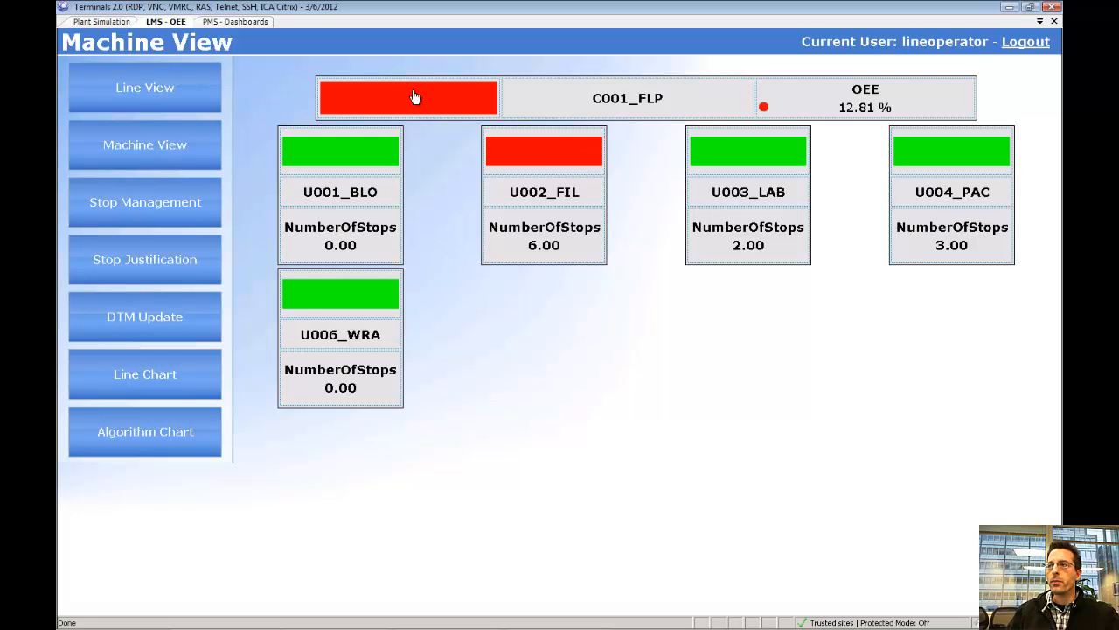
mouse_move(408, 97)
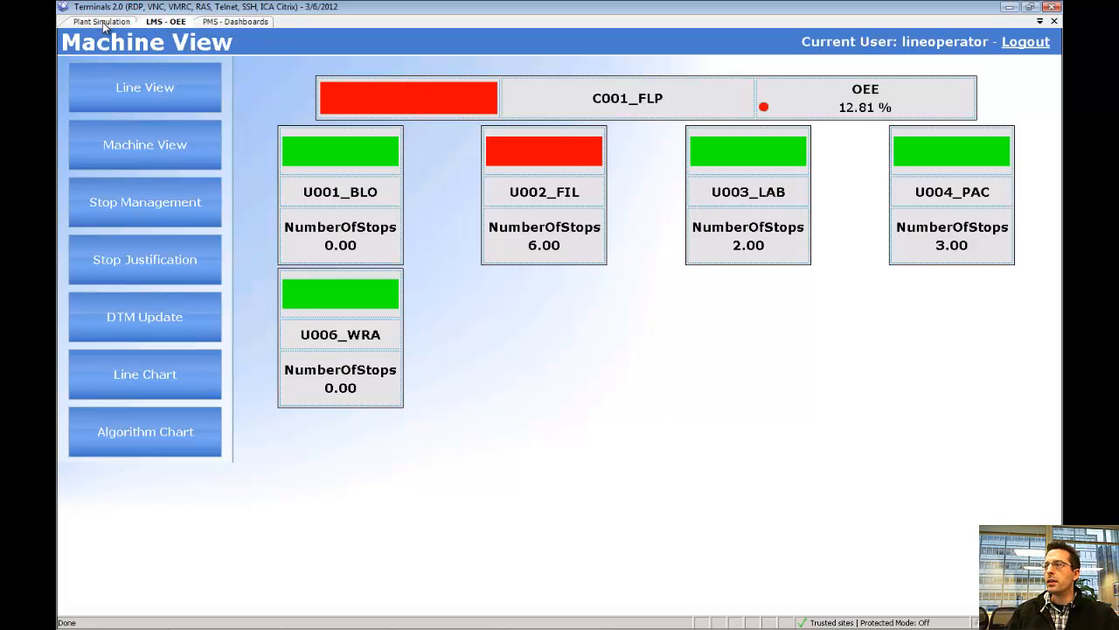
Bring up the PET bottling model with the filler's Failed attribute set to false
left_click(100, 21)
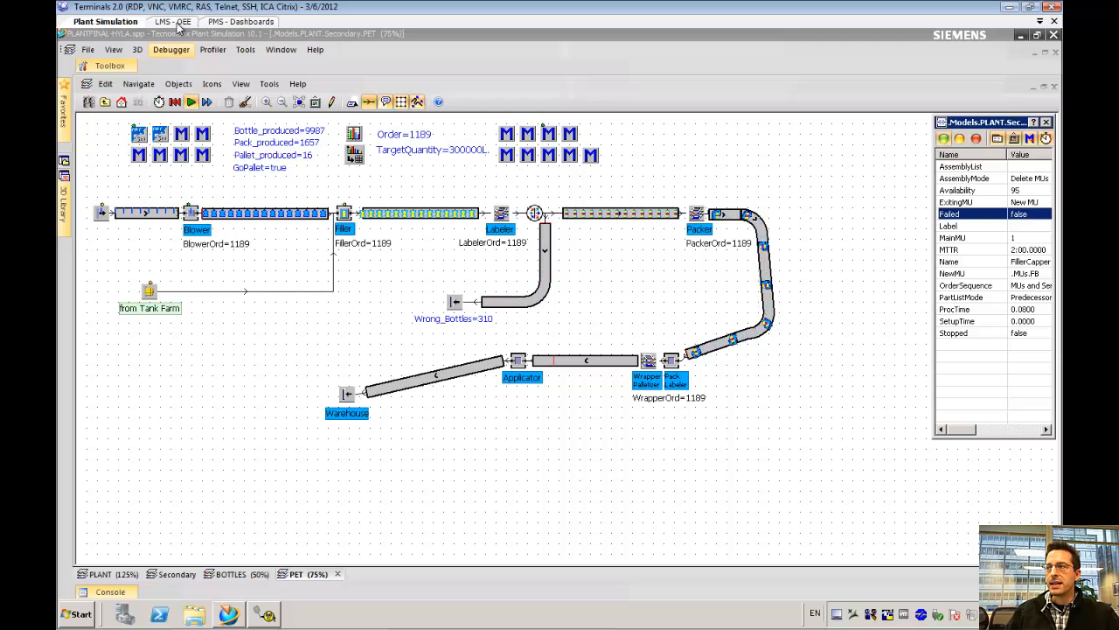
left_click(172, 21)
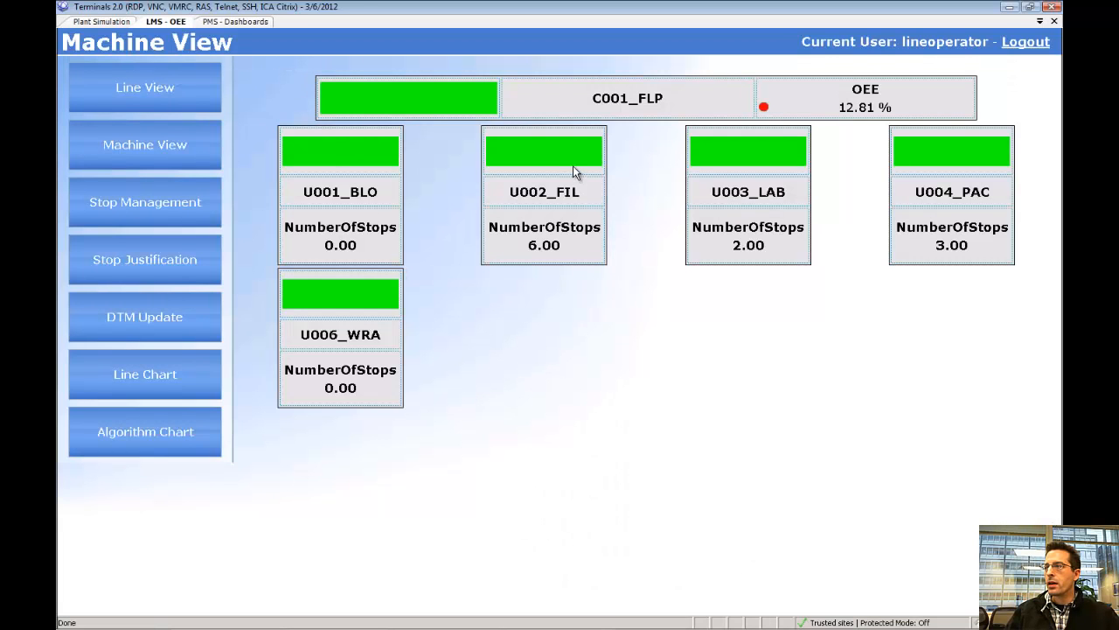
mouse_move(576, 164)
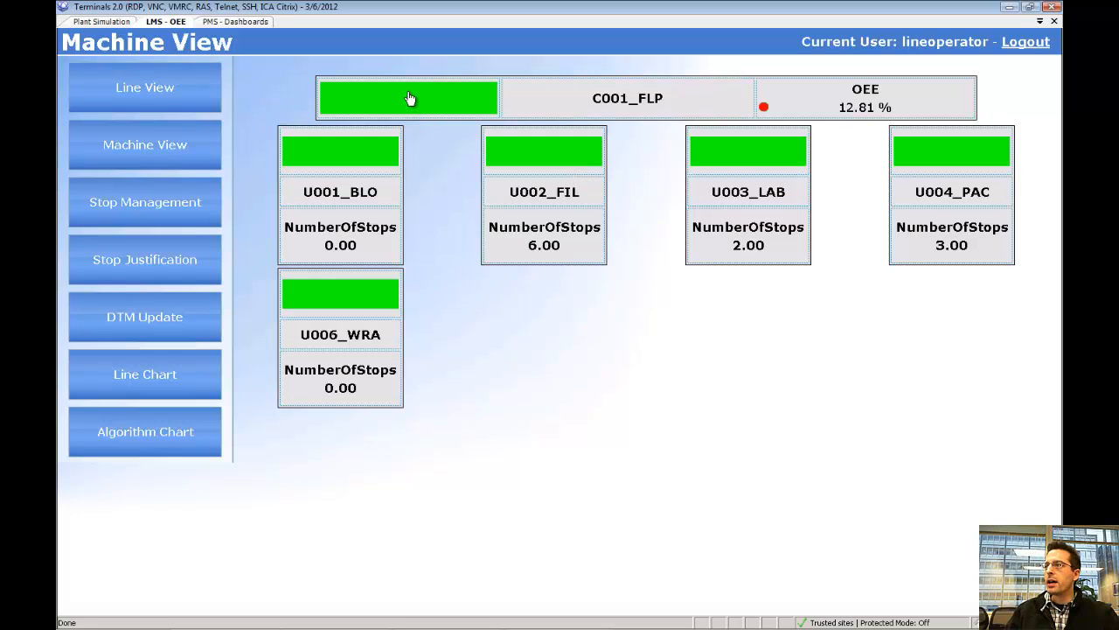
mouse_move(451, 118)
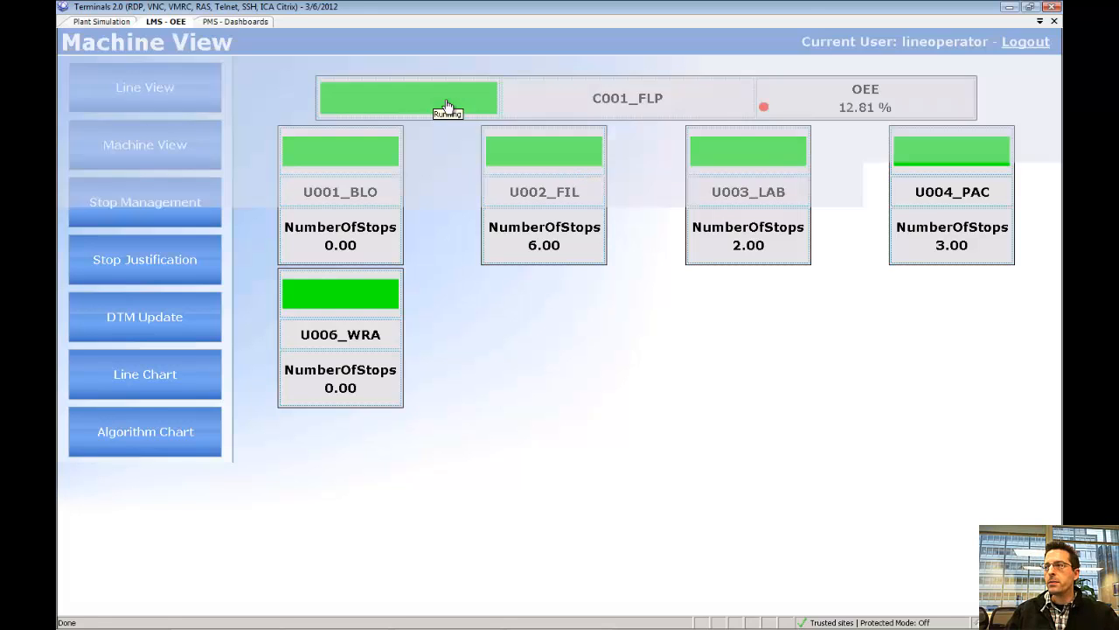
left_click(145, 202)
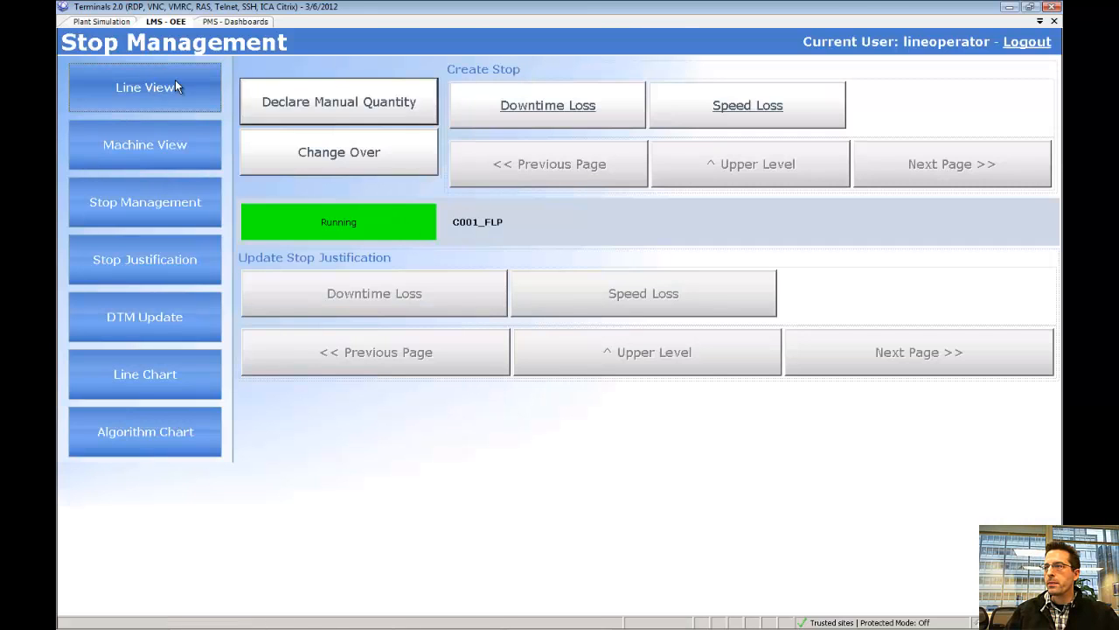
left_click(144, 87)
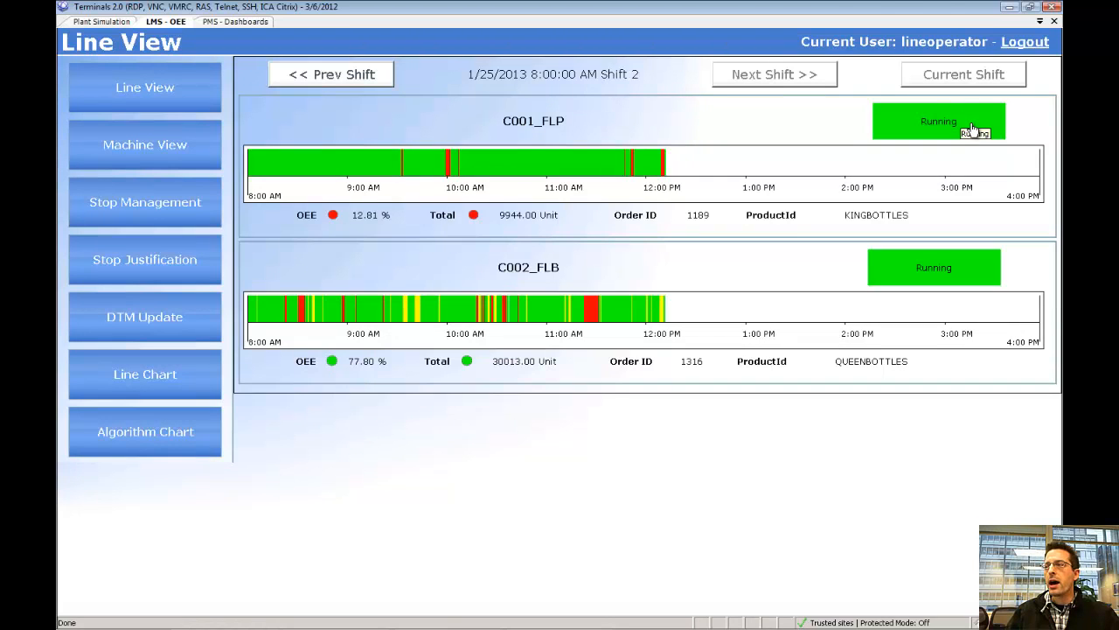
mouse_move(707, 231)
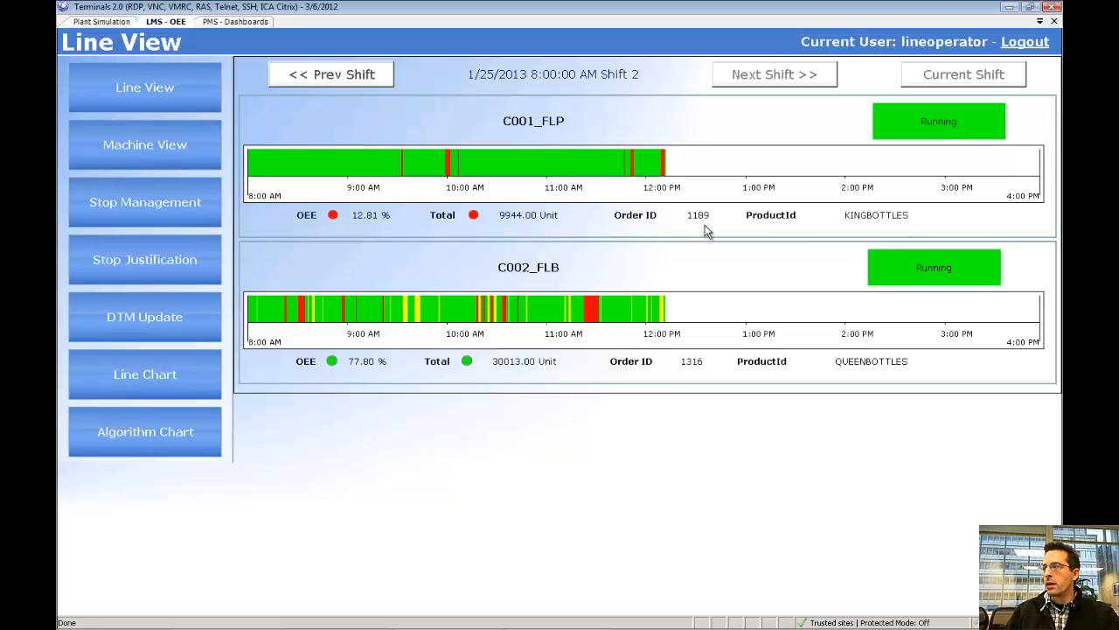
mouse_move(742, 223)
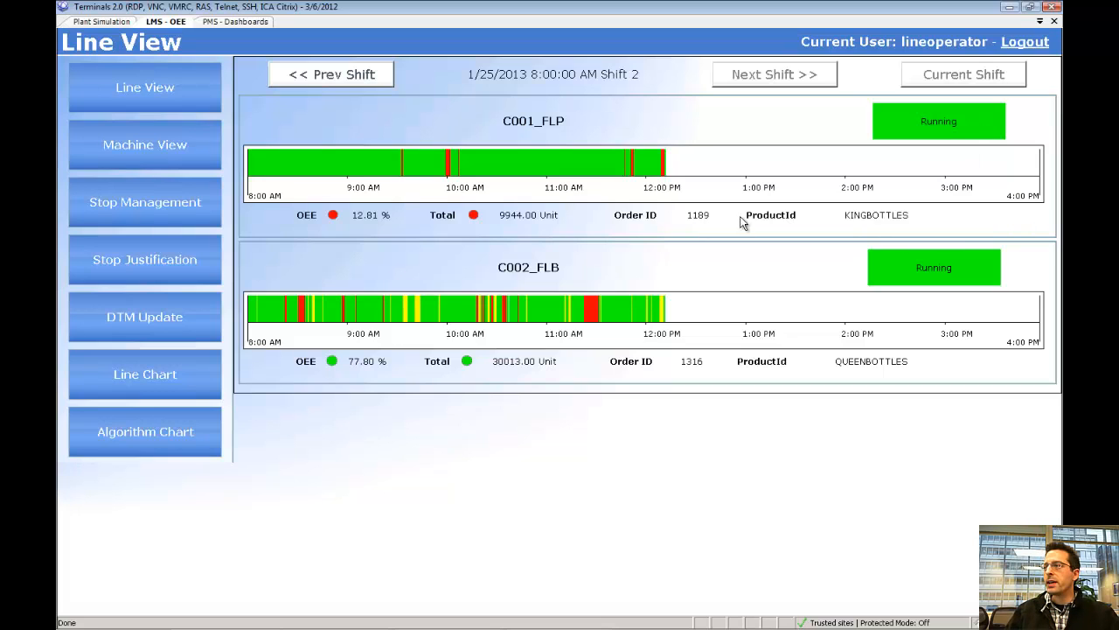
mouse_move(778, 247)
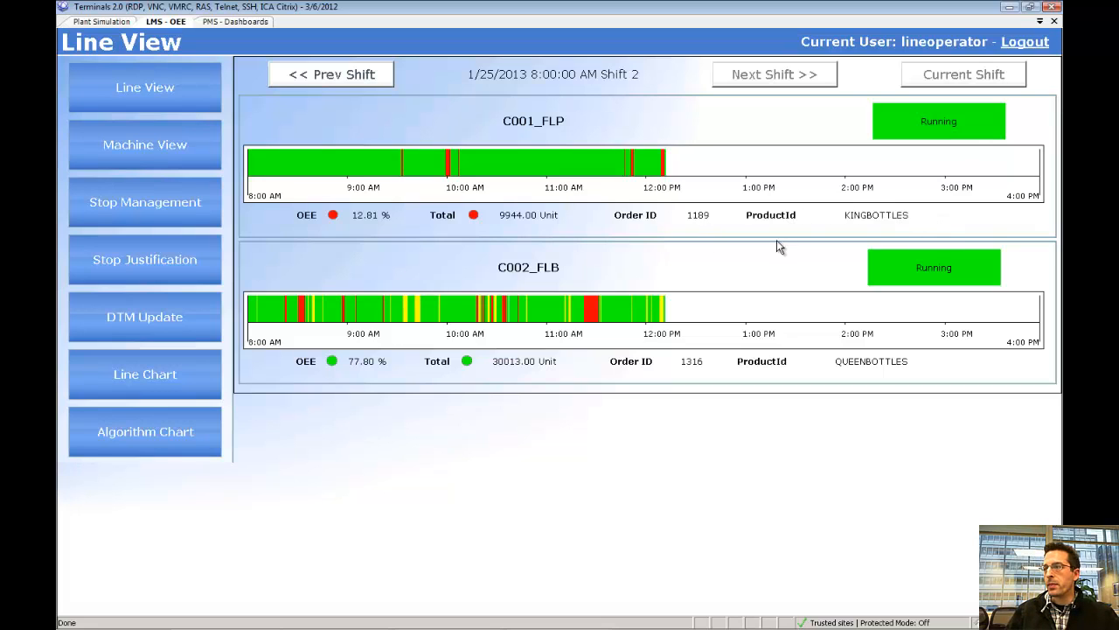
mouse_move(503, 219)
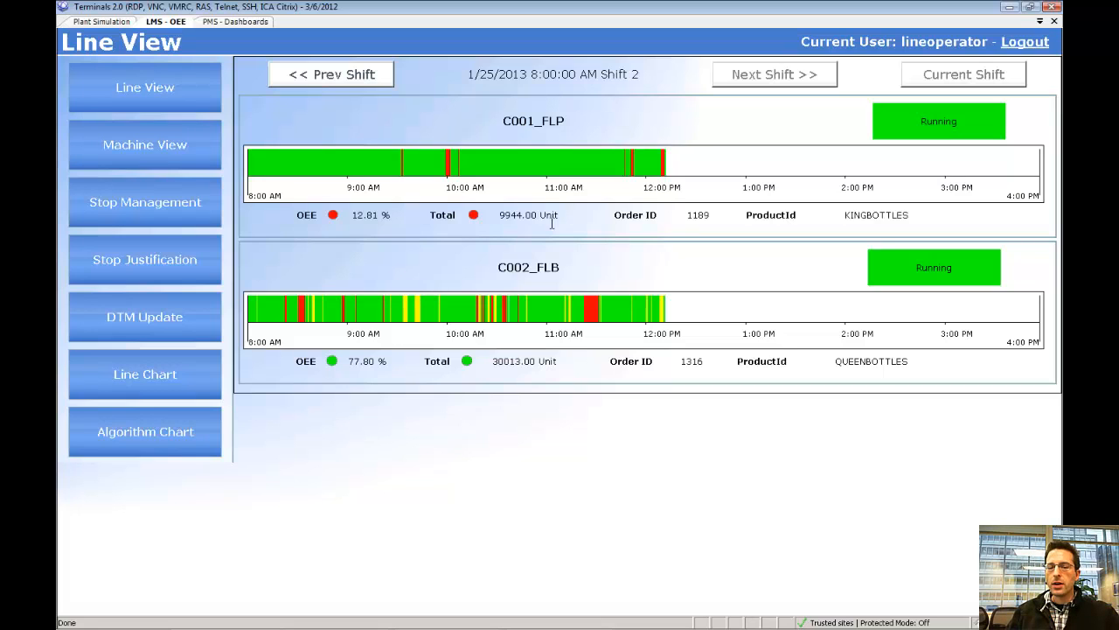
mouse_move(566, 237)
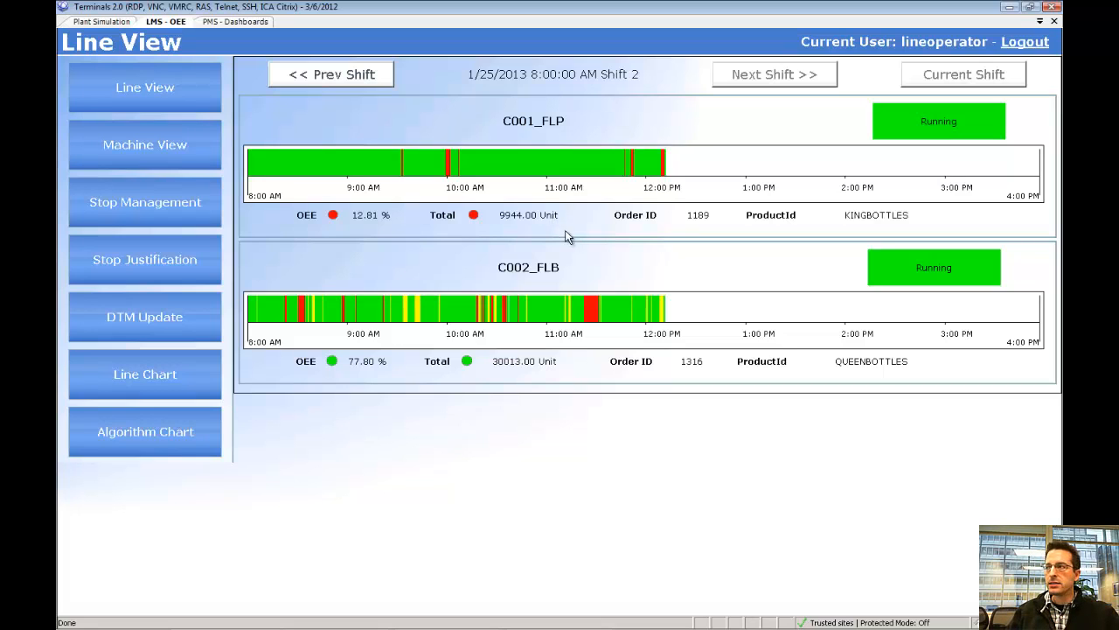
mouse_move(449, 166)
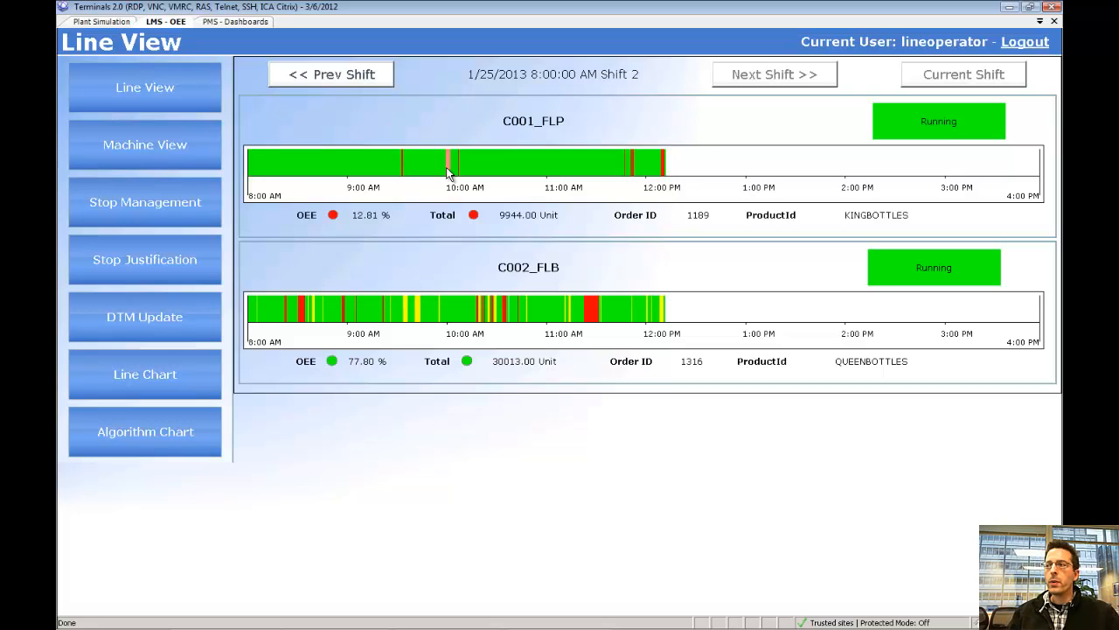
mouse_move(426, 254)
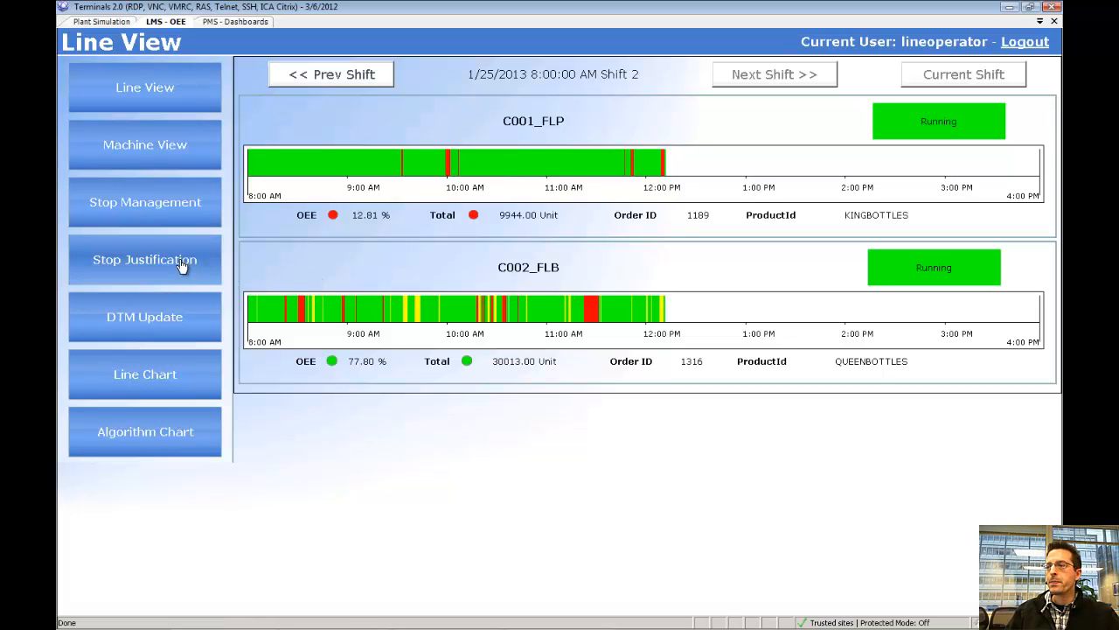
Select the C002_FLB stop in Stop Justification and assign Speed Loss > Waiting
left_click(145, 260)
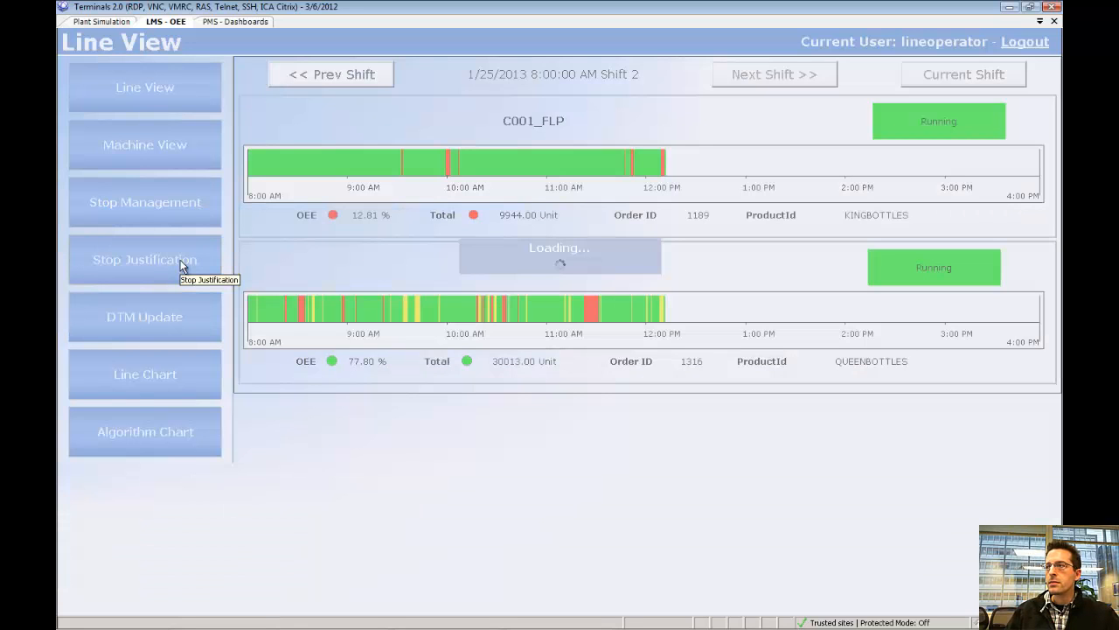
left_click(144, 259)
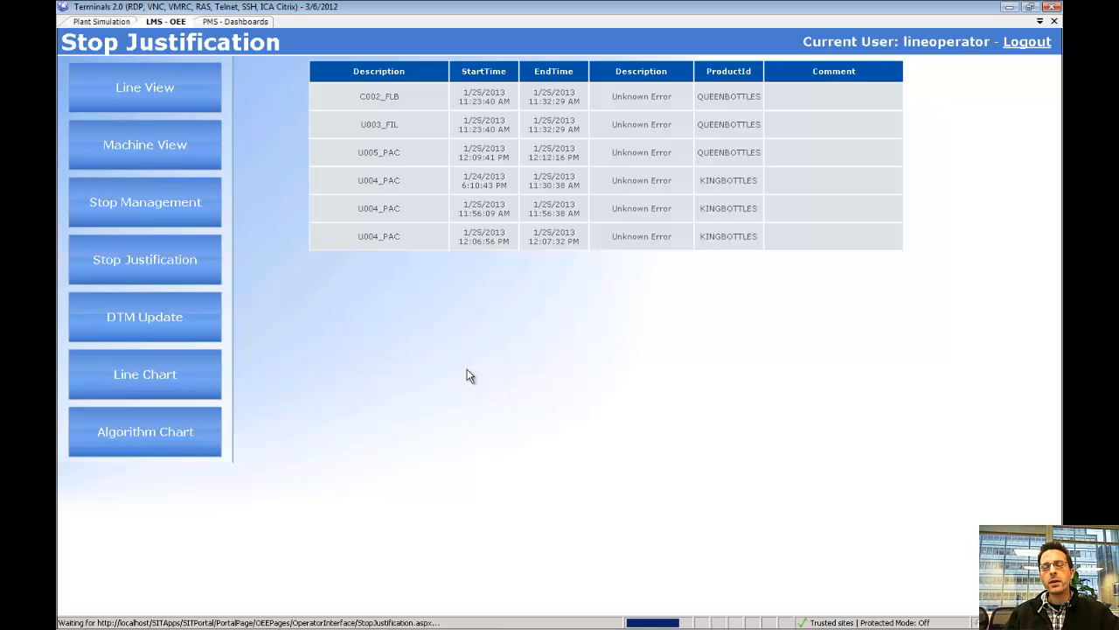
mouse_move(494, 378)
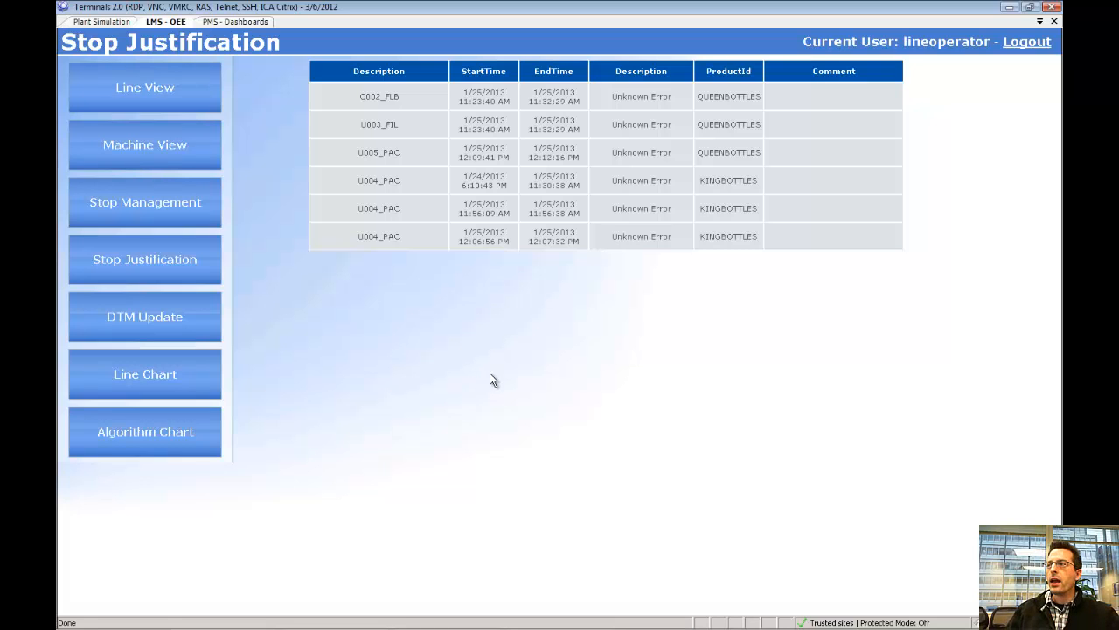
mouse_move(721, 194)
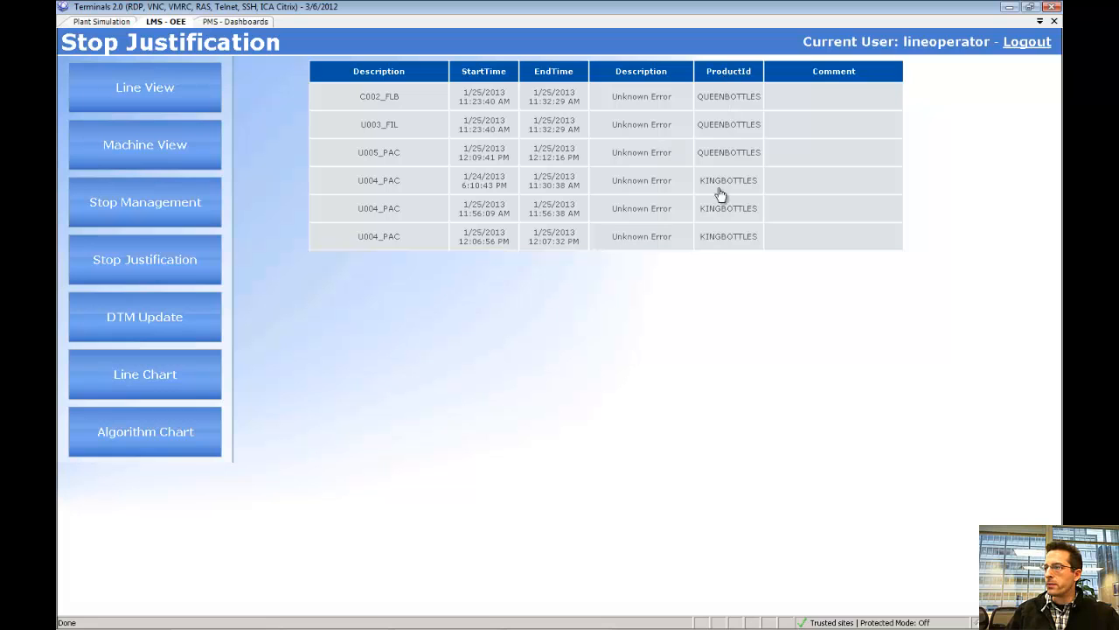
mouse_move(630, 101)
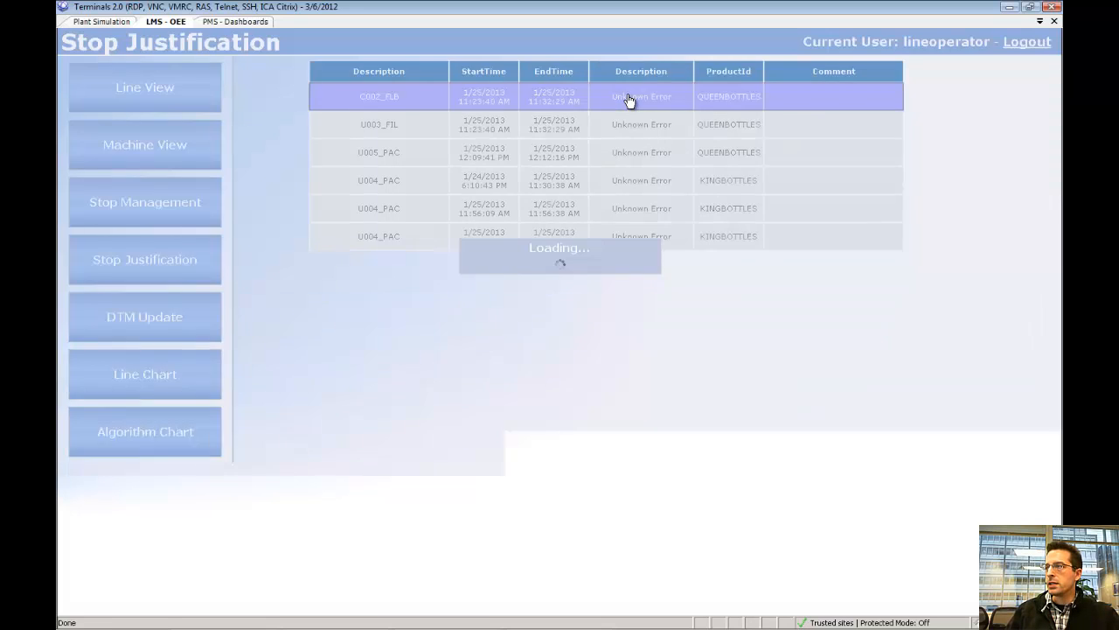
left_click(378, 97)
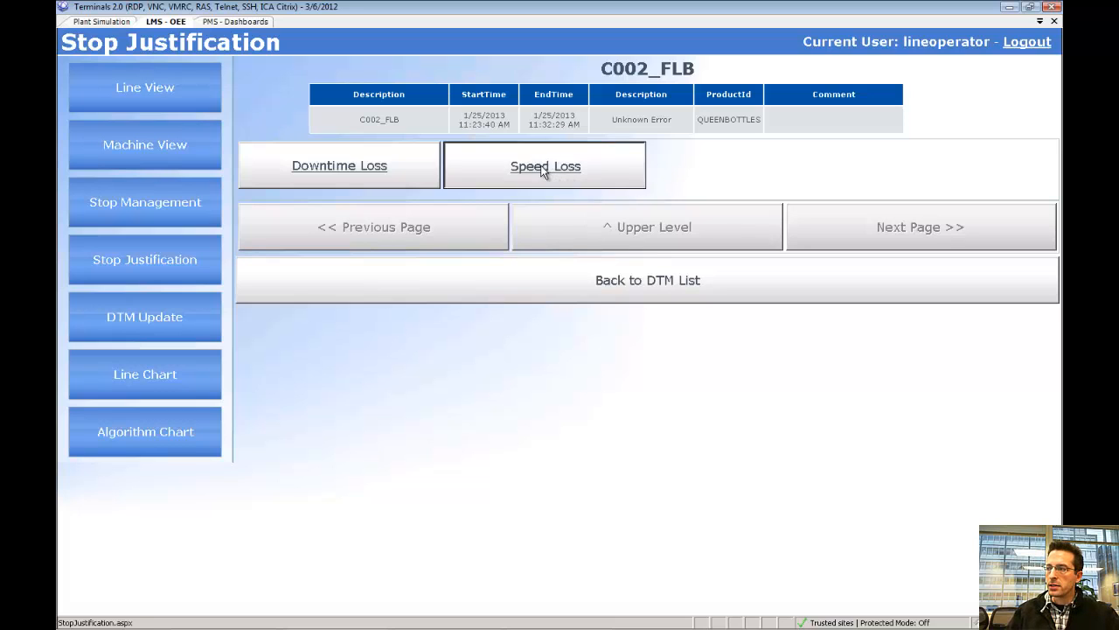
left_click(545, 165)
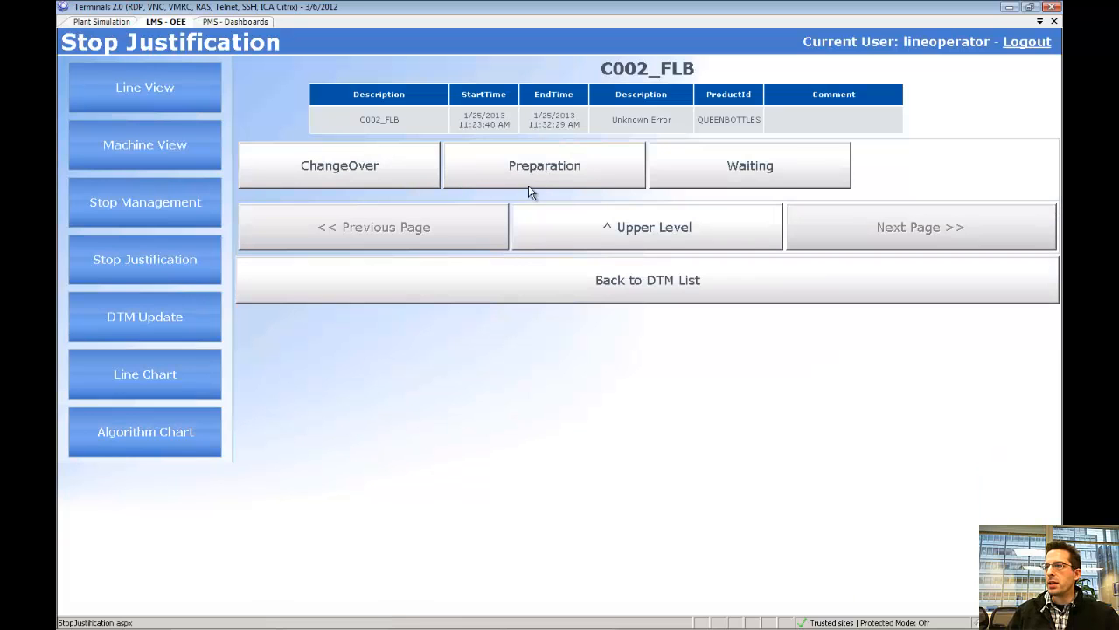
left_click(750, 165)
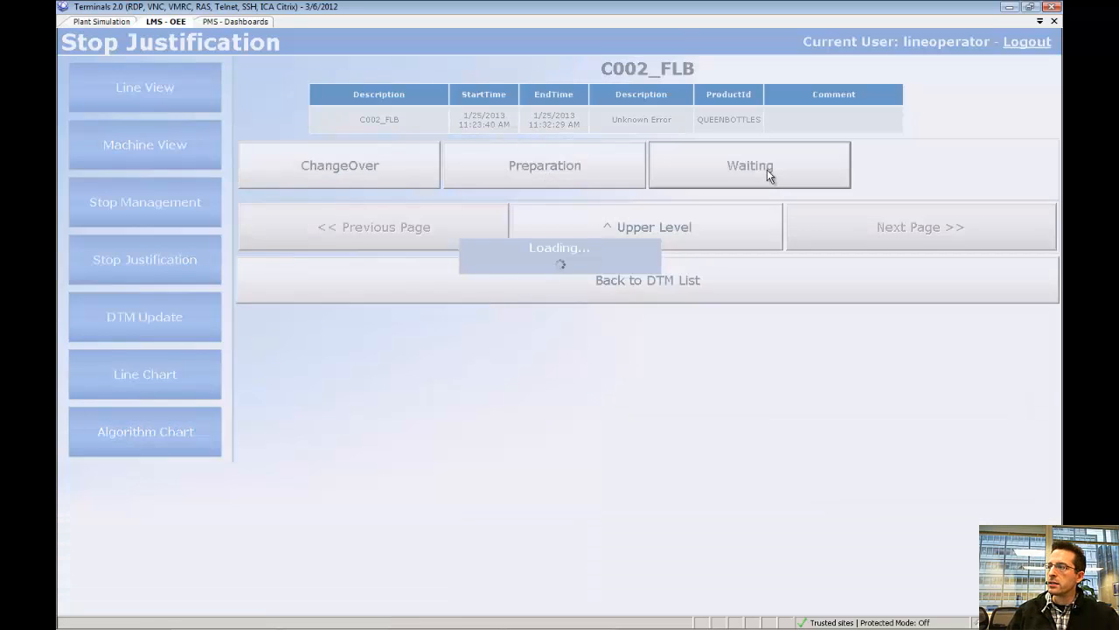
Save Waiting as the C002_FLB 11:23 AM stop description, replacing Unknown Error
left_click(750, 165)
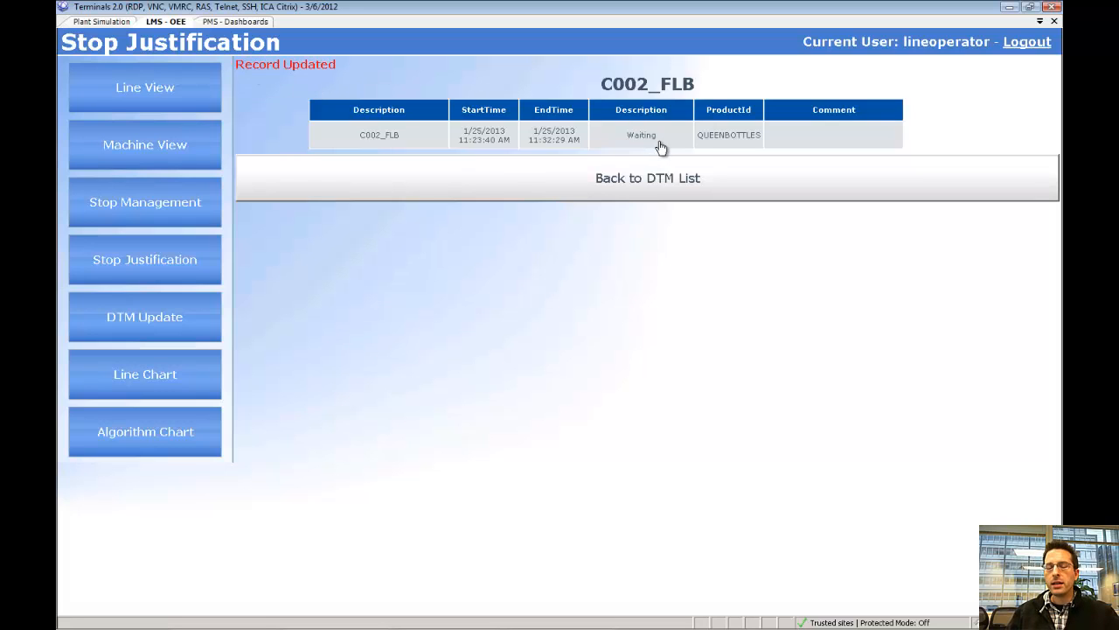
mouse_move(441, 376)
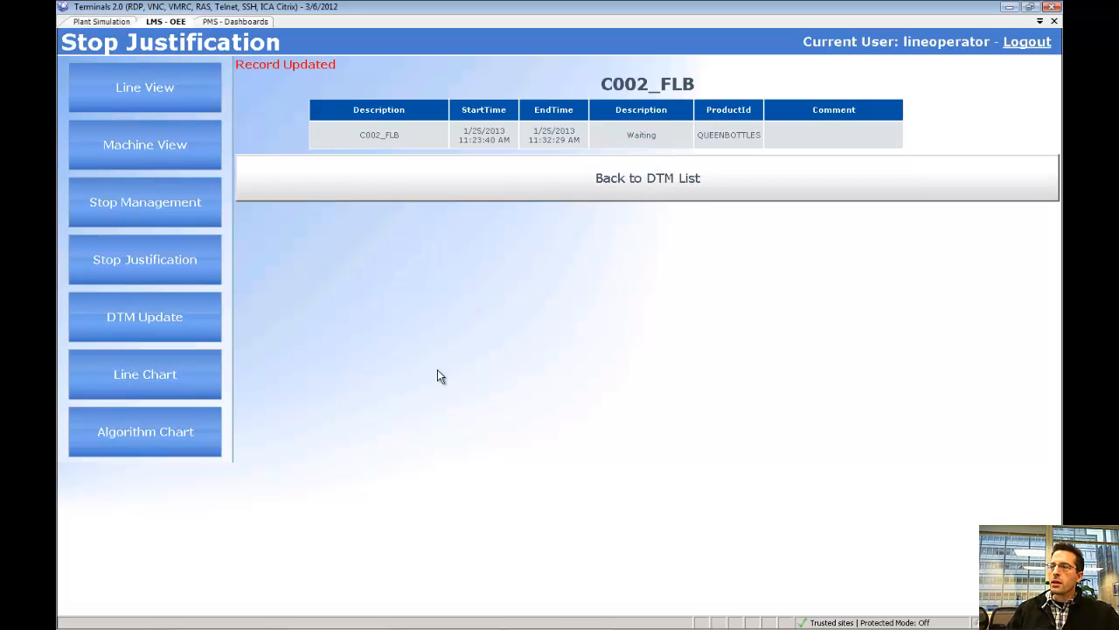
mouse_move(489, 256)
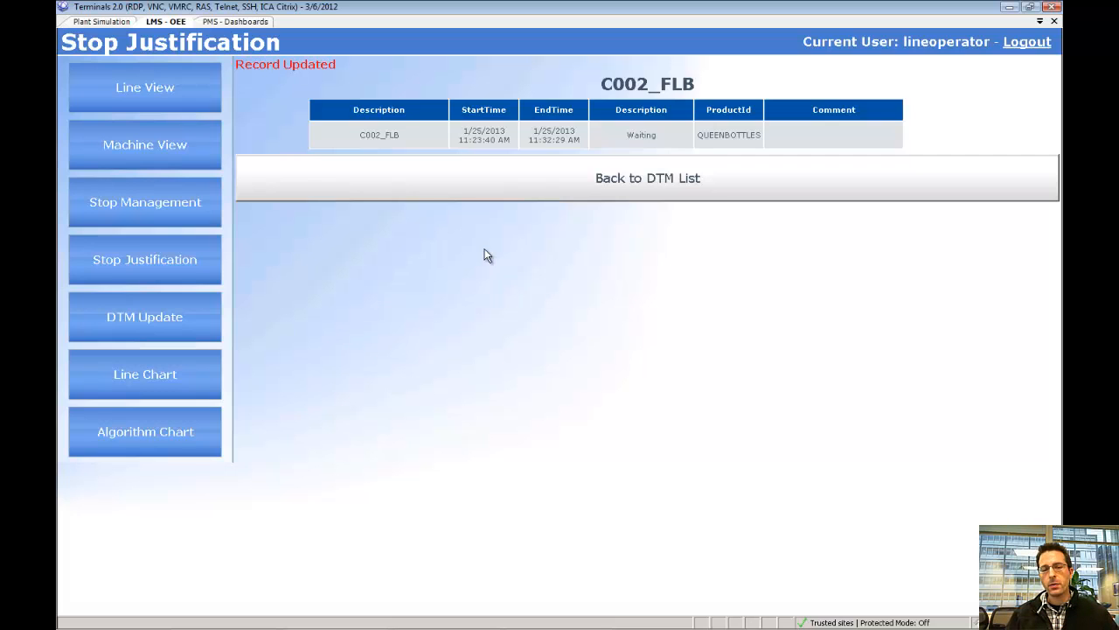
mouse_move(495, 267)
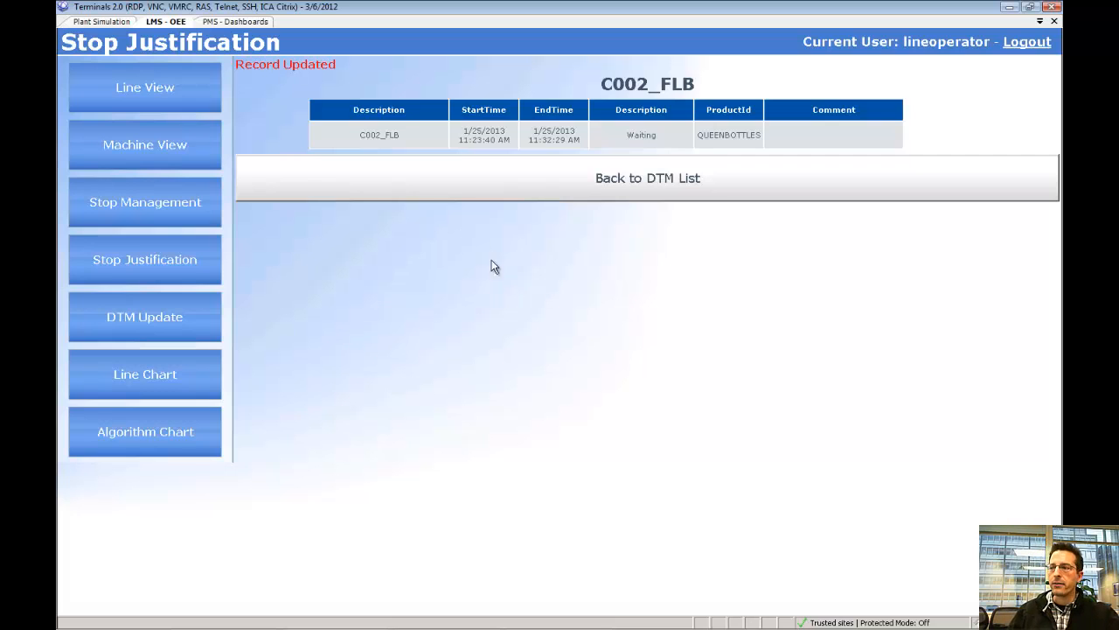
mouse_move(246, 365)
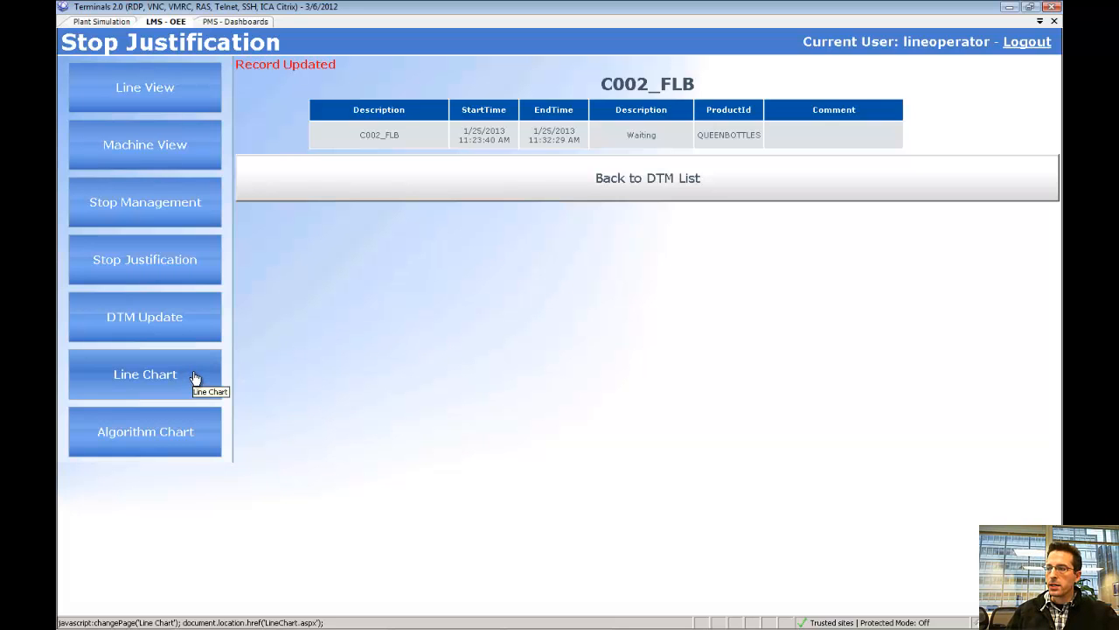
left_click(144, 375)
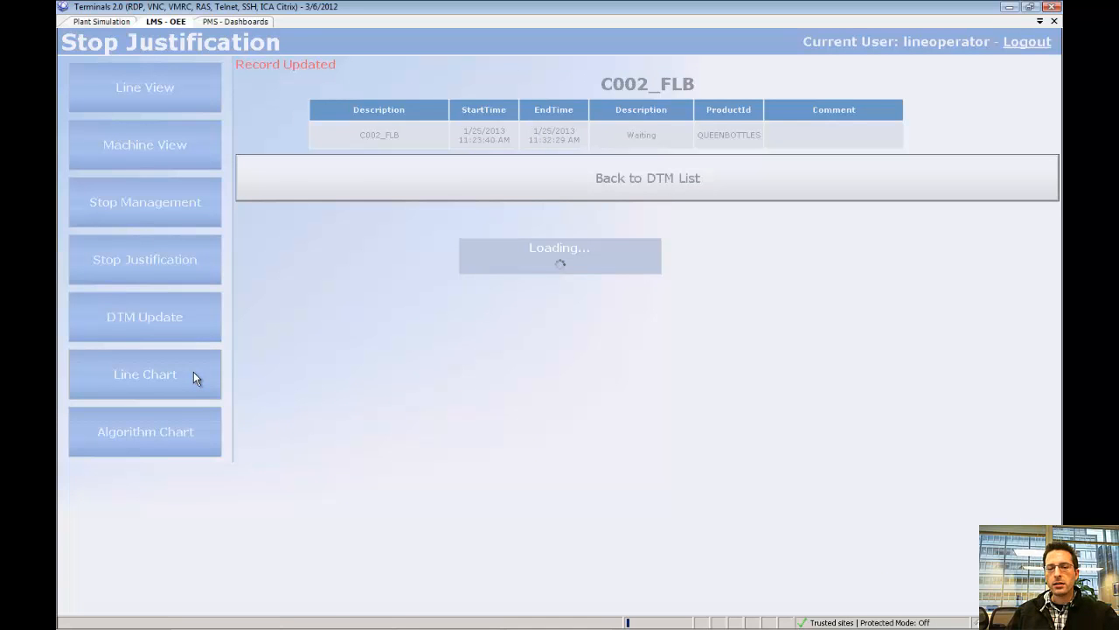
Display C001_FLP's shift 2 Production Overview Line Chart at 13.03% OEE
left_click(145, 374)
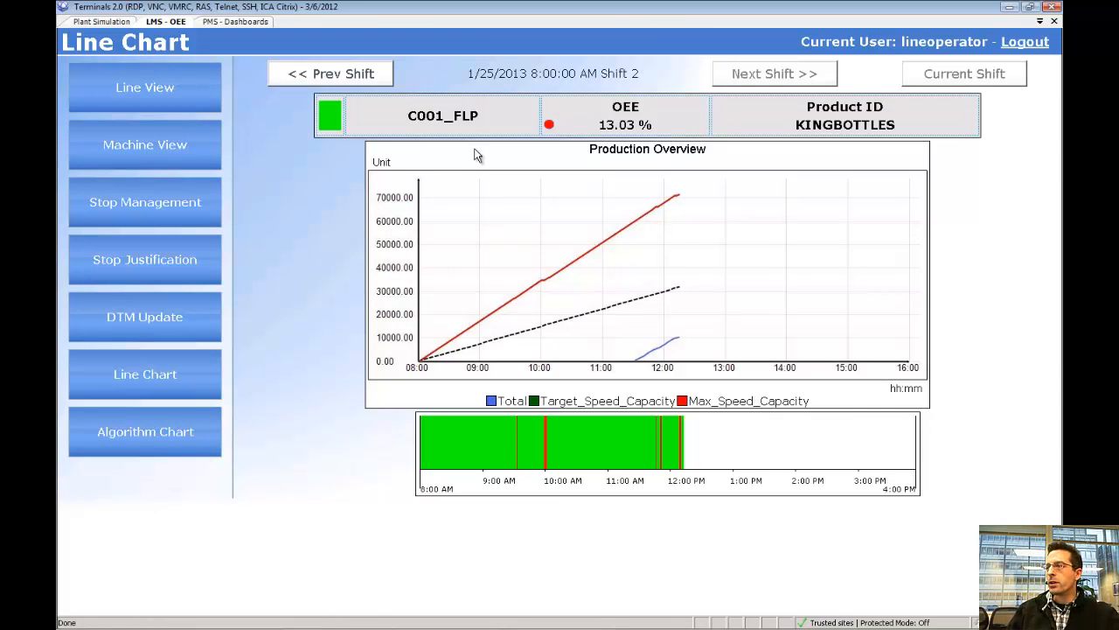
mouse_move(635, 162)
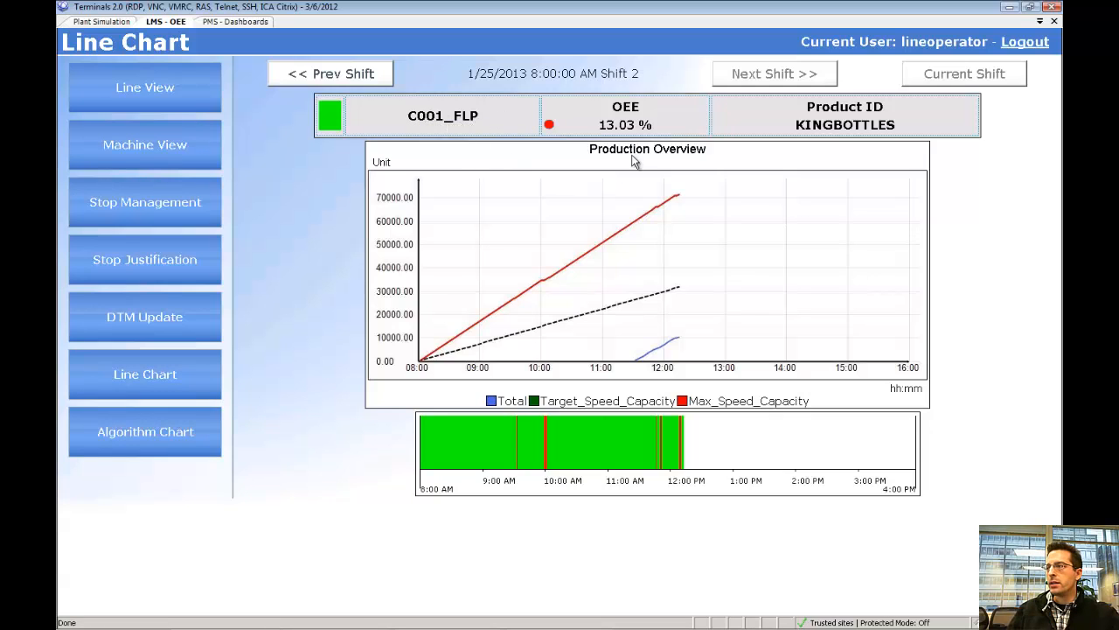
mouse_move(703, 143)
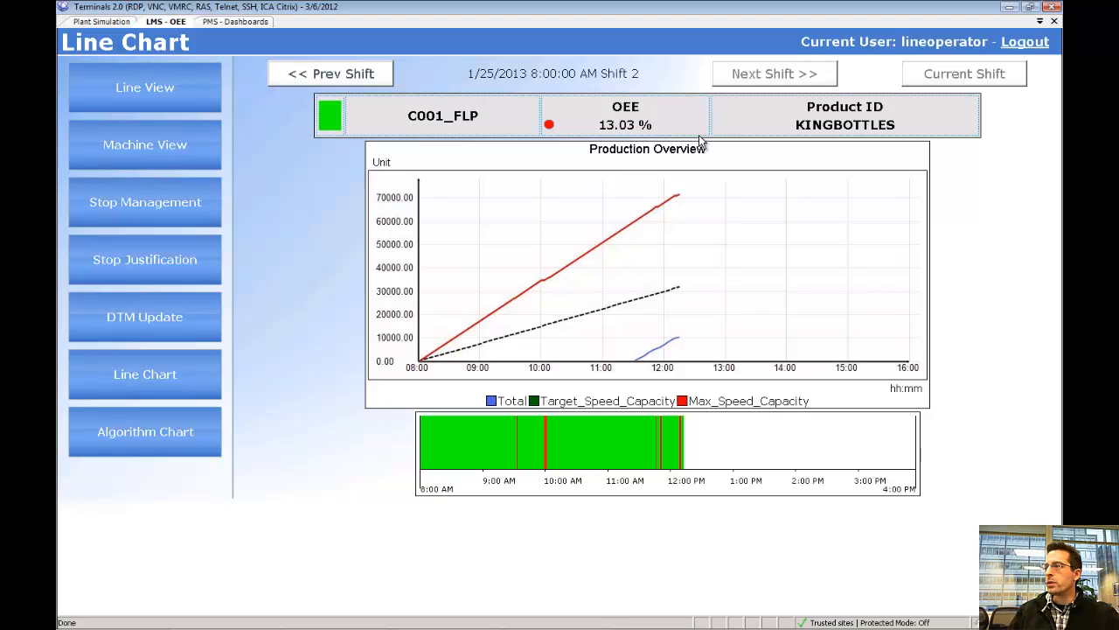
mouse_move(580, 383)
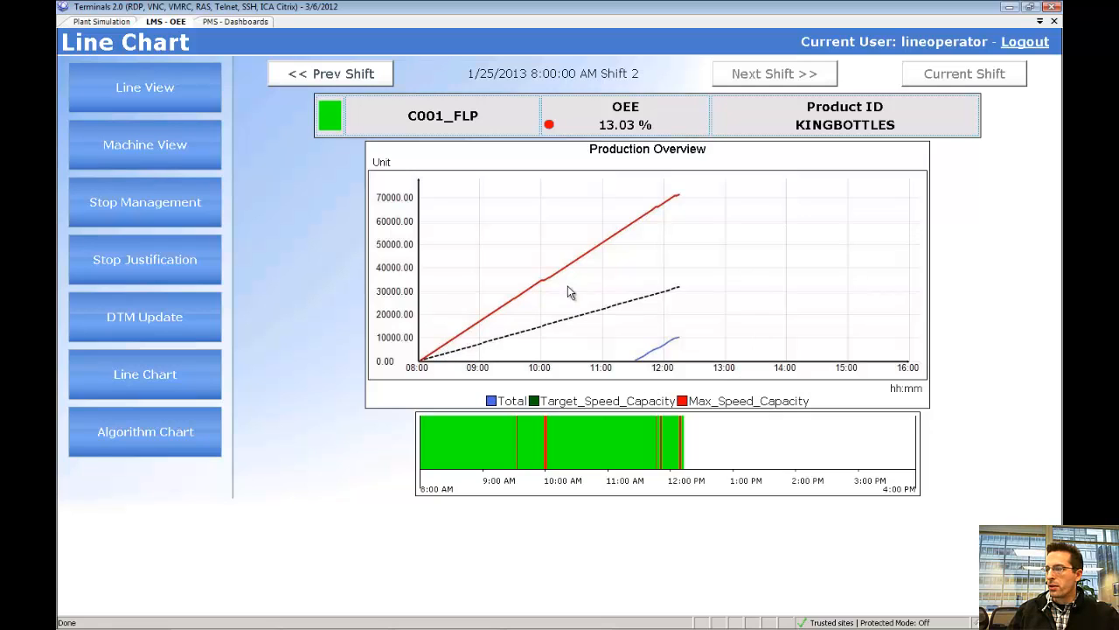
mouse_move(675, 205)
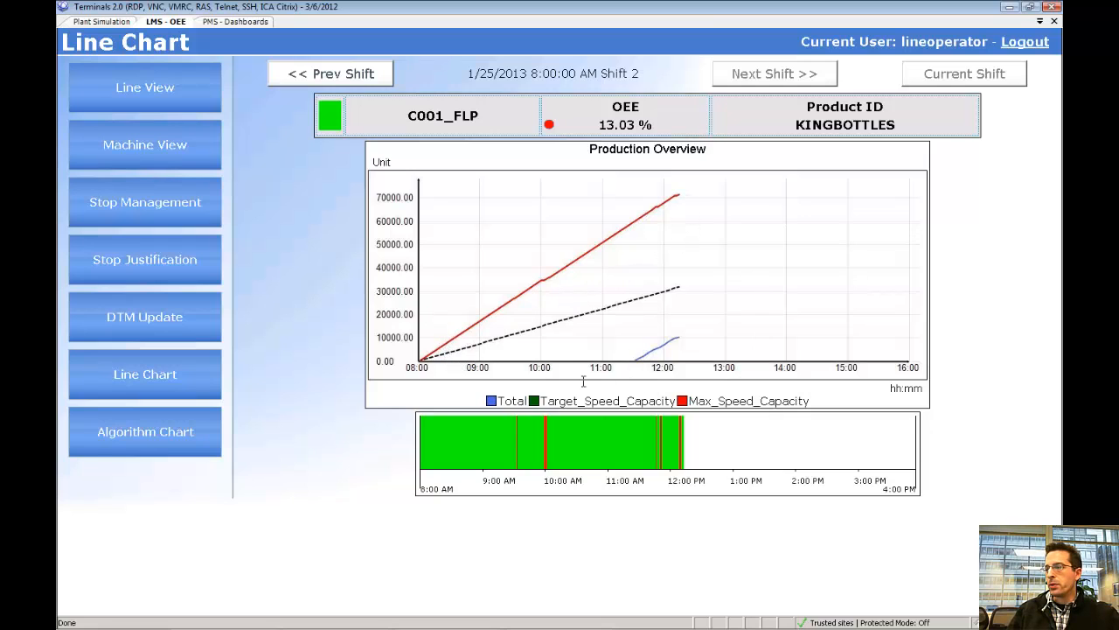
mouse_move(678, 343)
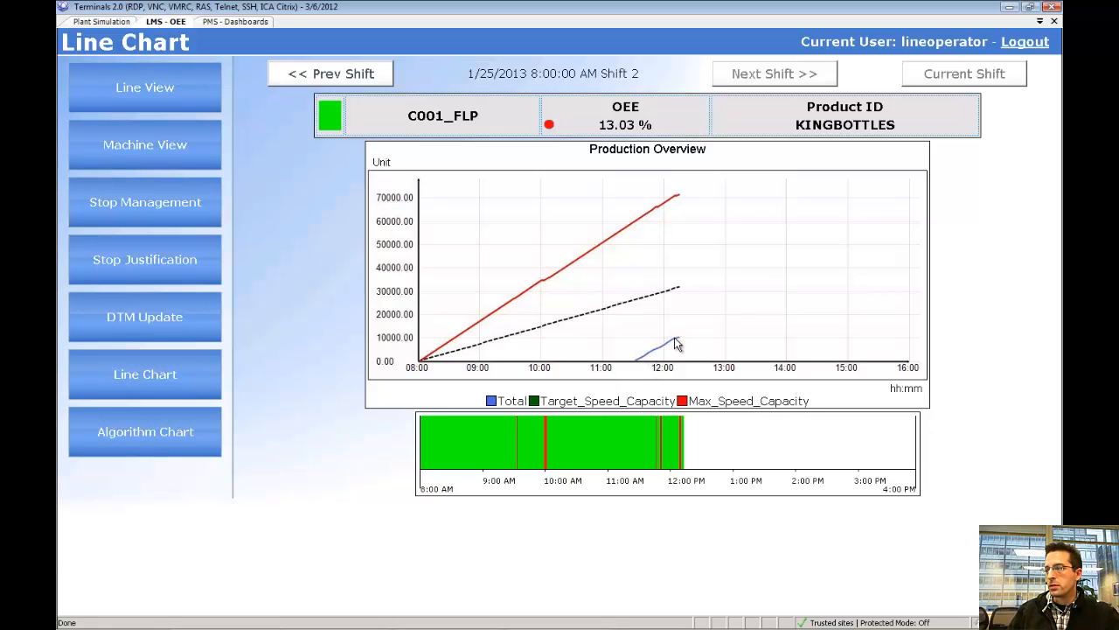
mouse_move(636, 392)
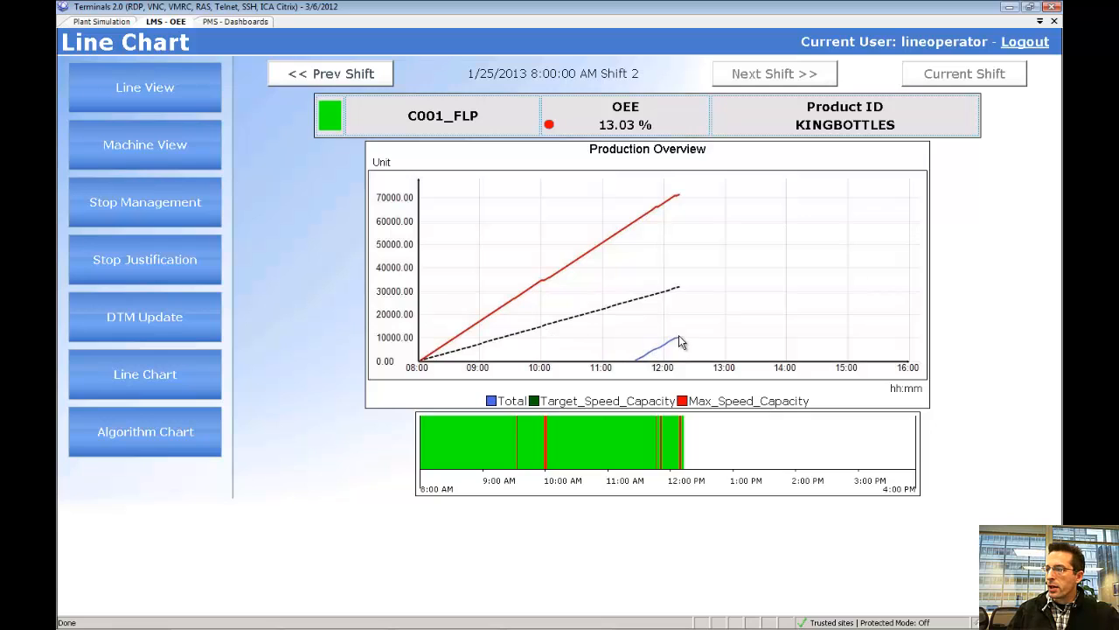
mouse_move(564, 280)
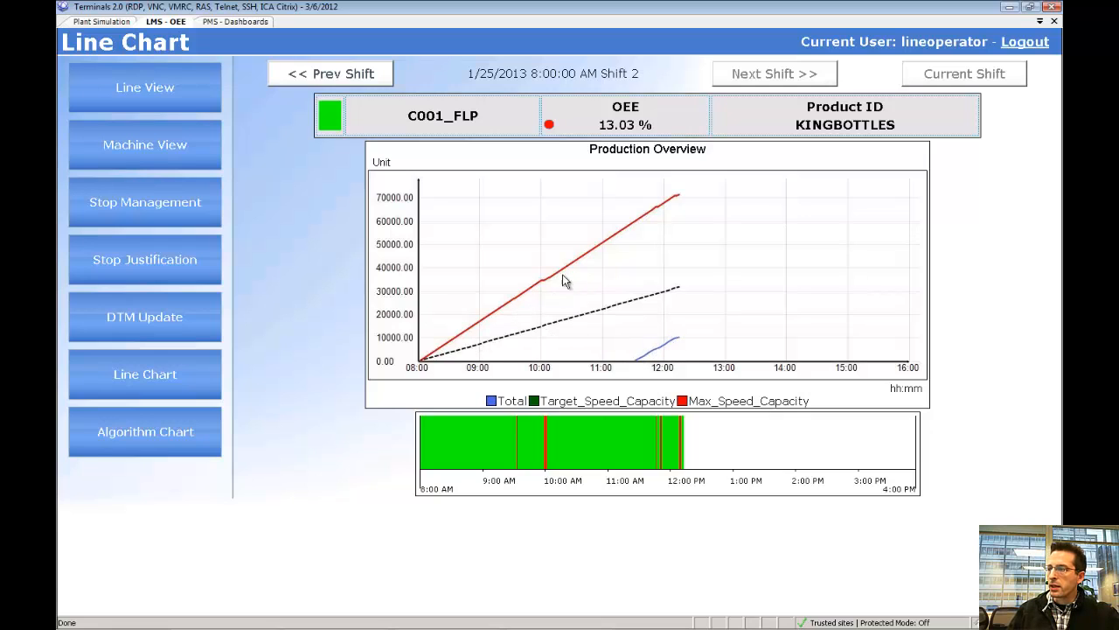
mouse_move(639, 364)
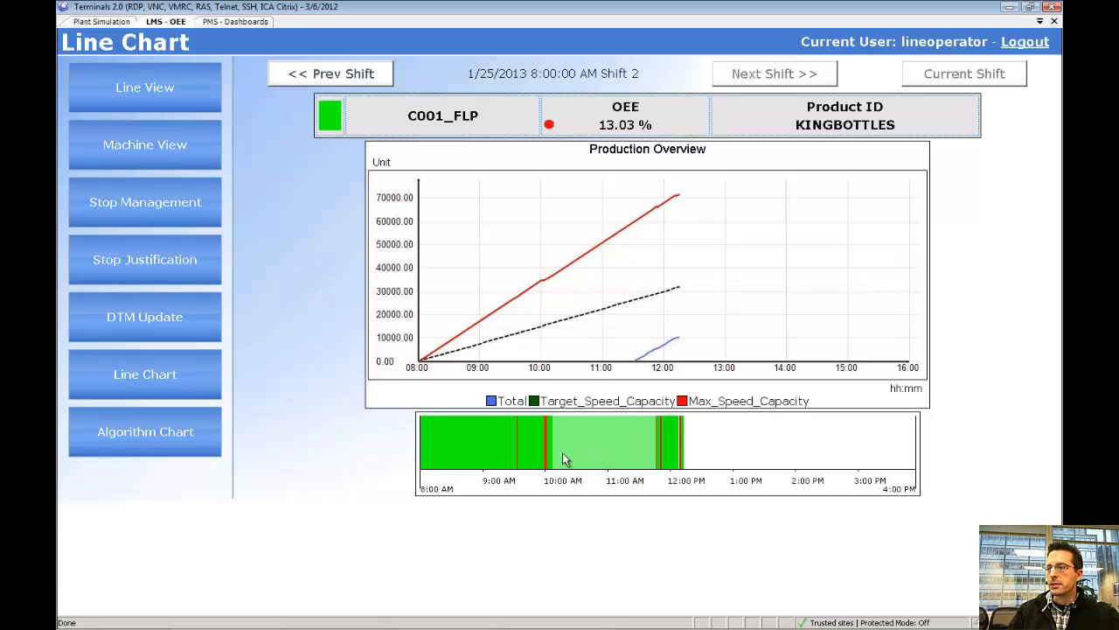
mouse_move(540, 459)
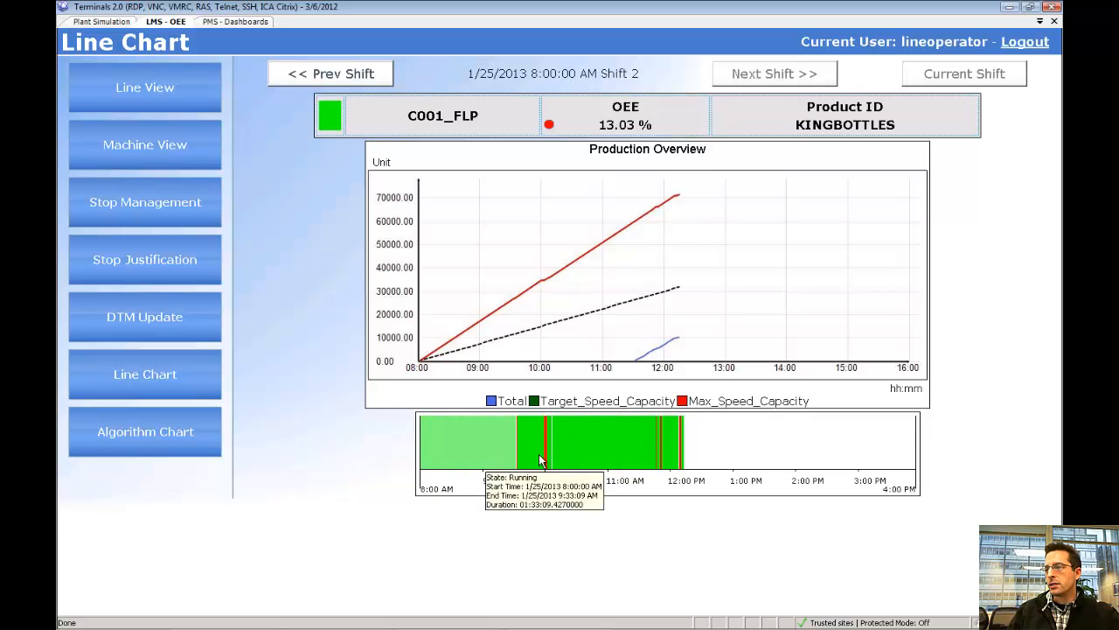
mouse_move(584, 452)
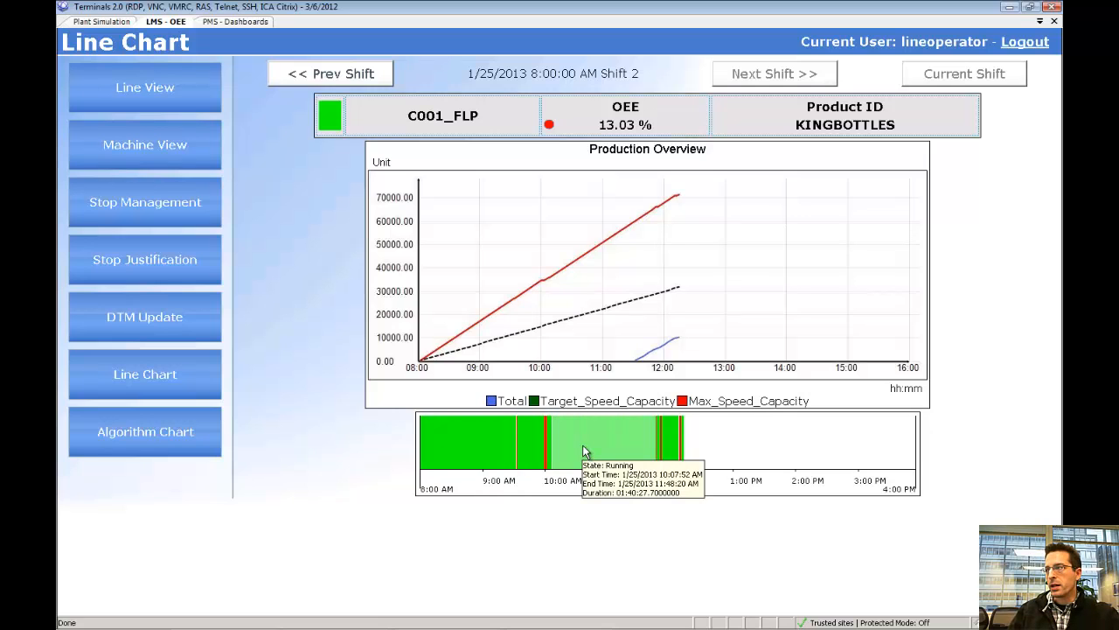
Inspect running periods such as 8:00–9:33 AM on C001_FLP's shift 2 timeline
double_click(844, 124)
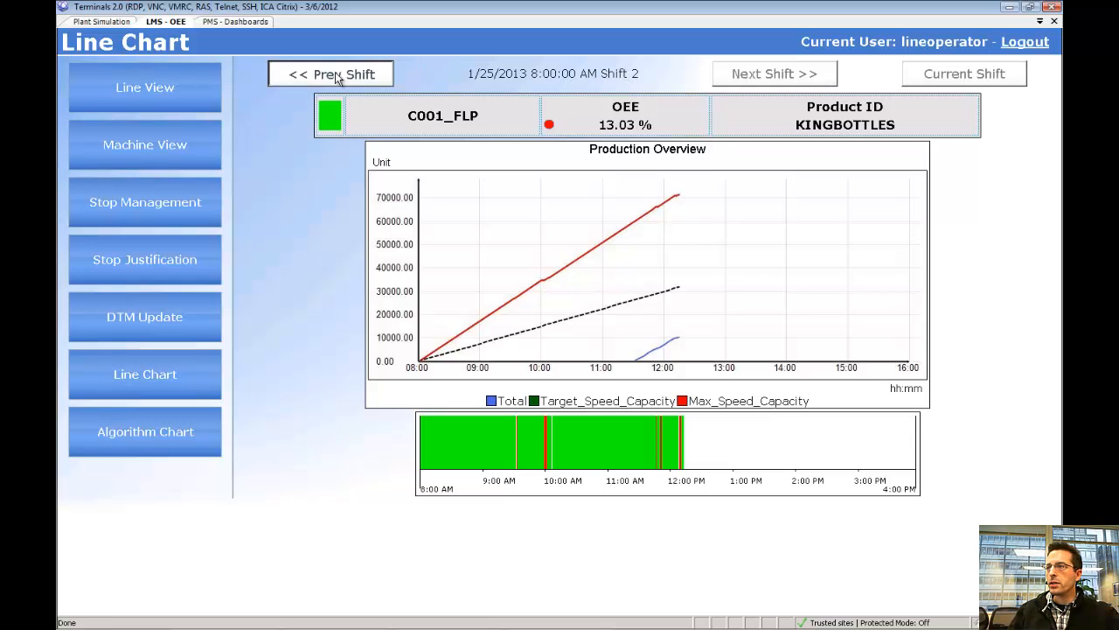
Step back five shifts to C001_FLP's 1/24/2013 Shift 2 (8:00 AM), showing 76.08% OEE
left_click(330, 73)
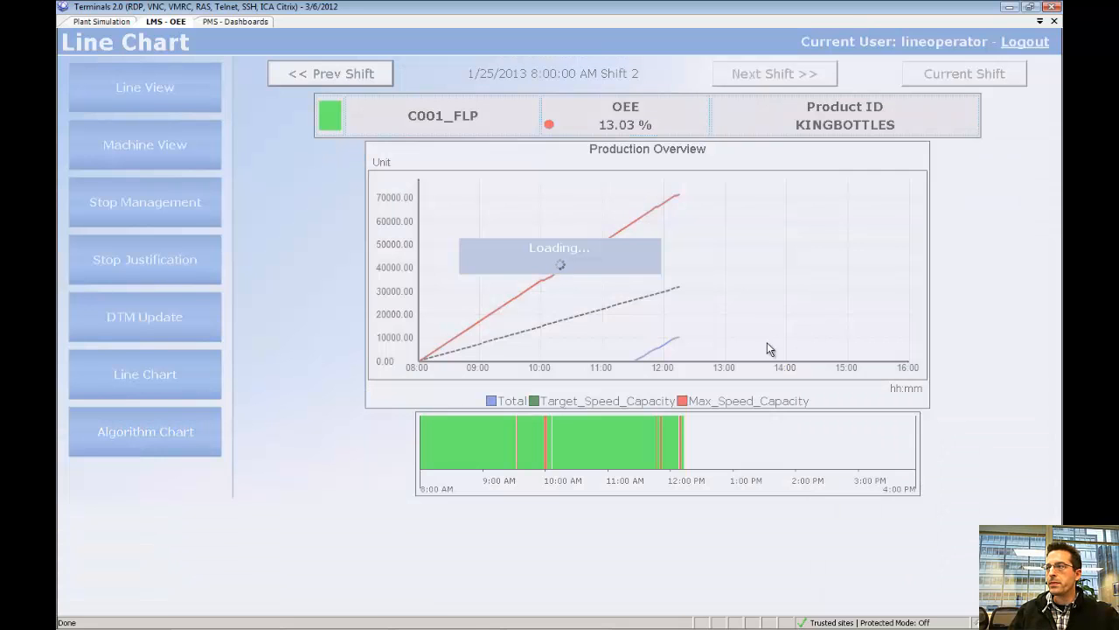
left_click(330, 73)
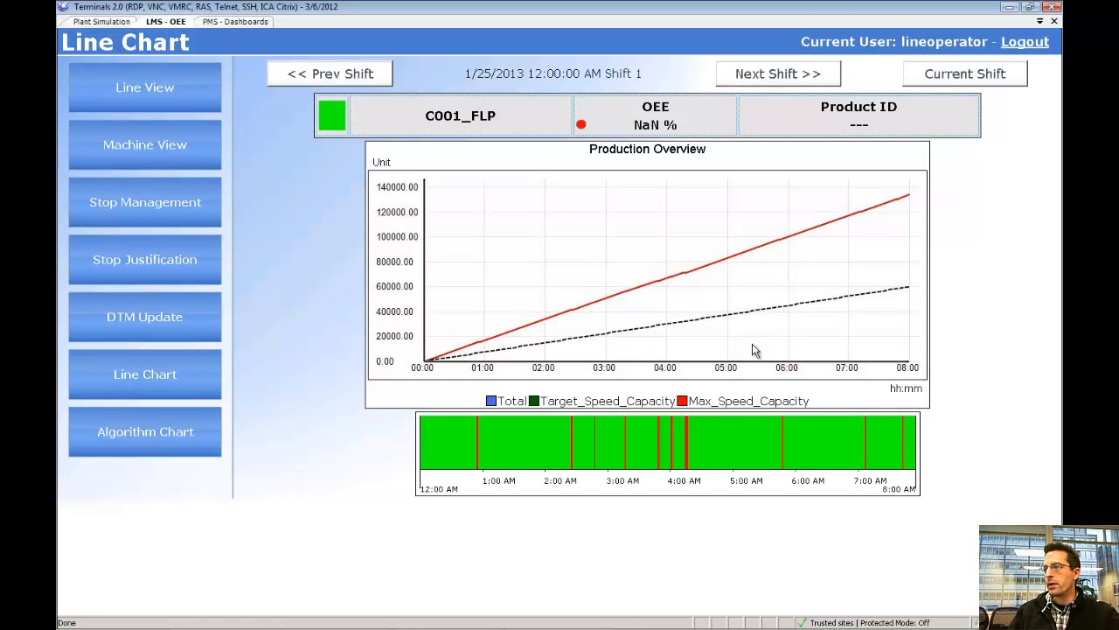
left_click(330, 74)
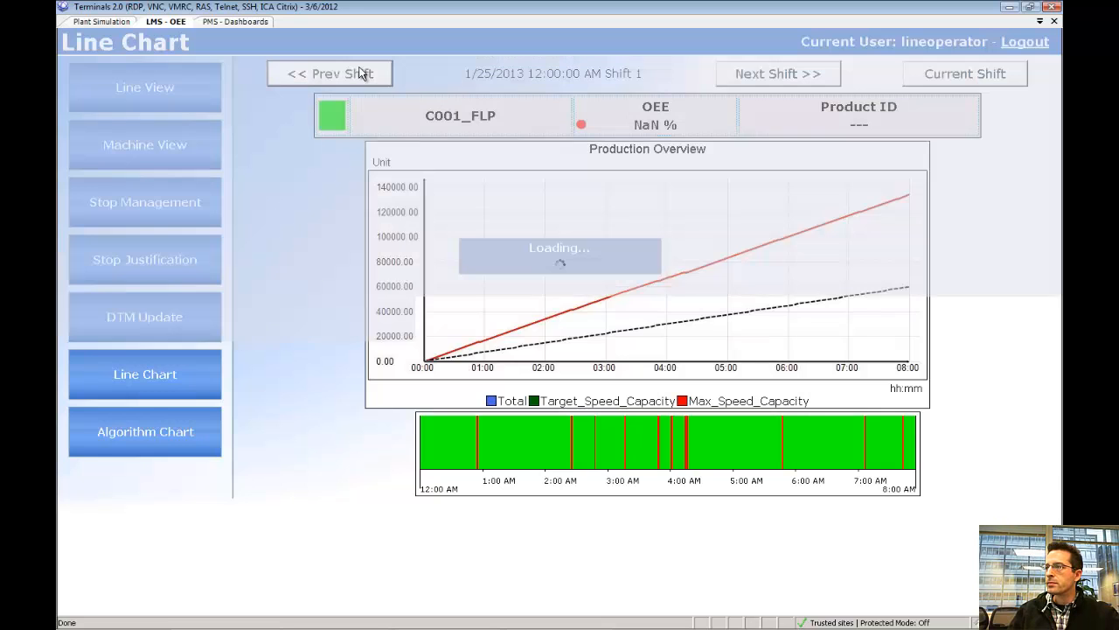
left_click(330, 73)
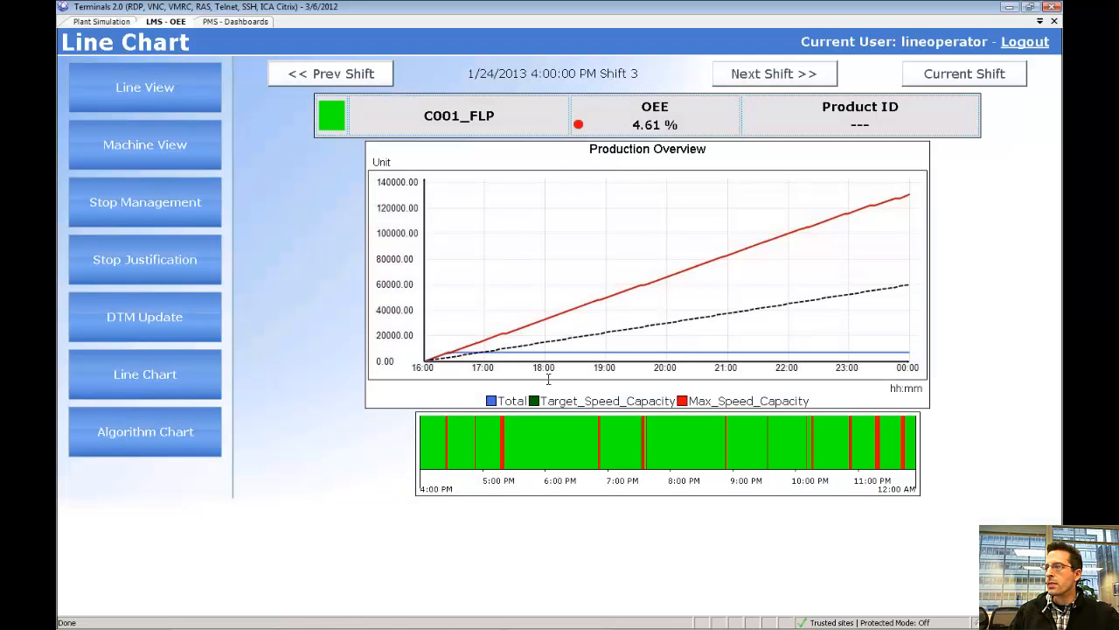
left_click(330, 74)
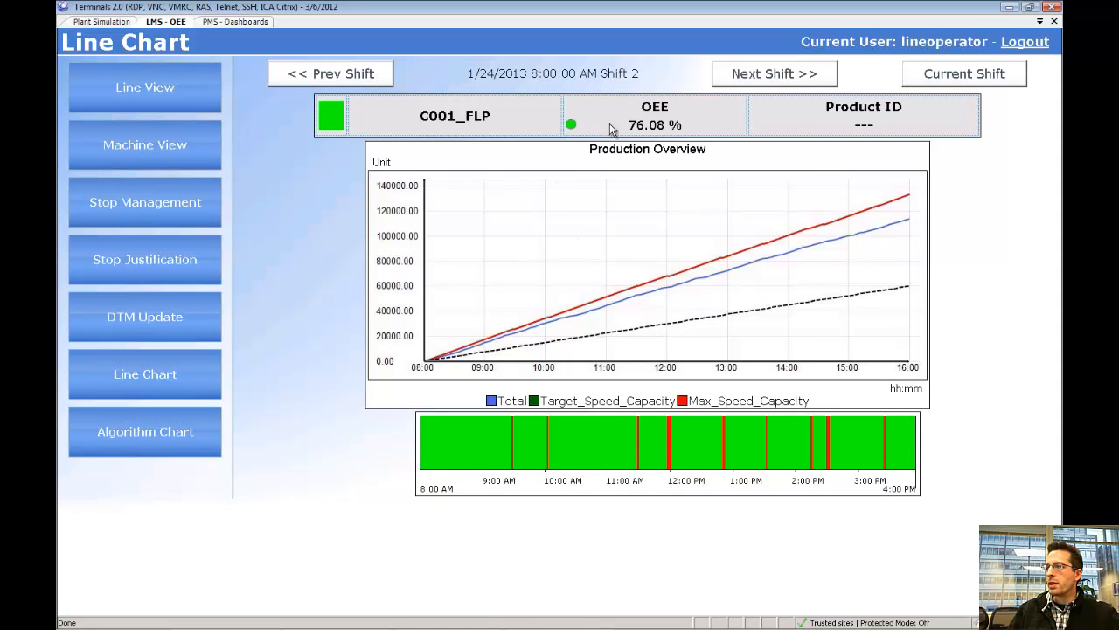
mouse_move(766, 193)
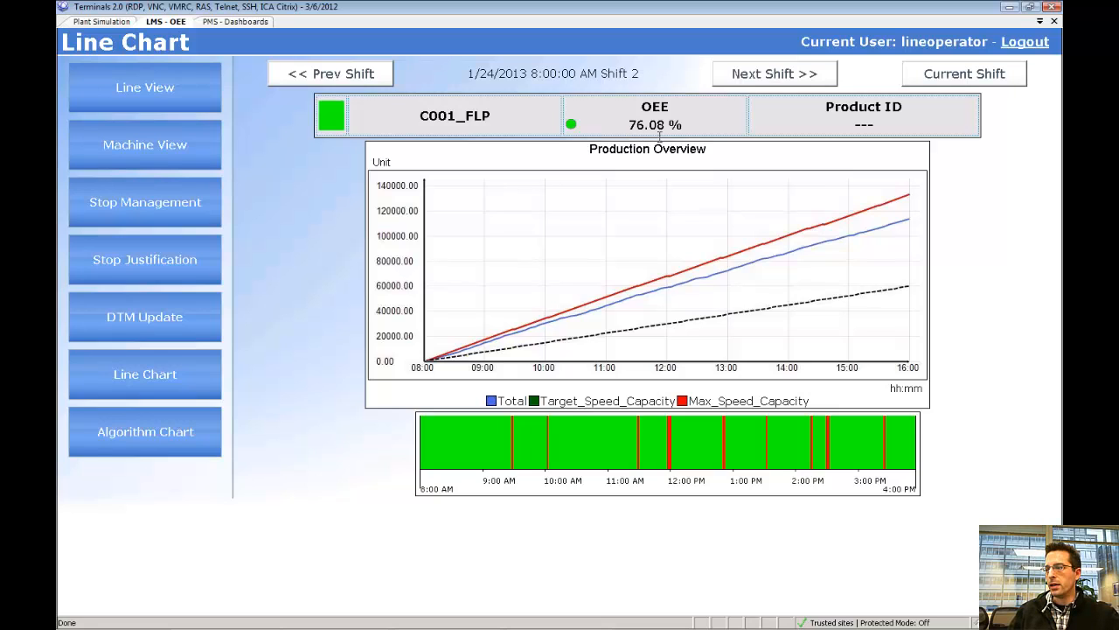
mouse_move(647, 223)
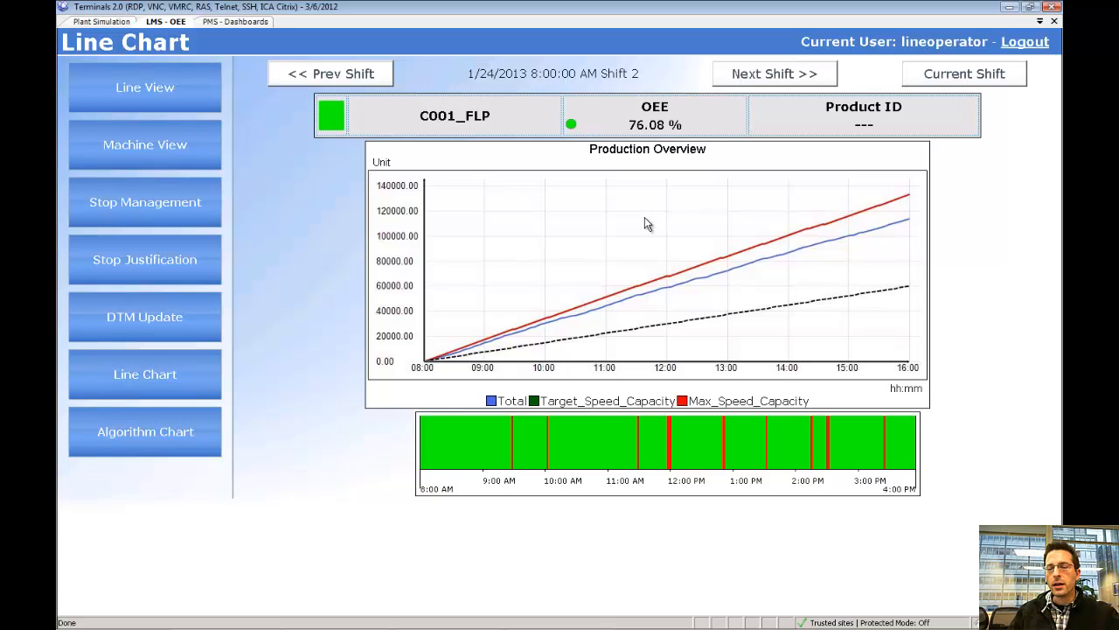
mouse_move(643, 321)
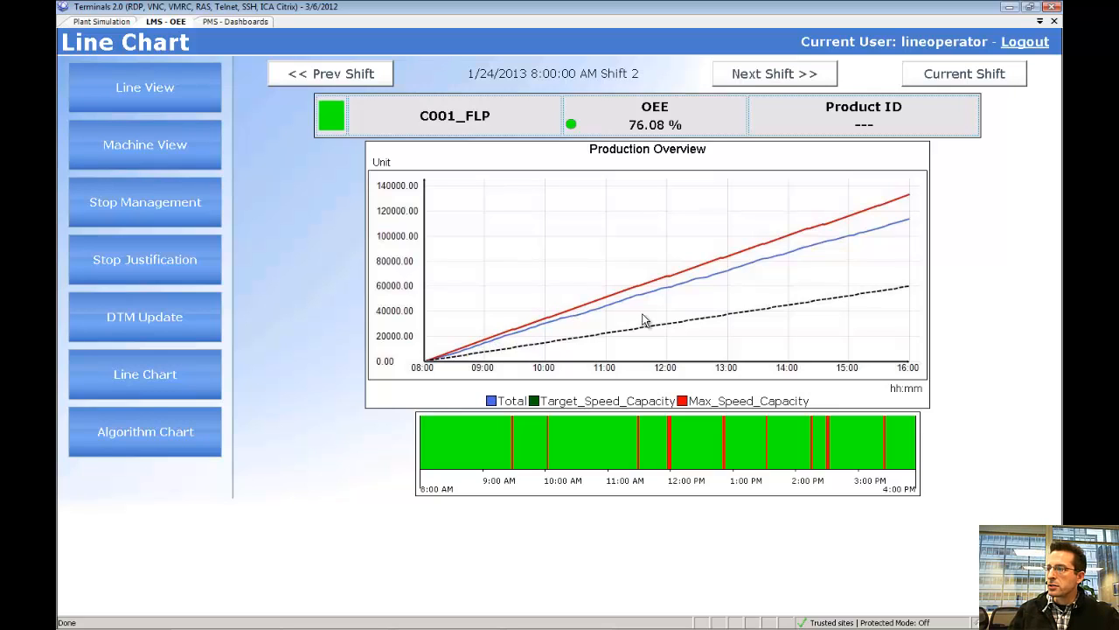
mouse_move(830, 259)
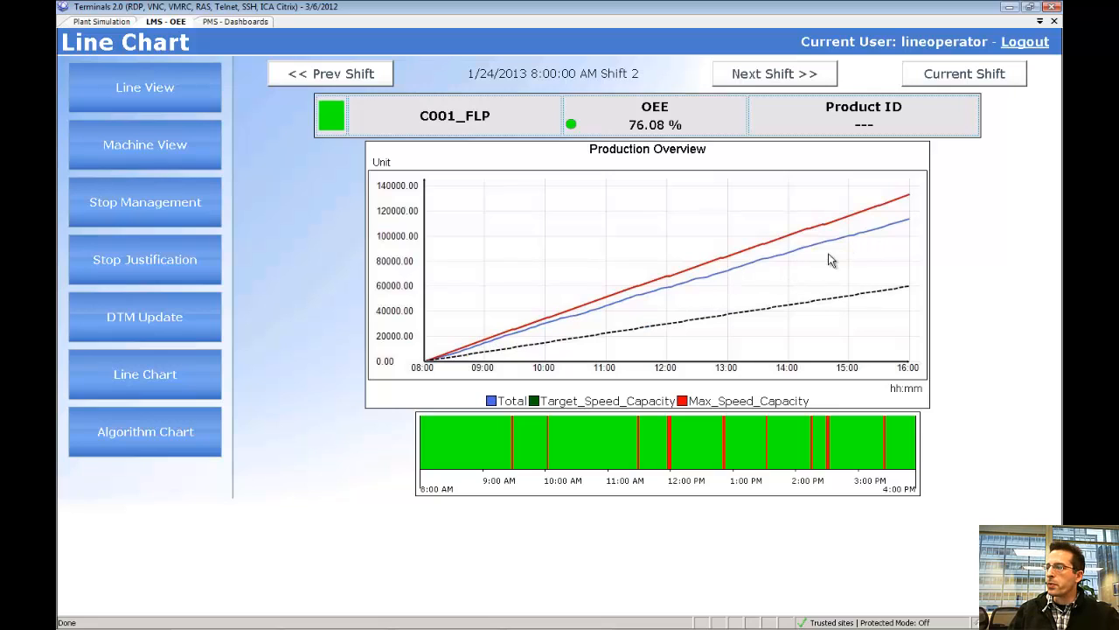
mouse_move(909, 199)
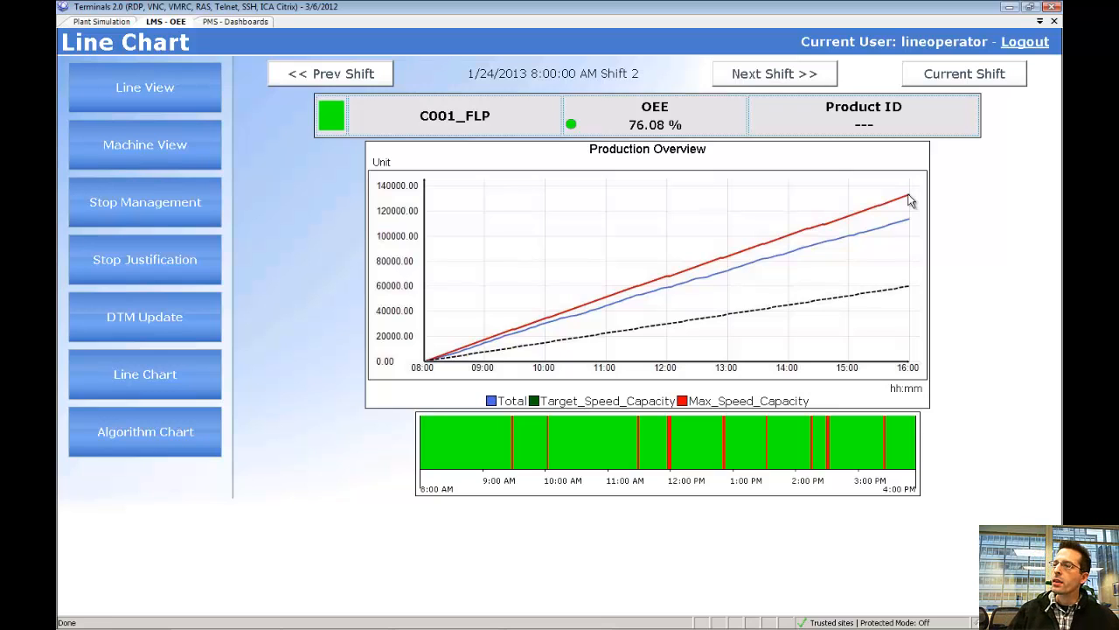
mouse_move(739, 241)
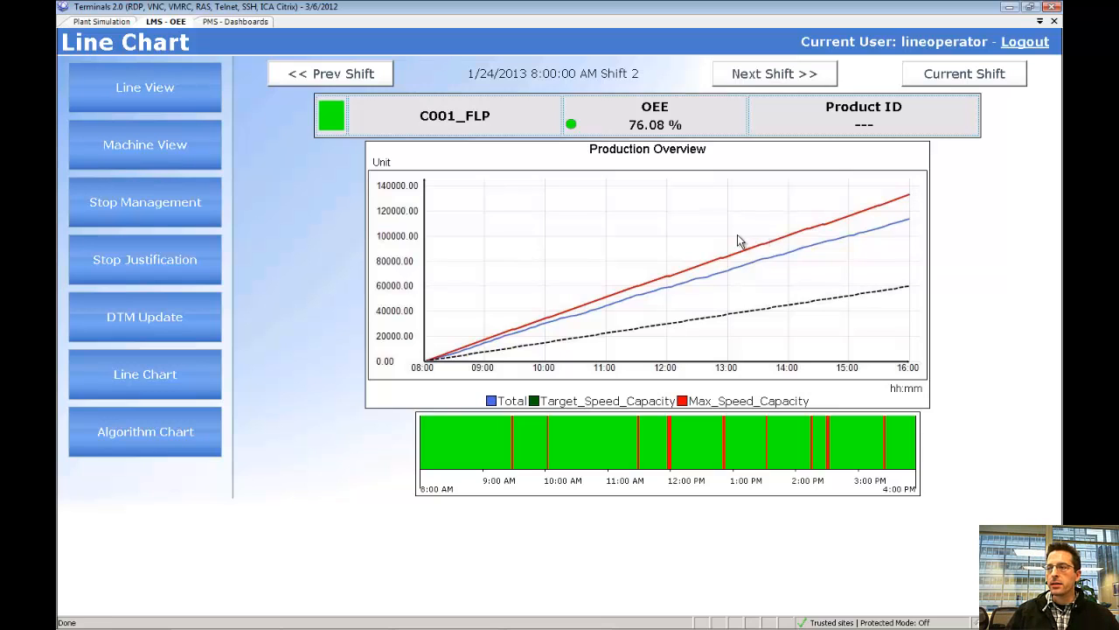
mouse_move(717, 248)
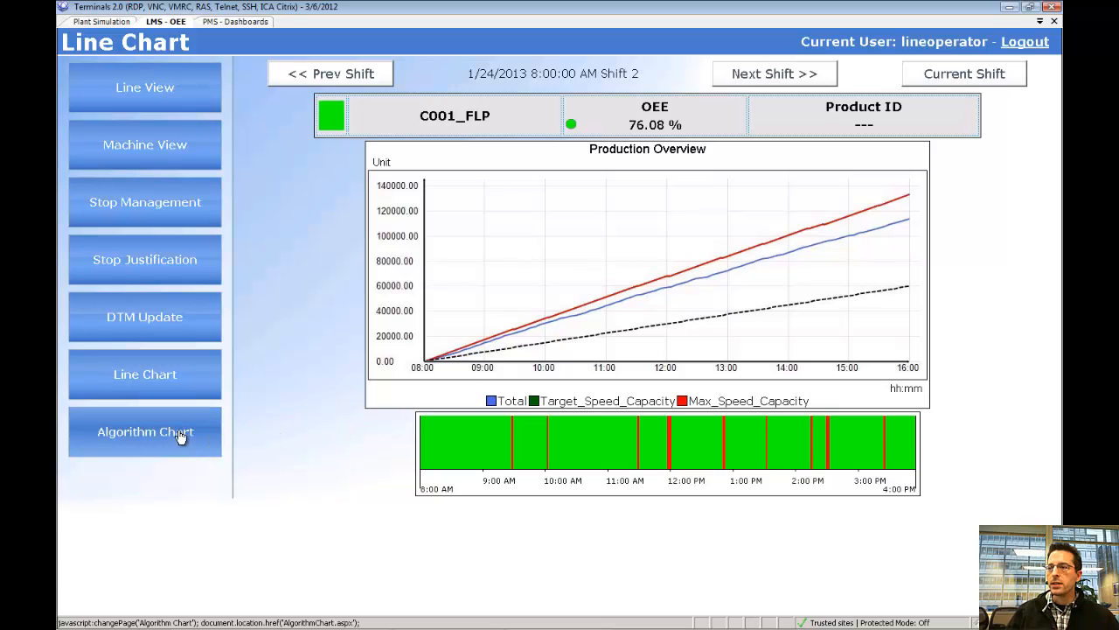
Open the Algorithm Chart for C001_FLP's 1/24/2013 Shift 2 OEE breakdown and counters
left_click(145, 431)
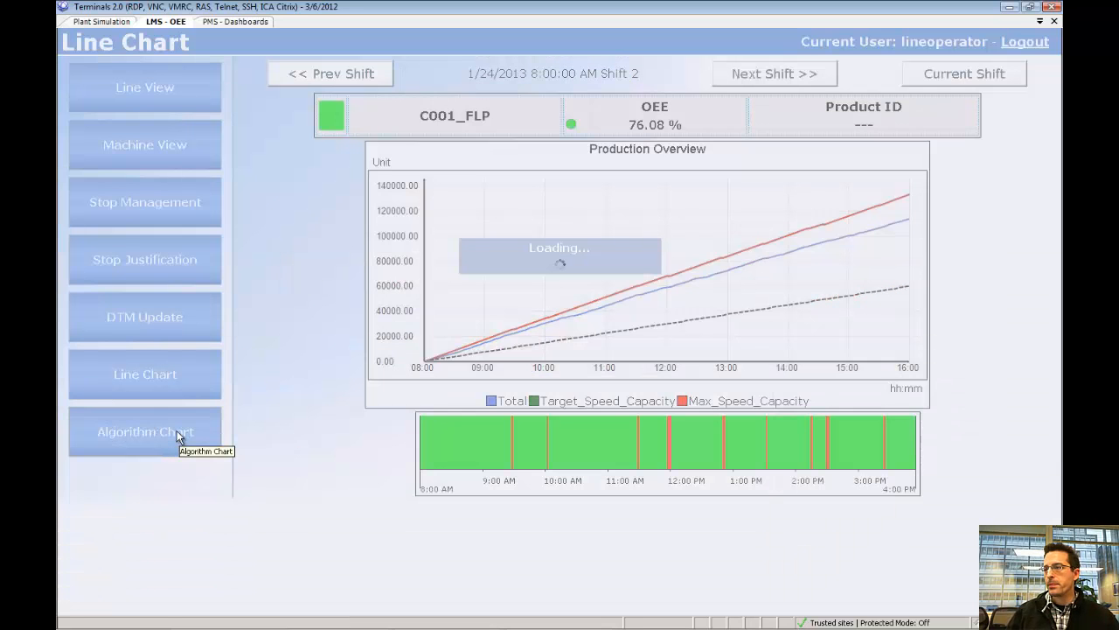
left_click(145, 431)
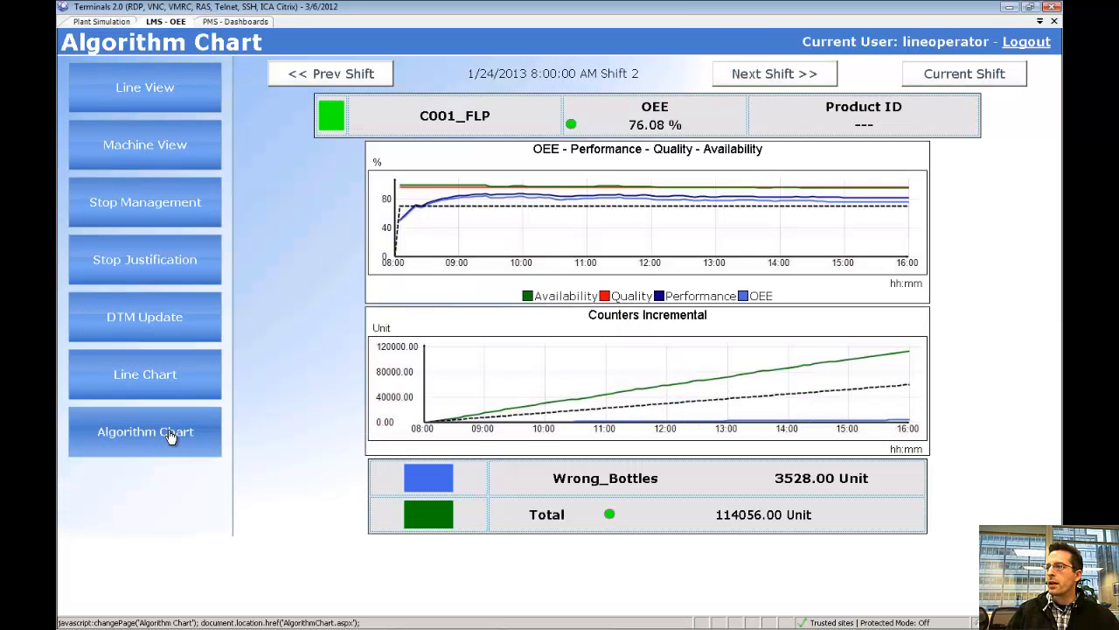
mouse_move(145, 431)
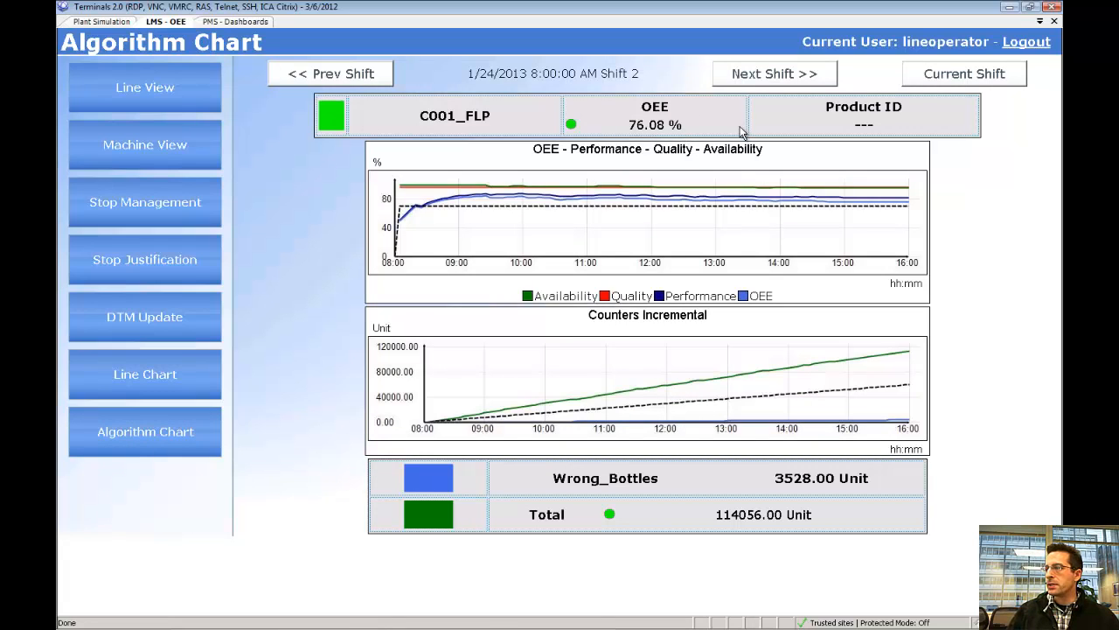
mouse_move(416, 281)
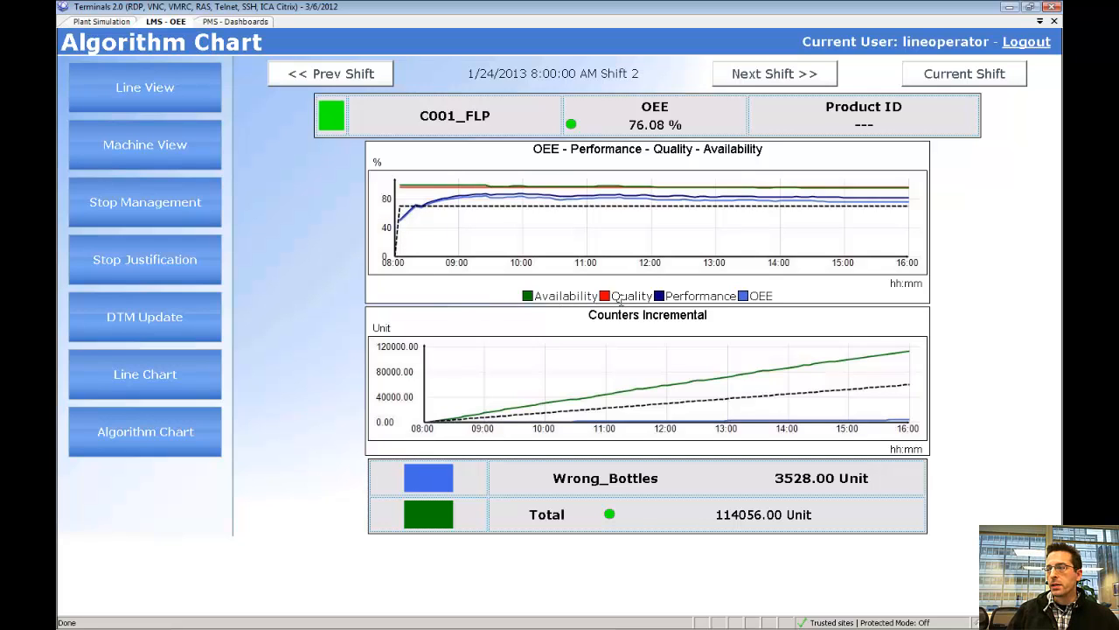
mouse_move(761, 295)
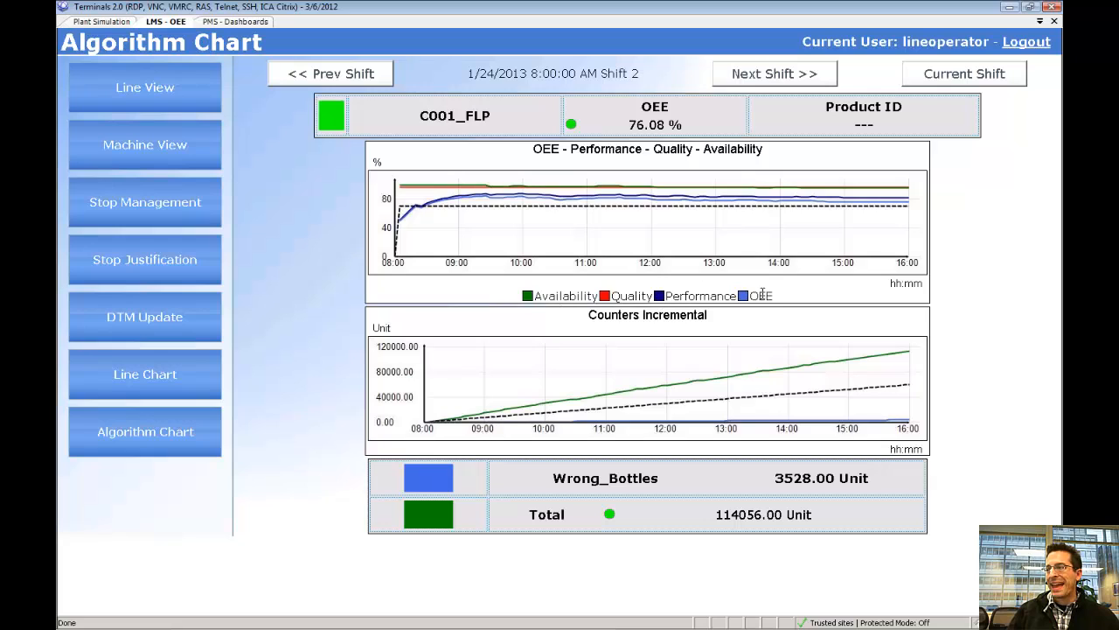
mouse_move(476, 252)
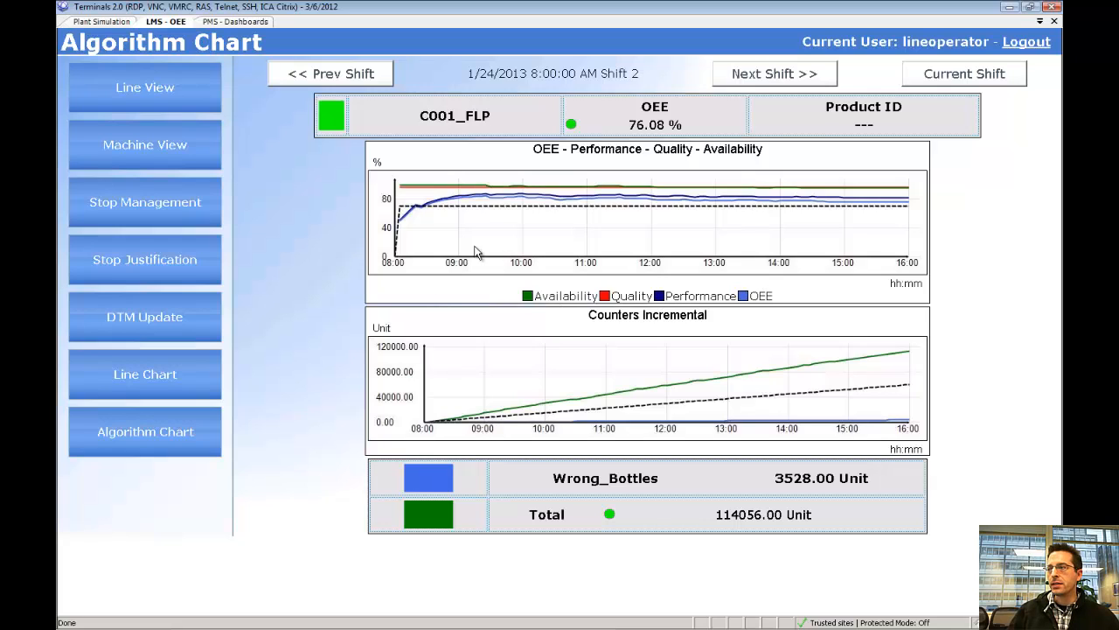
mouse_move(509, 205)
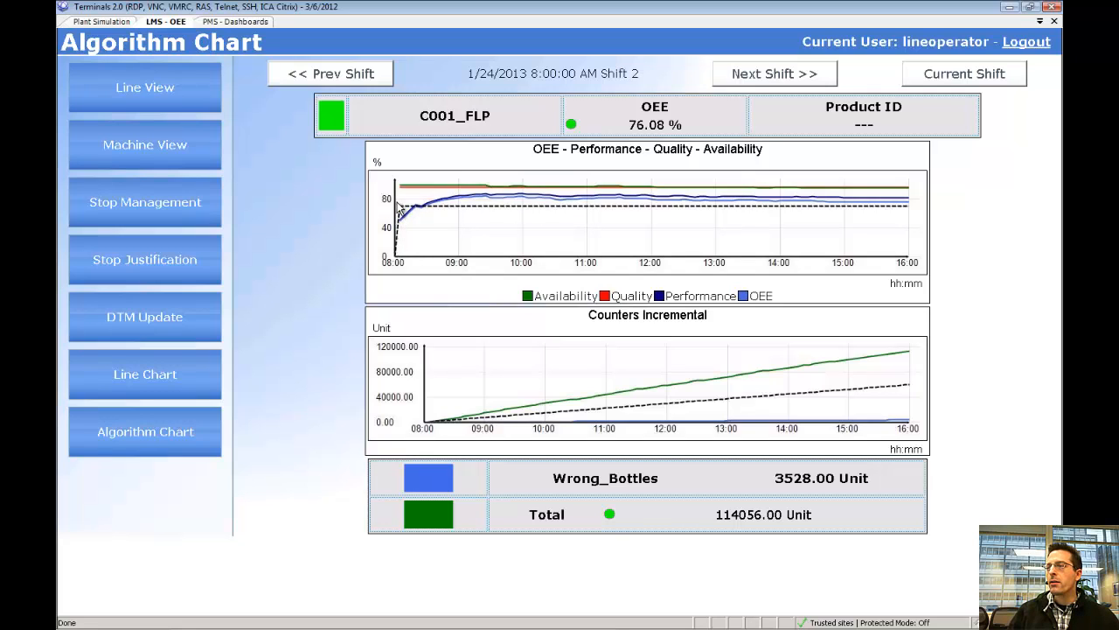
mouse_move(324, 243)
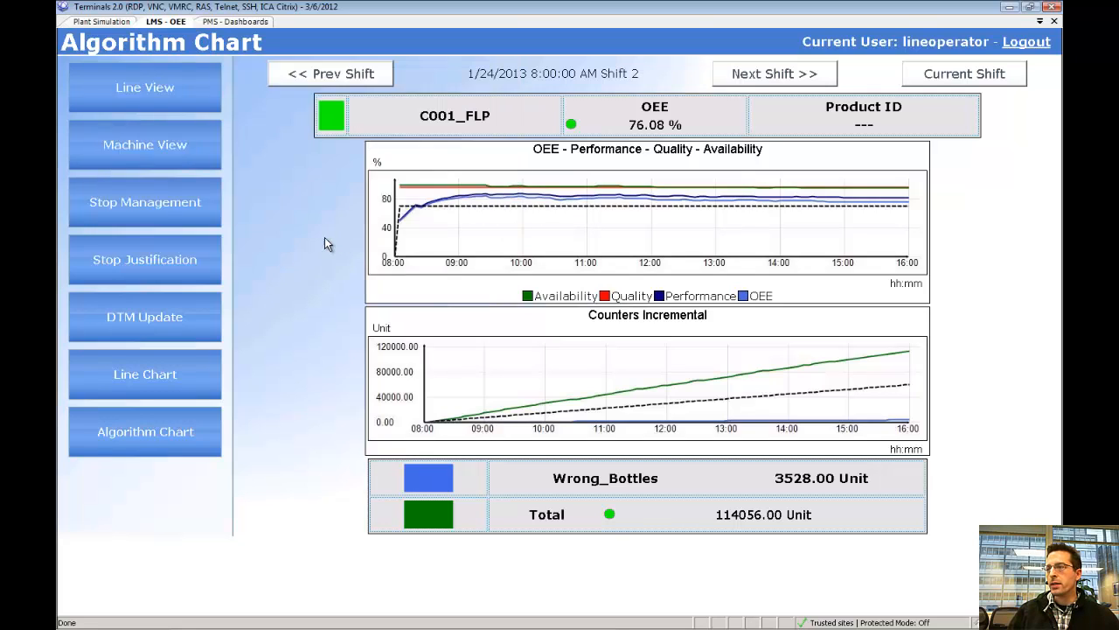
mouse_move(529, 376)
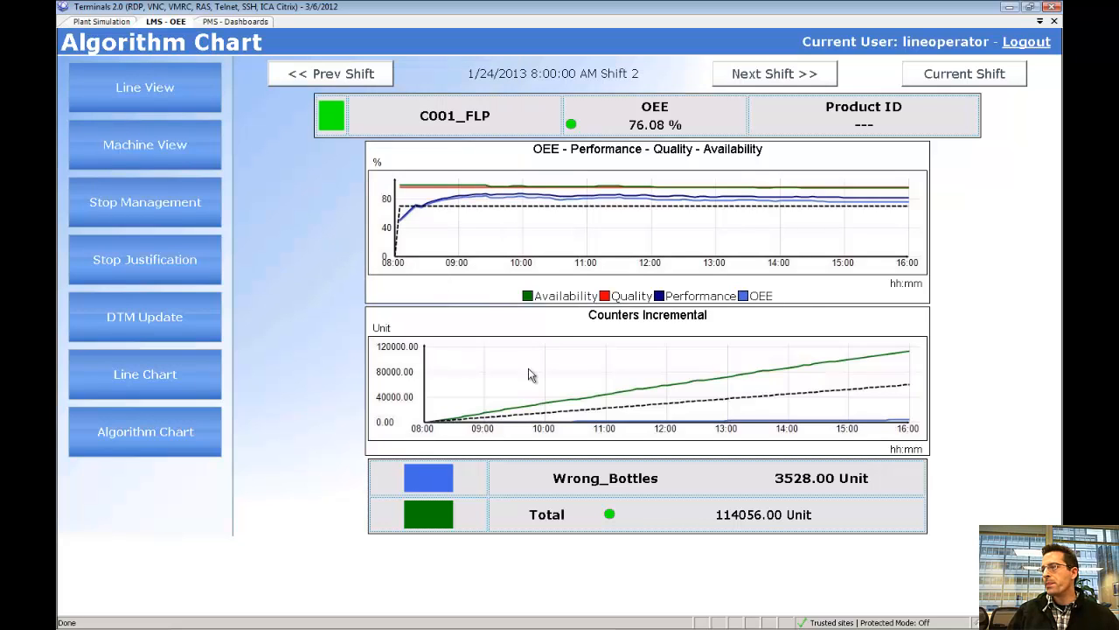
mouse_move(540, 372)
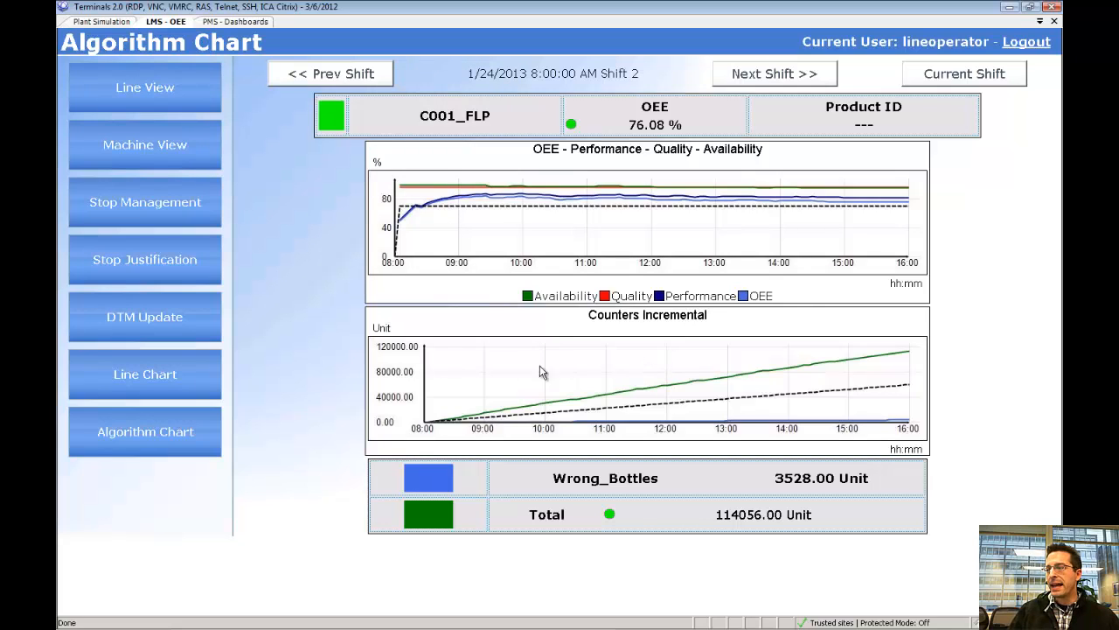
mouse_move(625, 488)
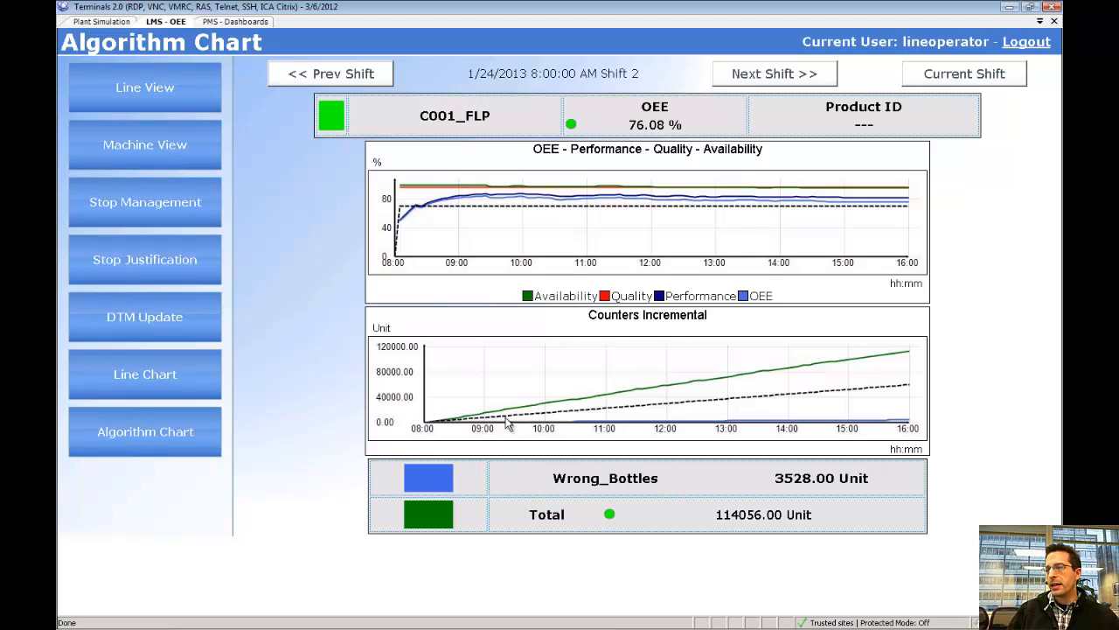
mouse_move(678, 328)
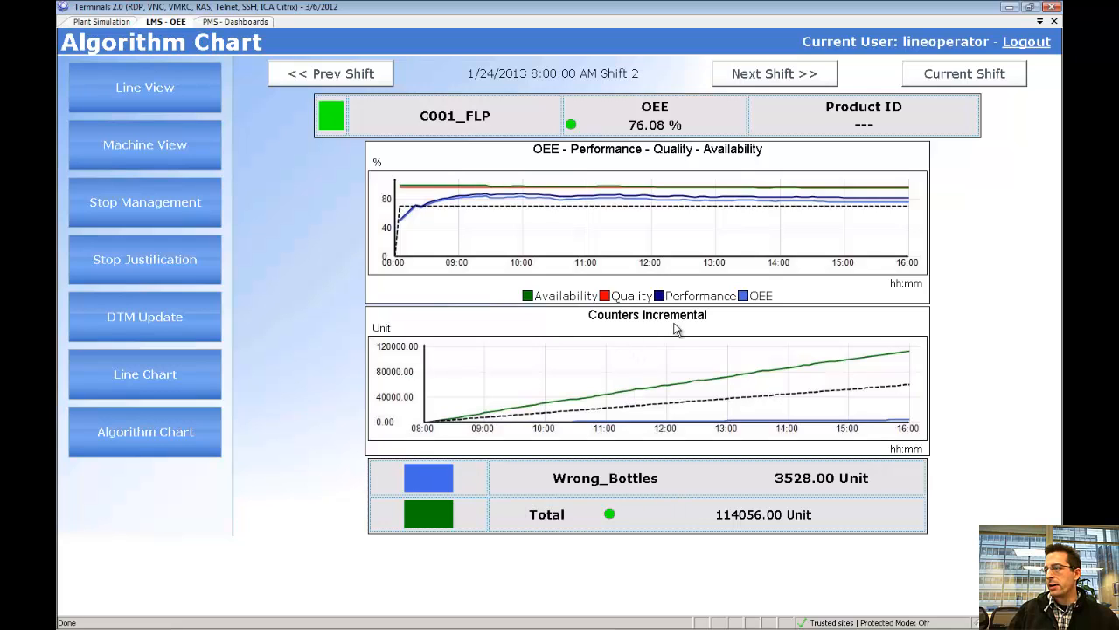
mouse_move(466, 418)
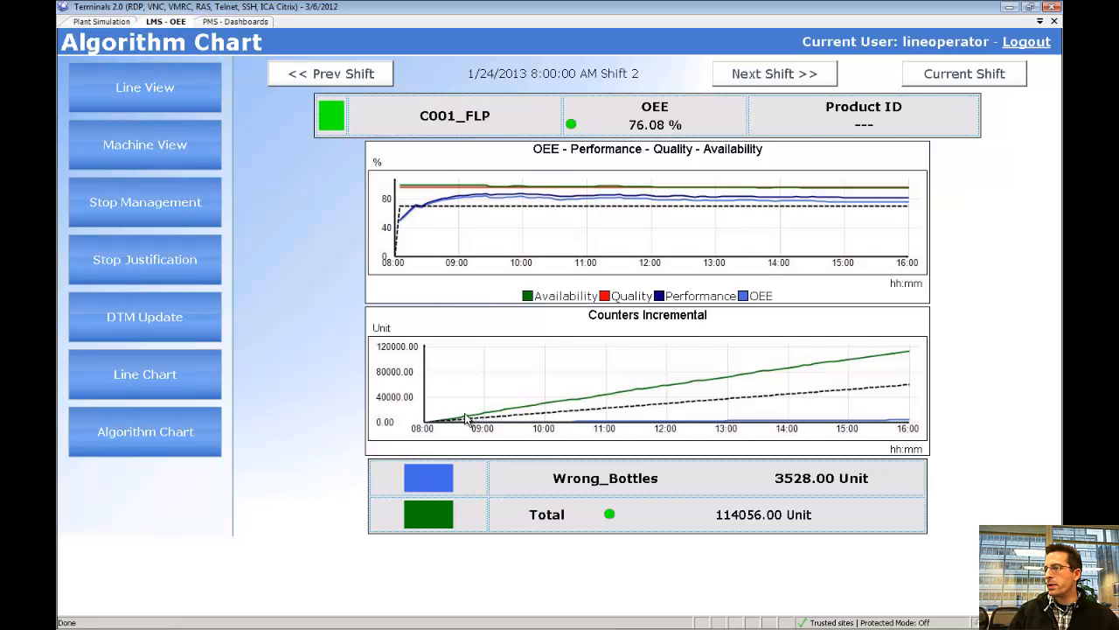
mouse_move(818, 417)
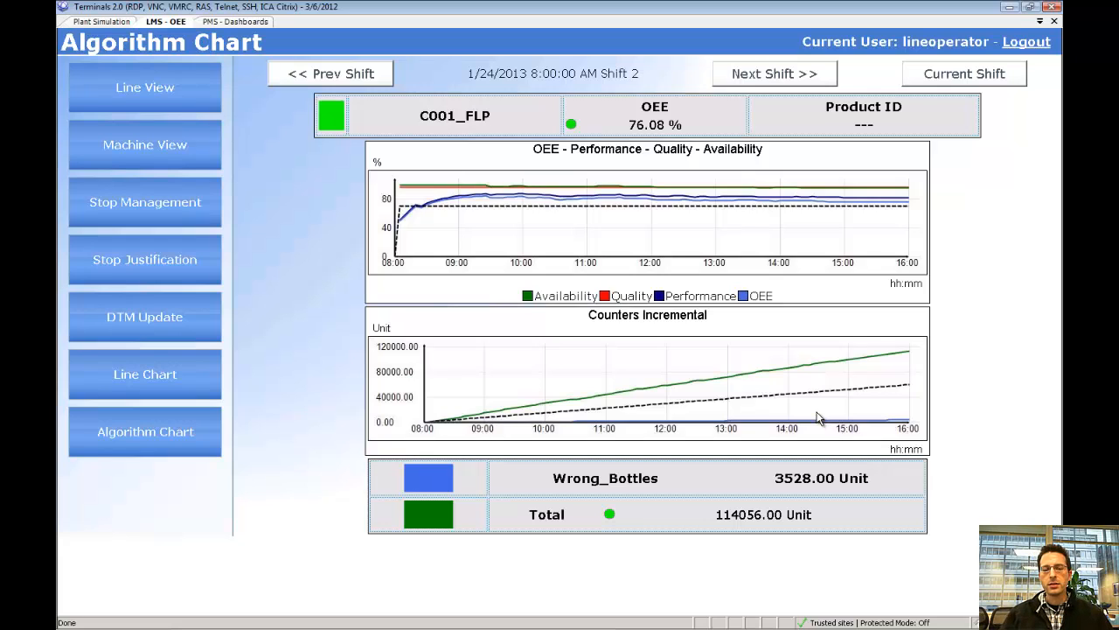
mouse_move(225, 60)
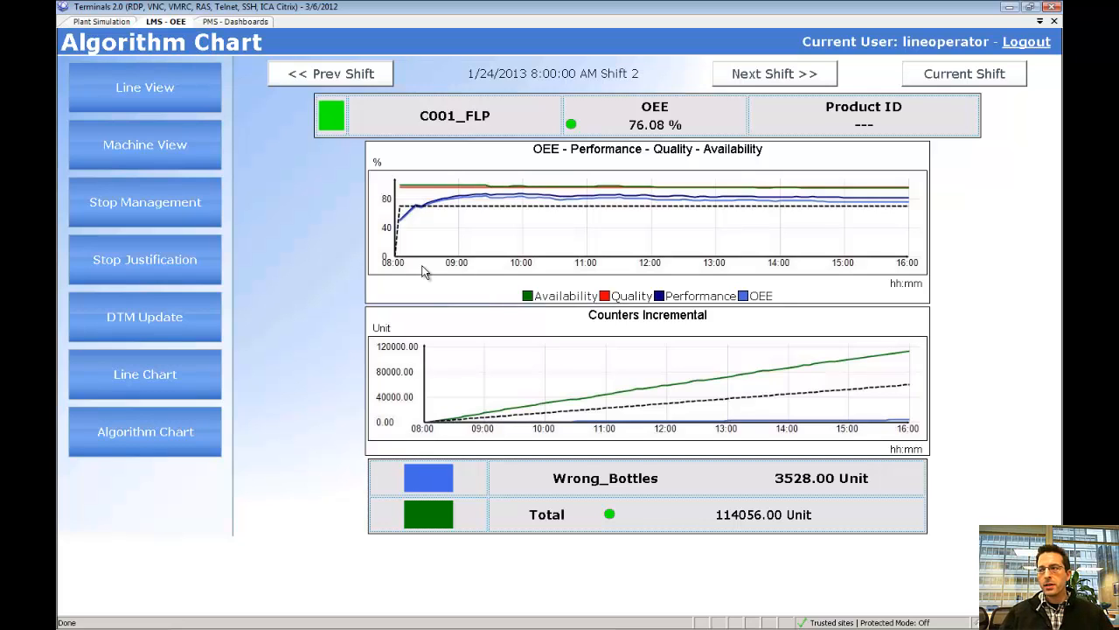
mouse_move(451, 270)
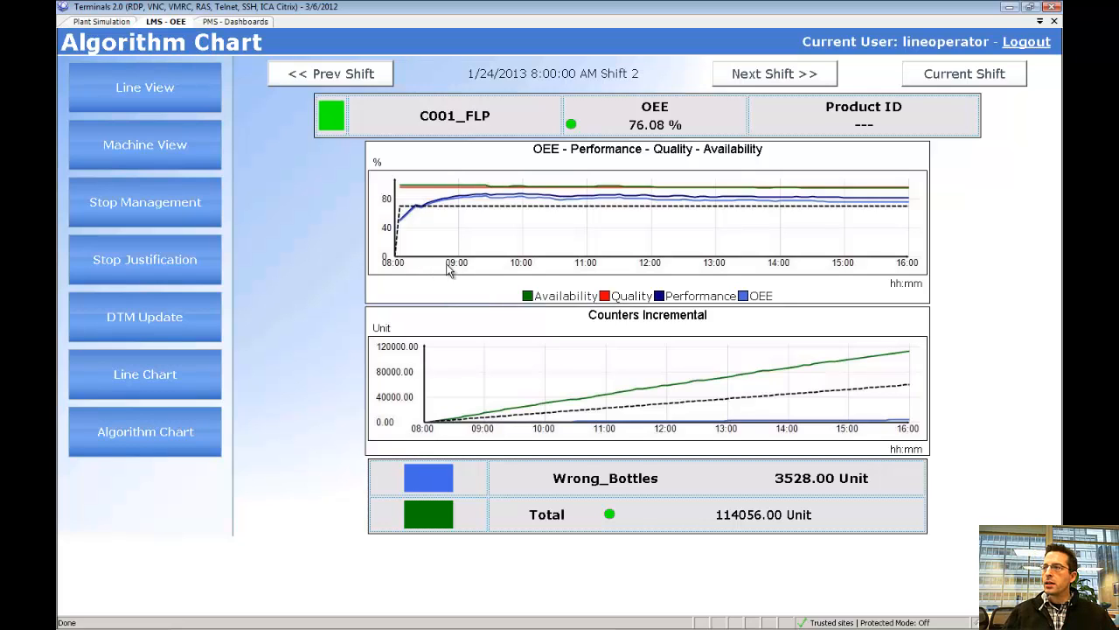